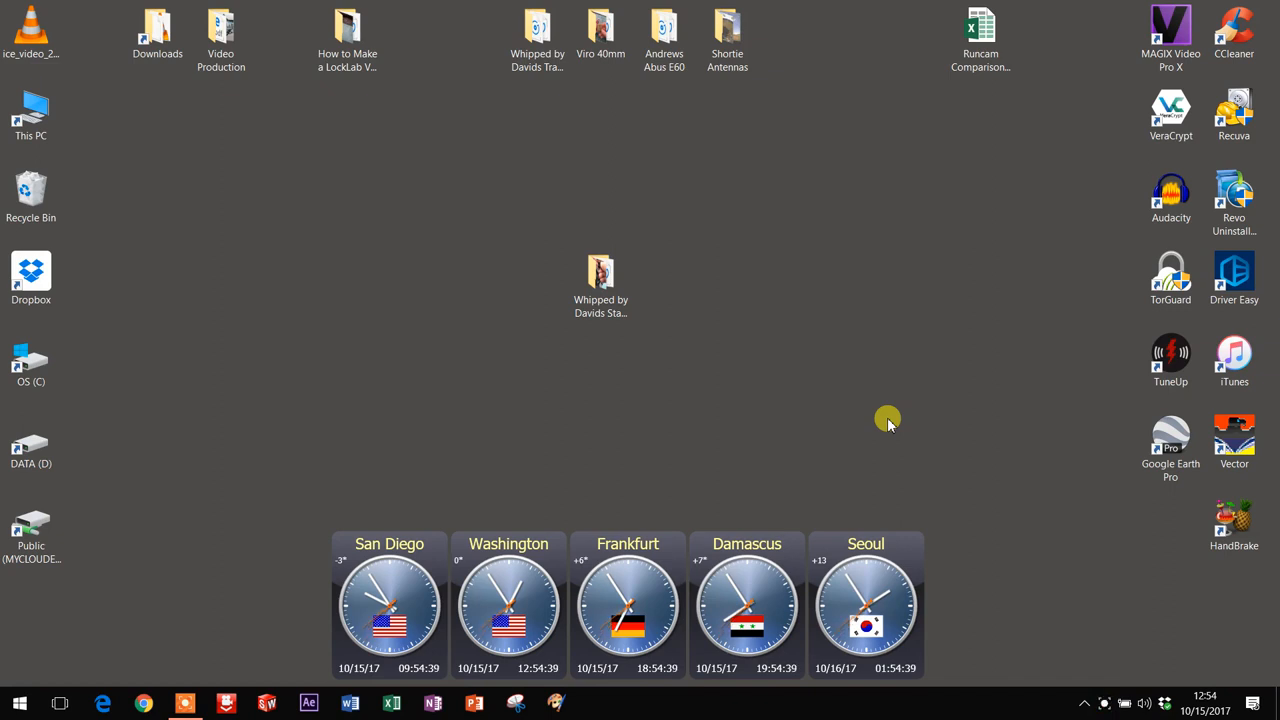
mouse_move(640, 375)
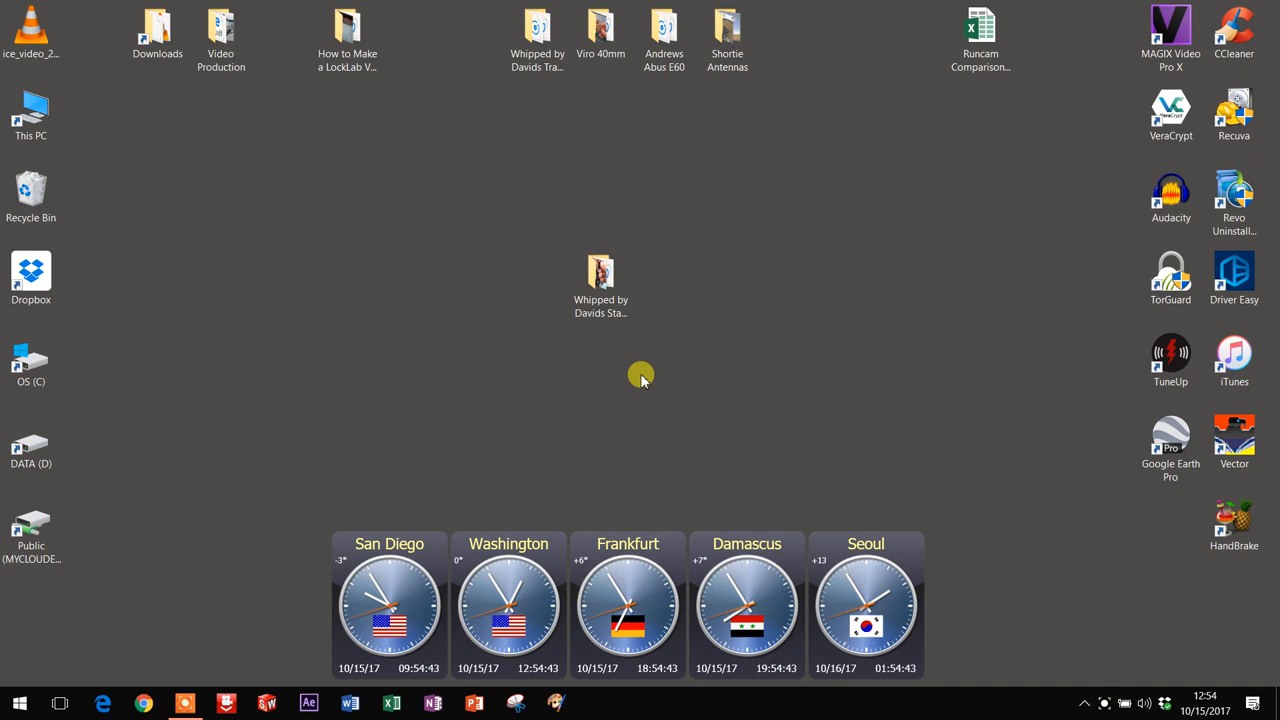
mouse_move(604, 205)
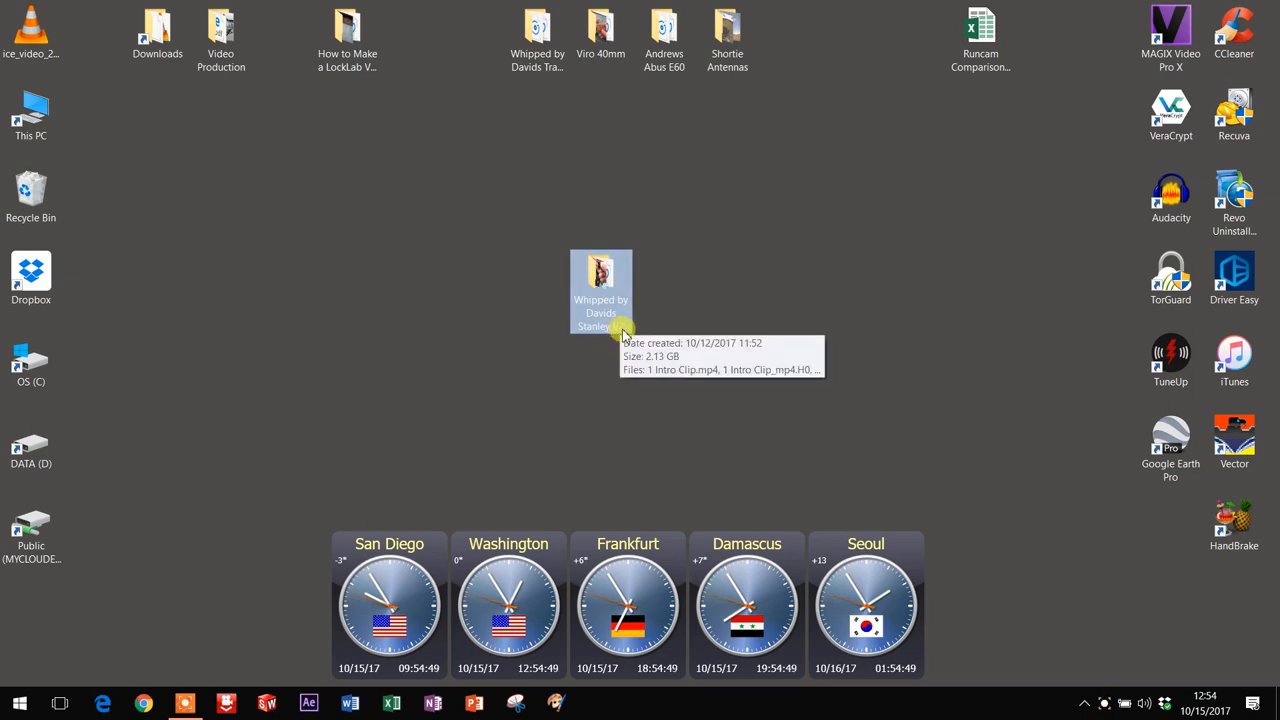
mouse_move(605, 278)
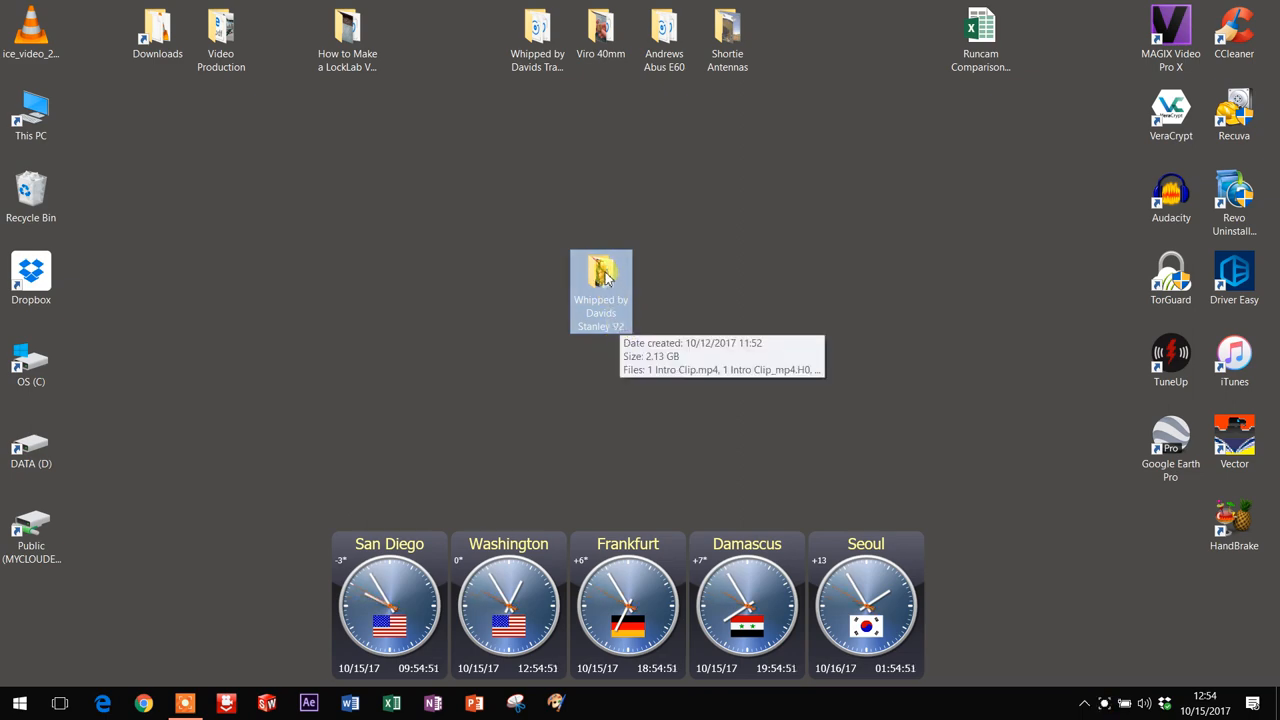
Look through the Whipped by Davids Stanley V2 media folder, then close it
double_click(600, 275)
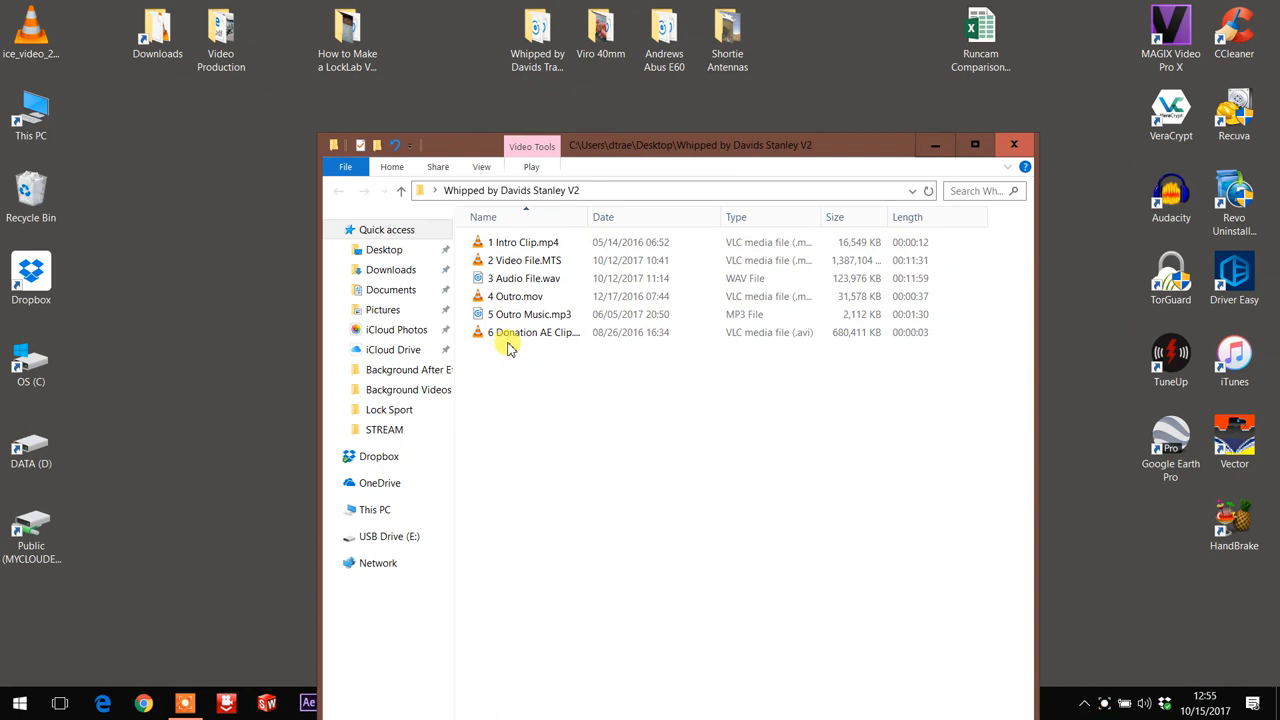
mouse_move(533, 260)
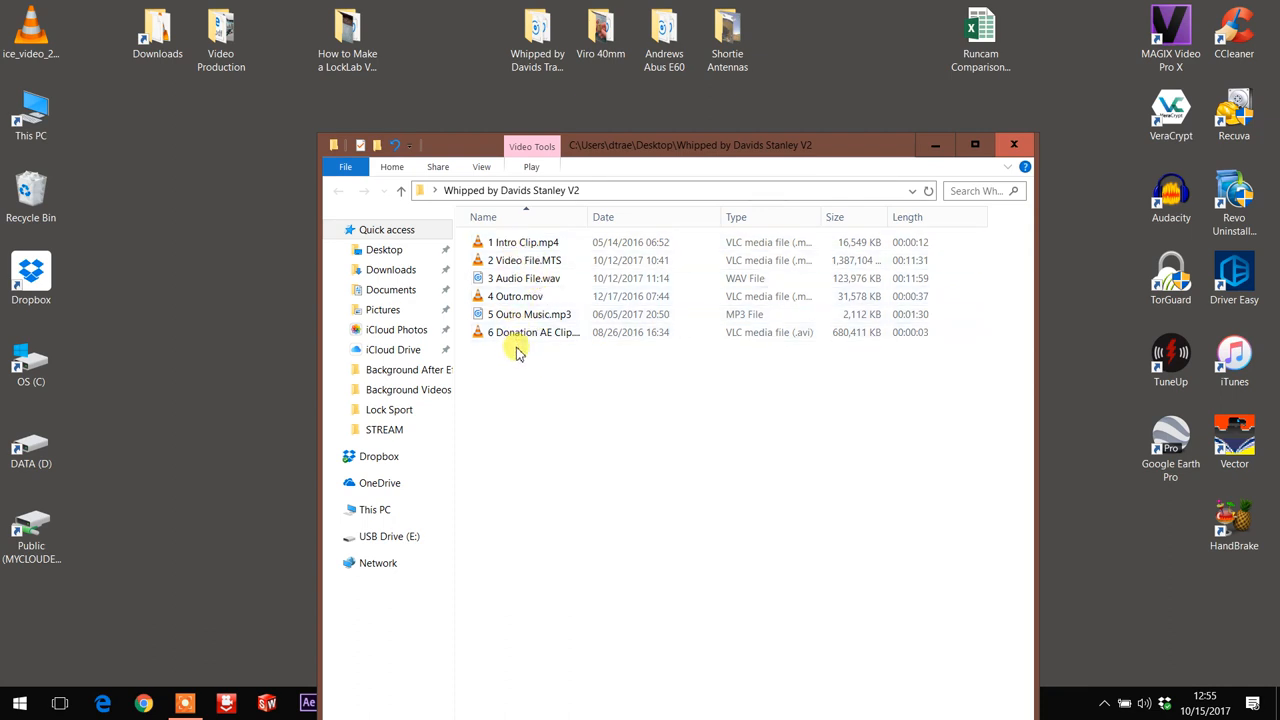
click(502, 242)
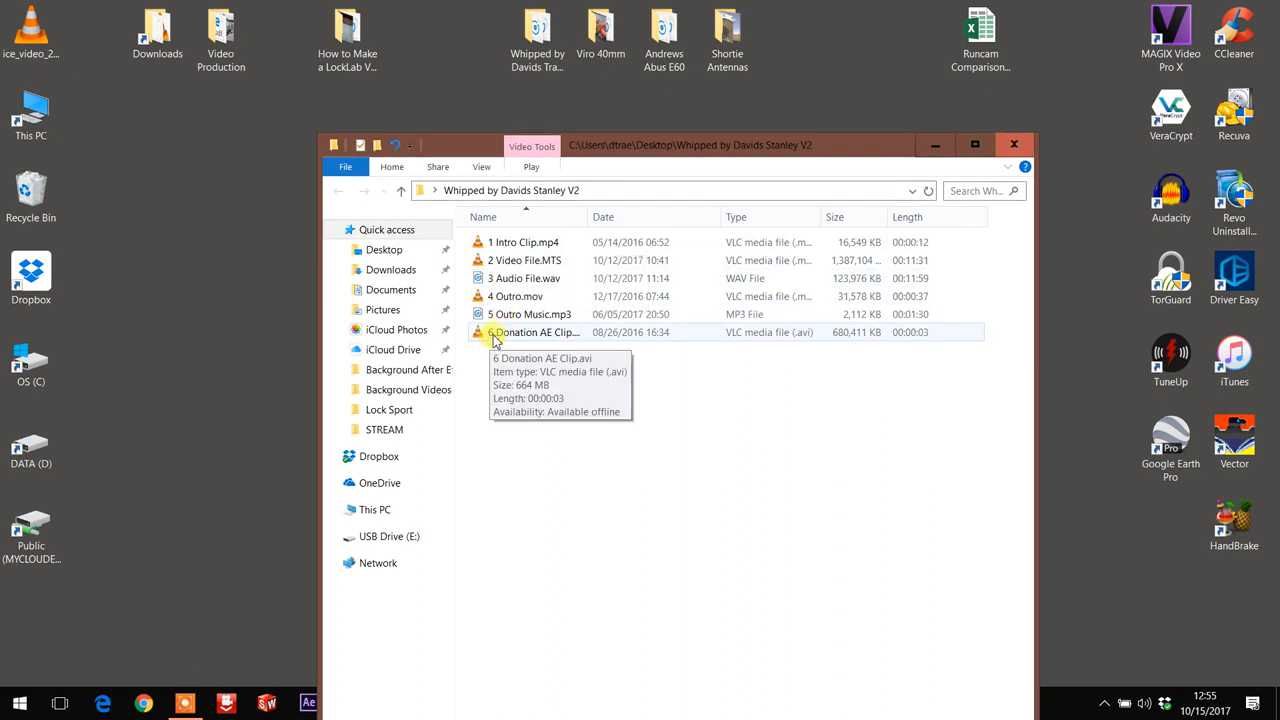
mouse_move(1017, 145)
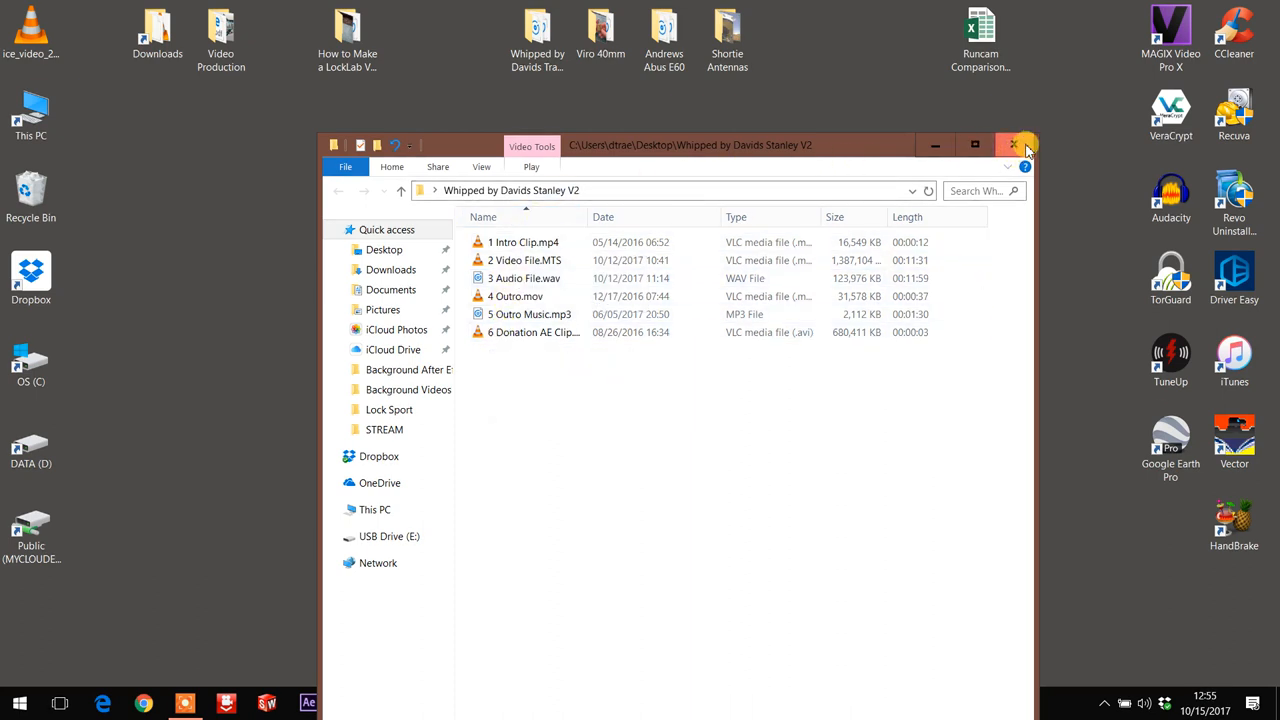
click(1013, 144)
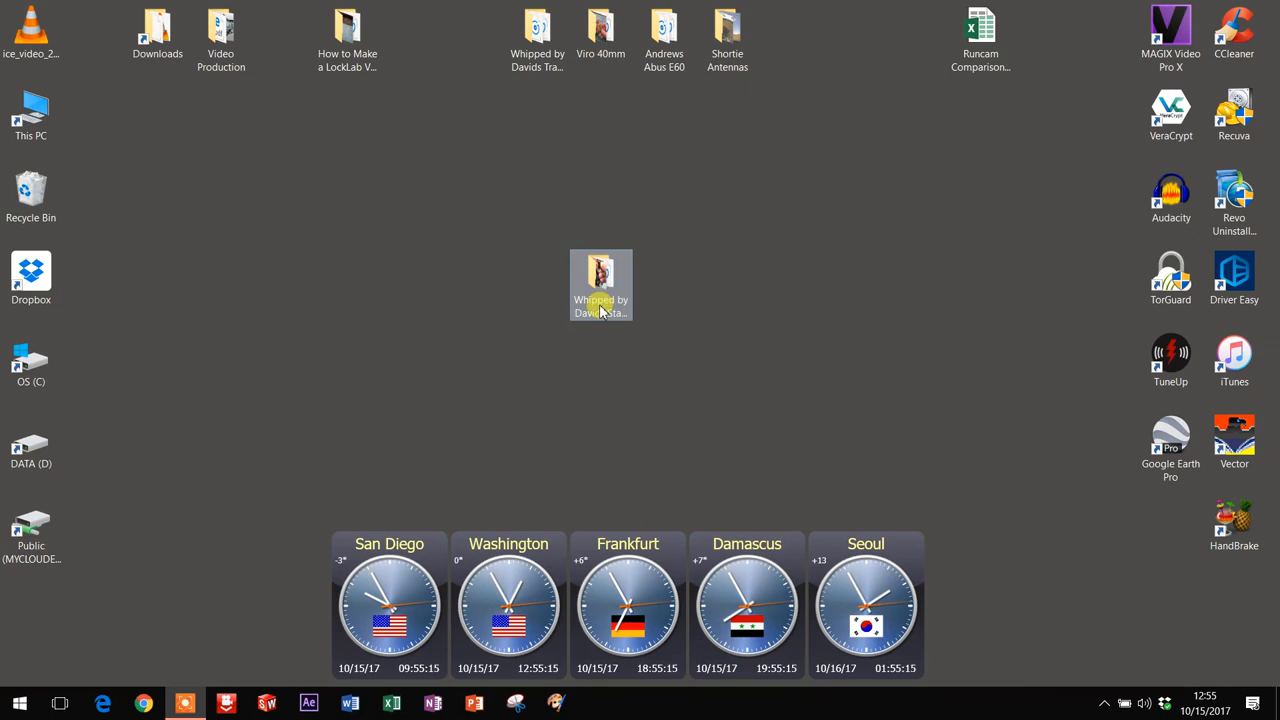
Launch MAGIX Video Pro X and create the project 'Whipped by Davids Stanley V2'
double_click(601, 285)
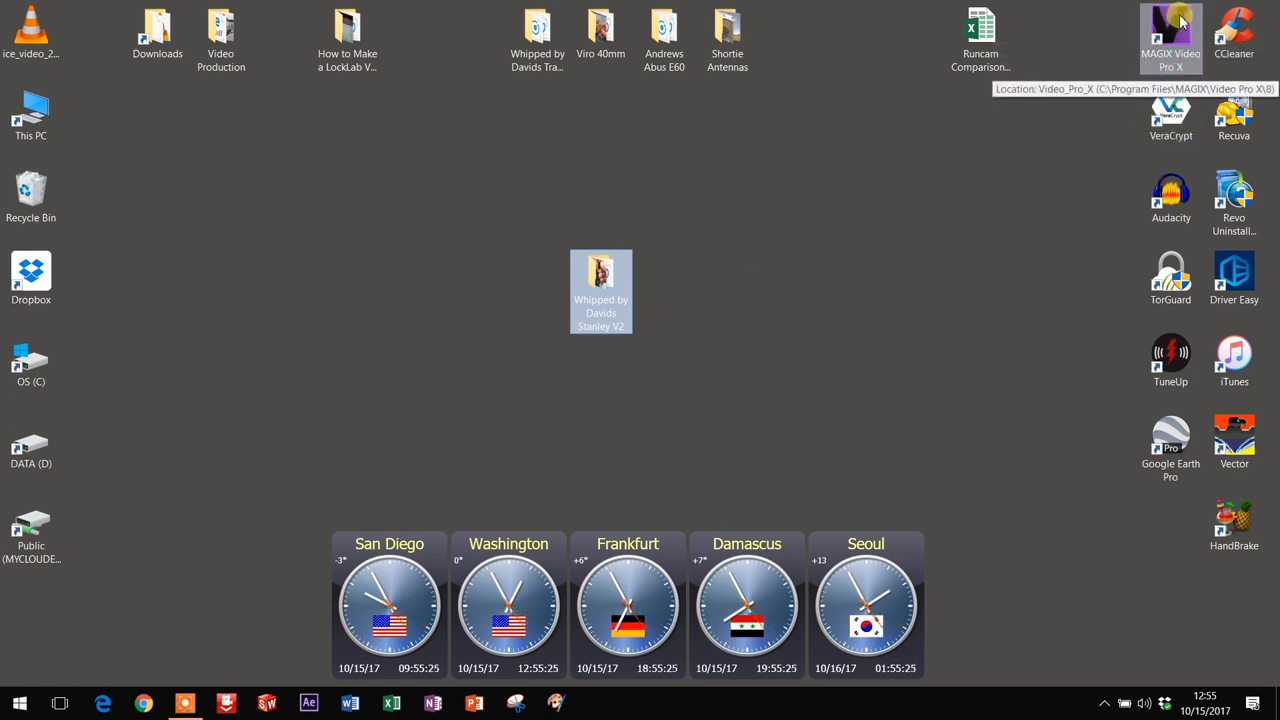
double_click(1162, 27)
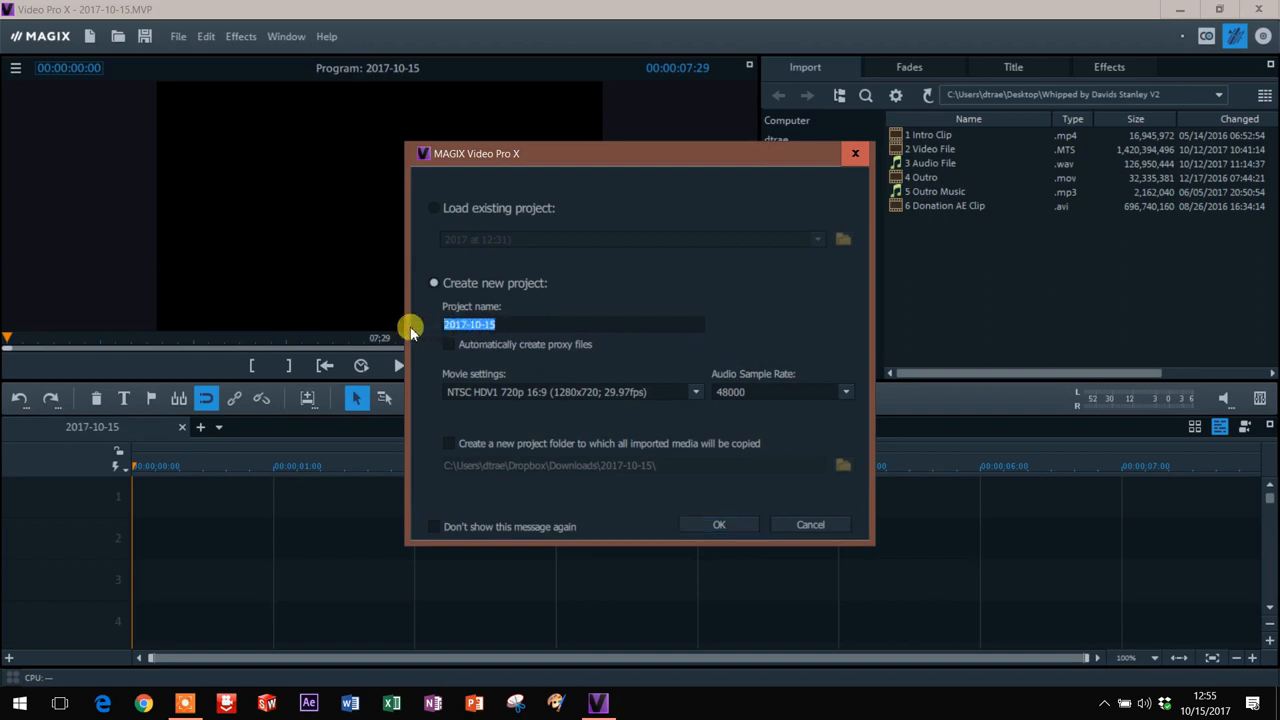
text(Whipped by Davids Stanley V2)
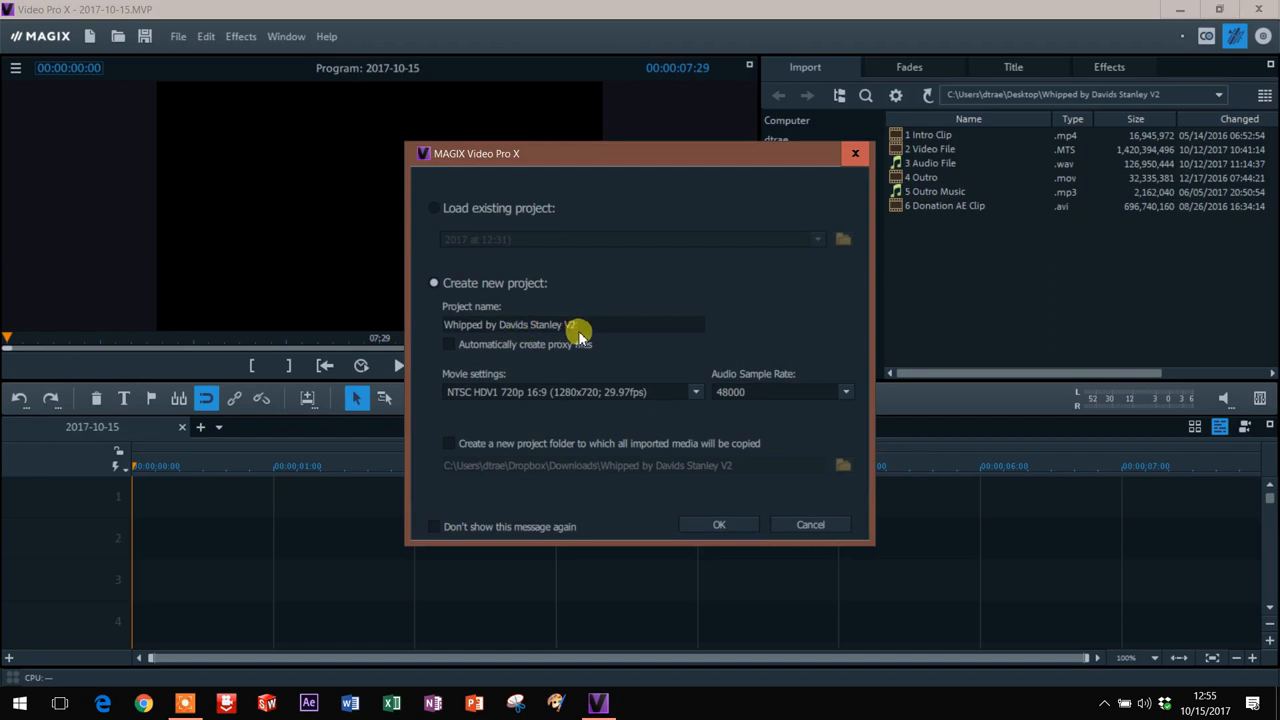
click(718, 524)
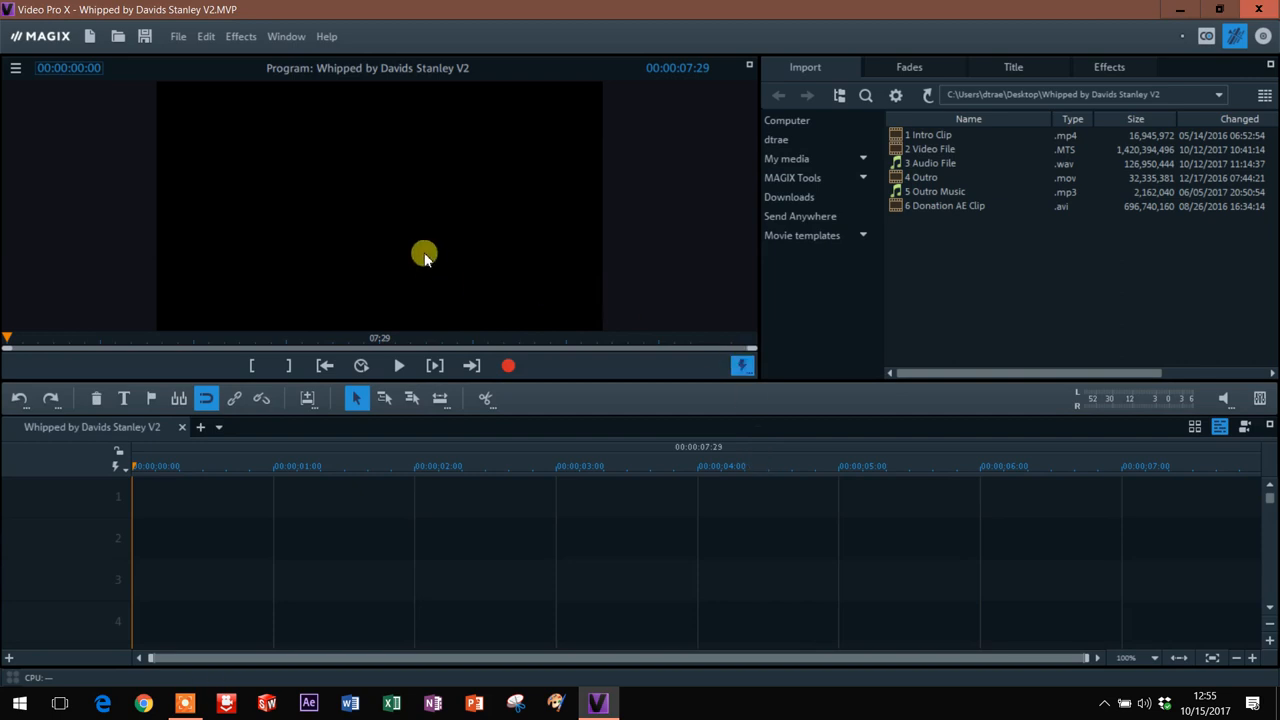
mouse_move(598, 226)
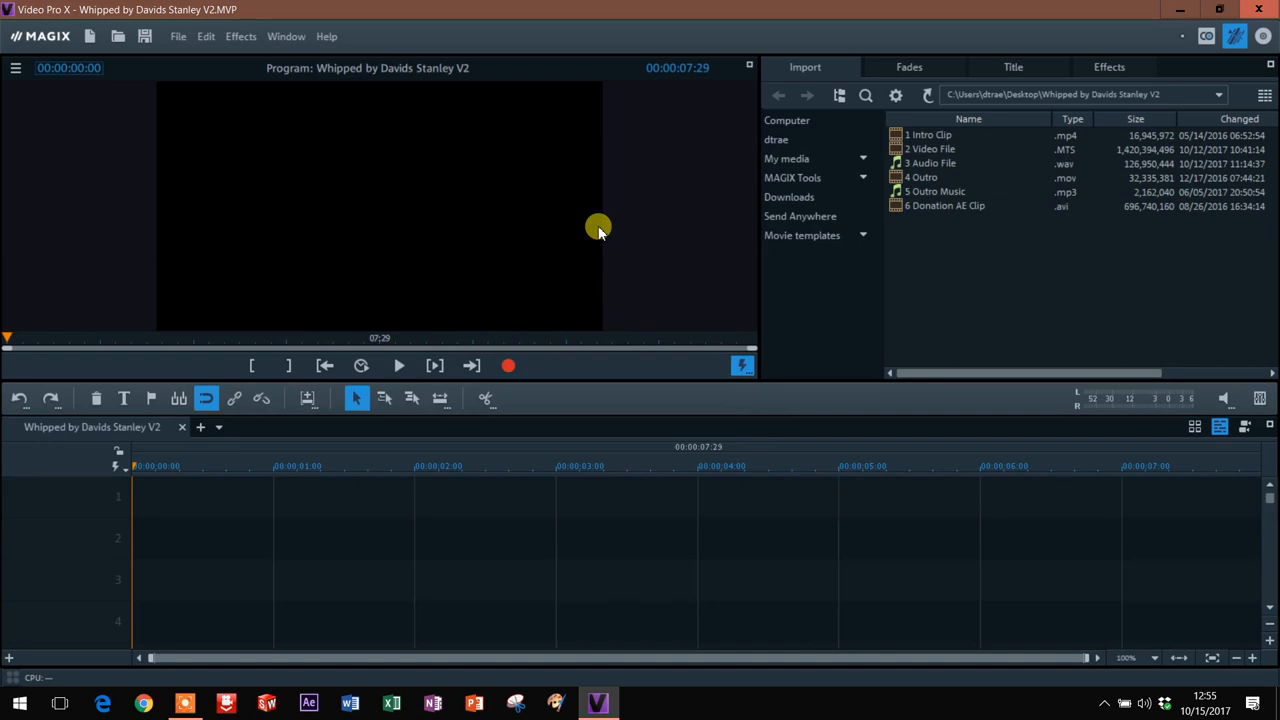
mouse_move(153, 132)
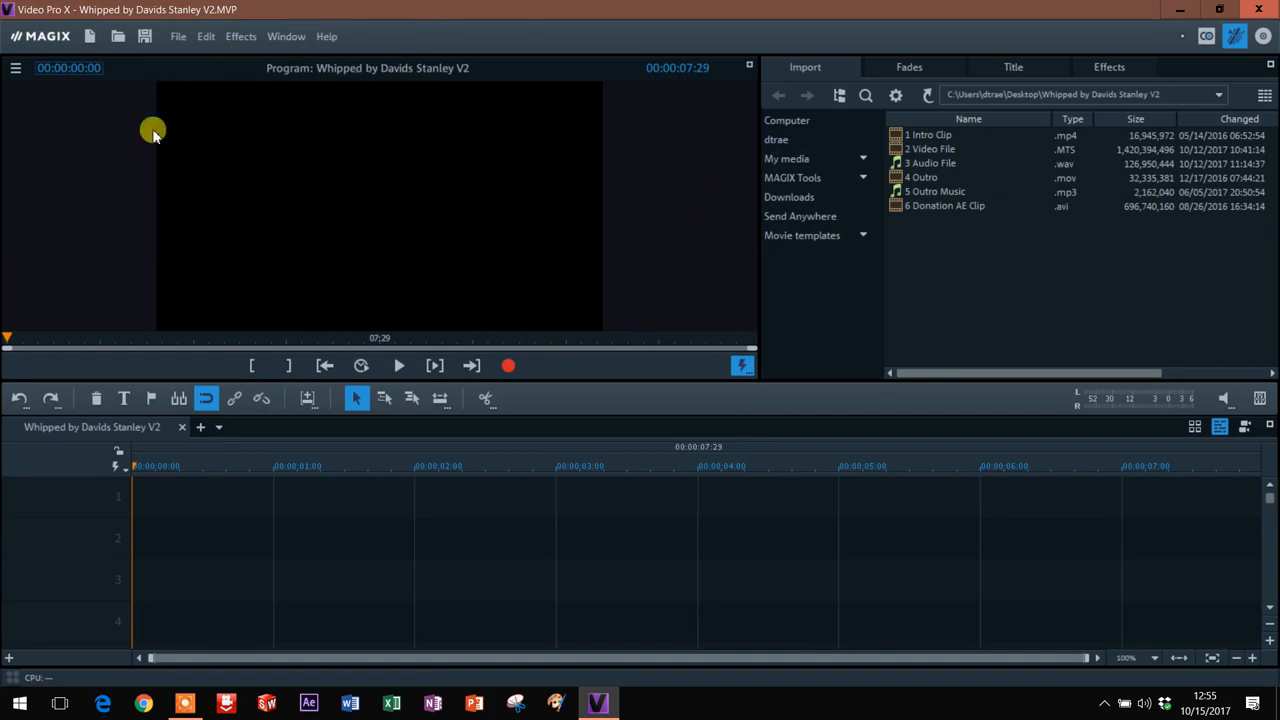
mouse_move(1131, 303)
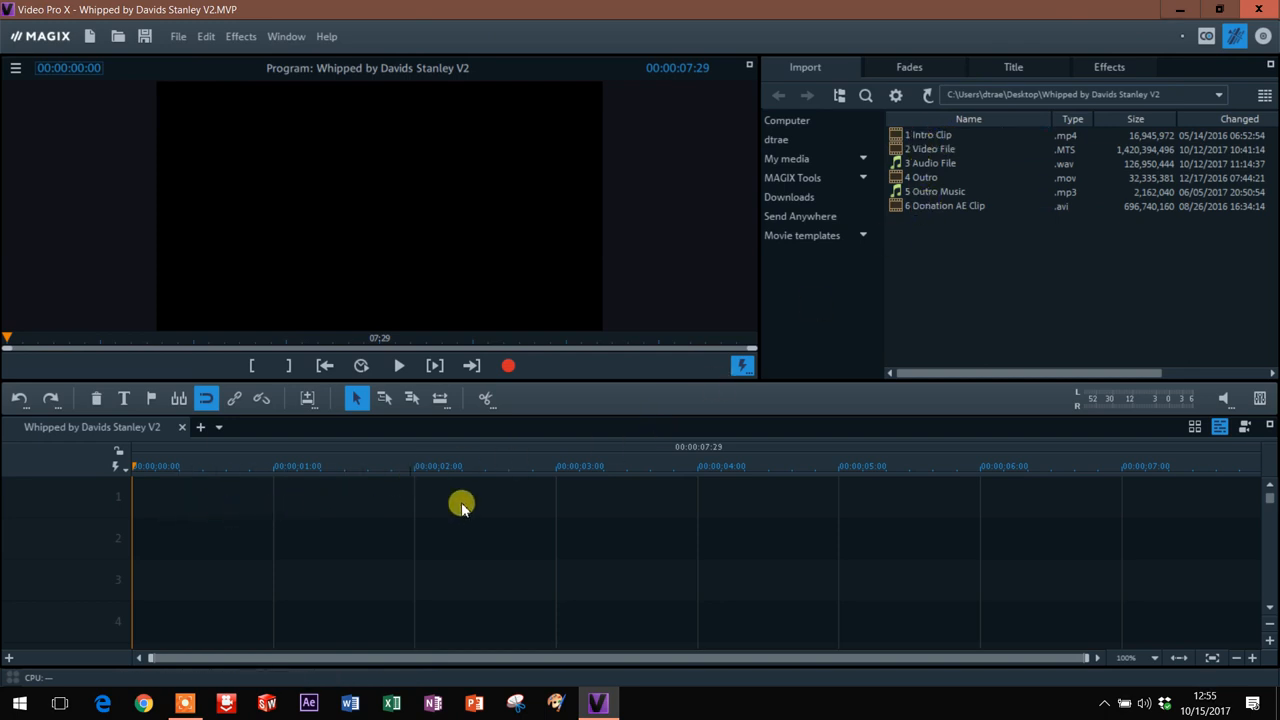
mouse_move(358, 520)
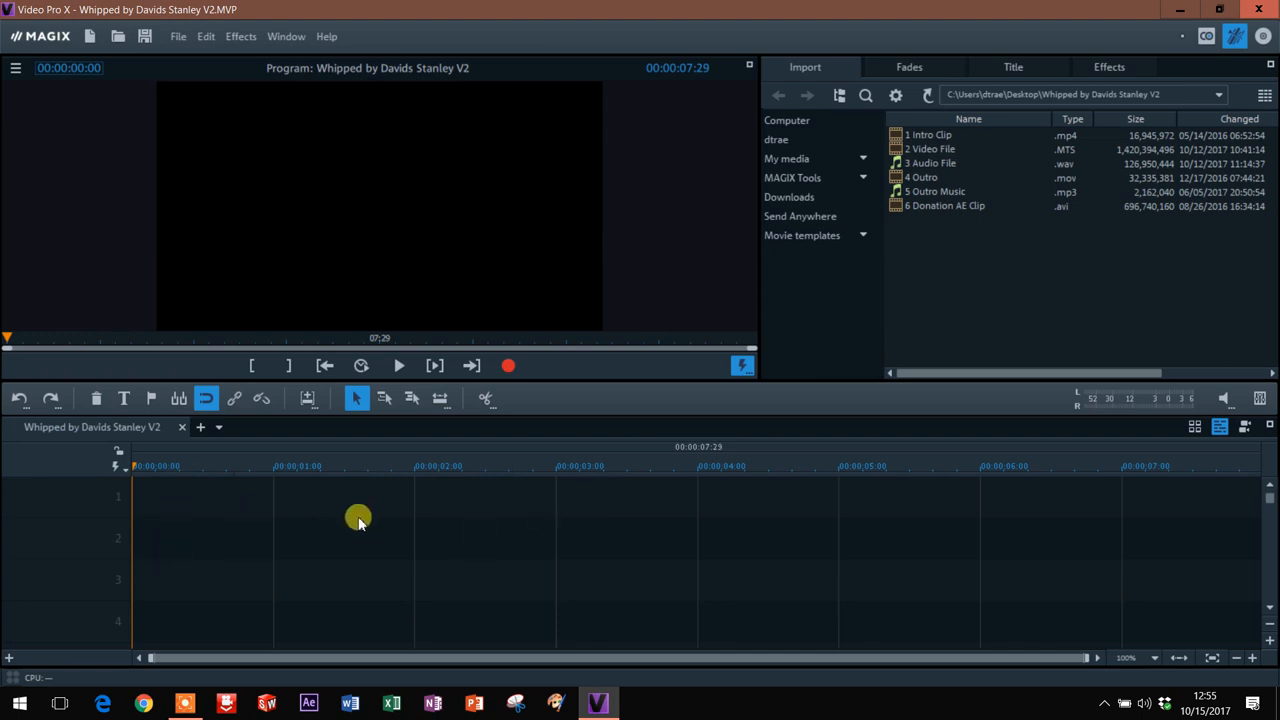
mouse_move(422, 503)
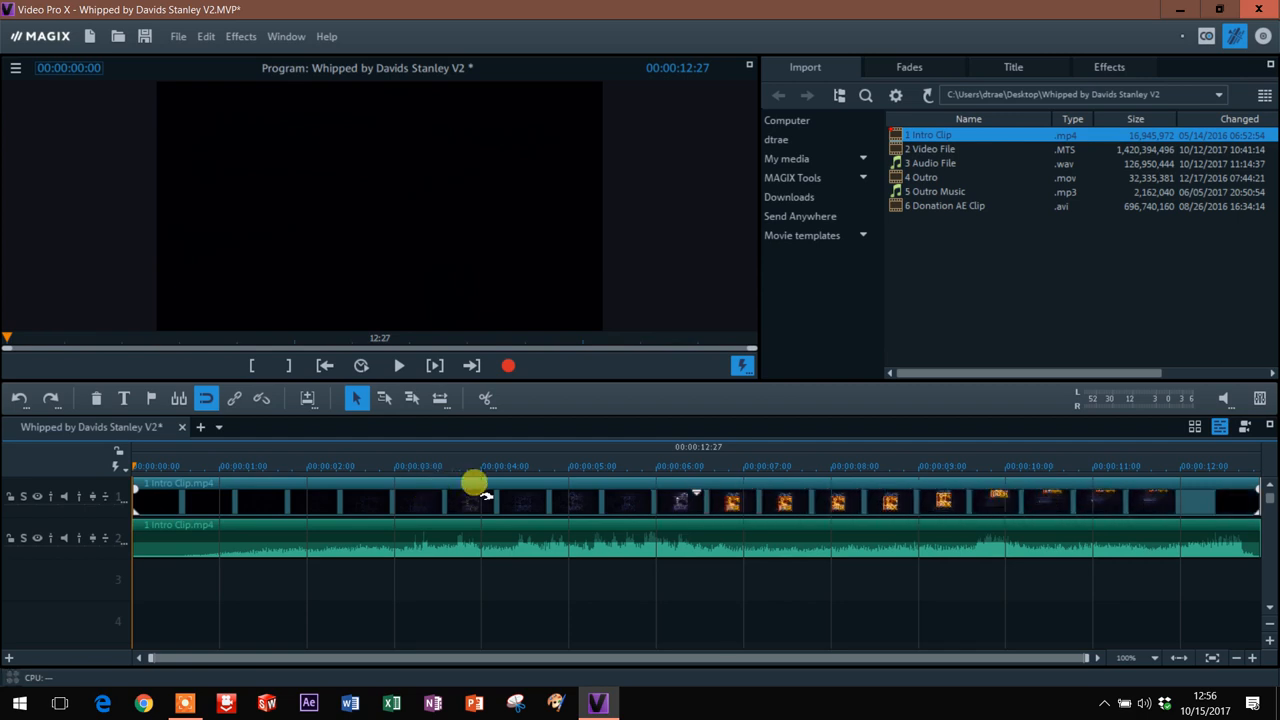
mouse_move(451, 403)
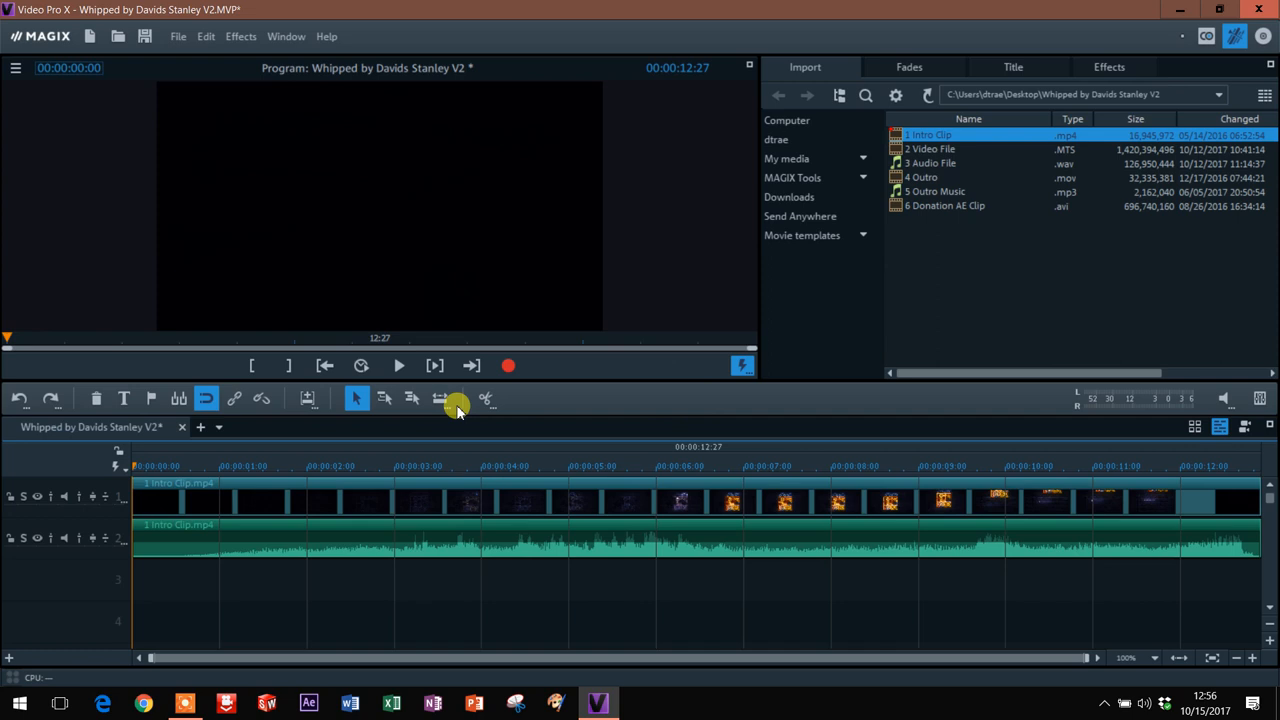
mouse_move(403, 370)
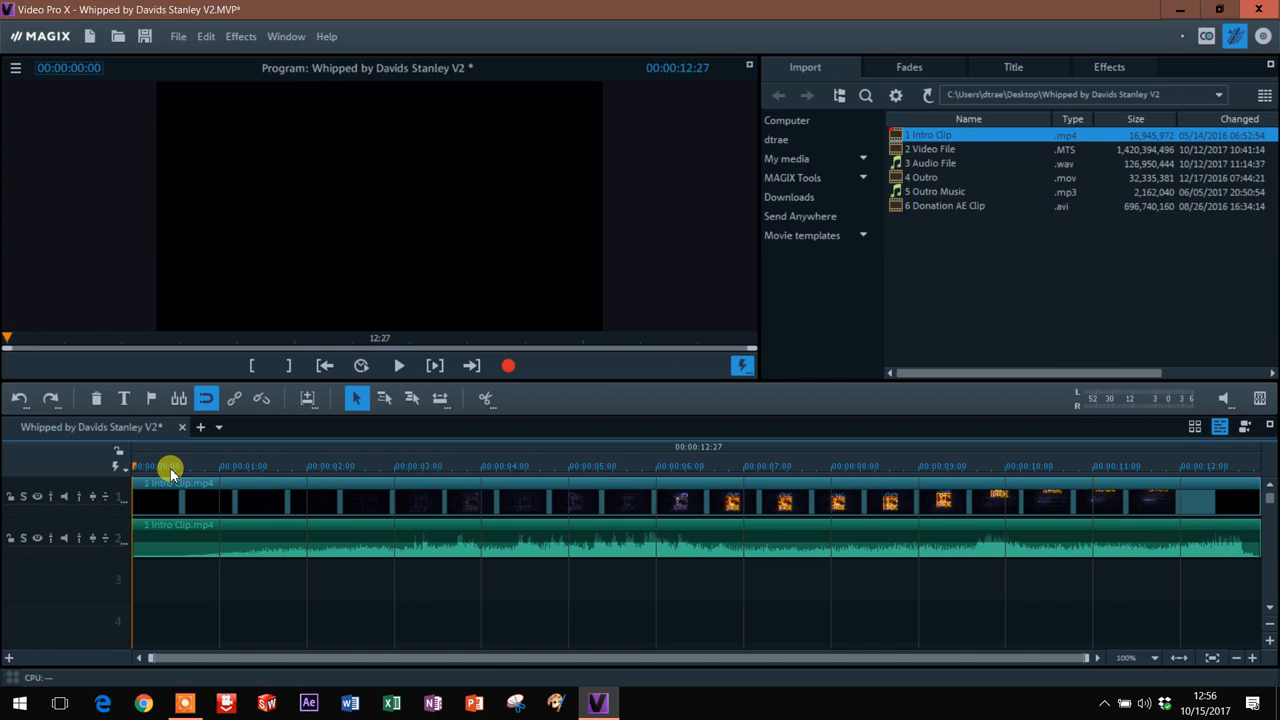
Play the intro clip from the timeline start through to its end near 12 seconds
click(397, 365)
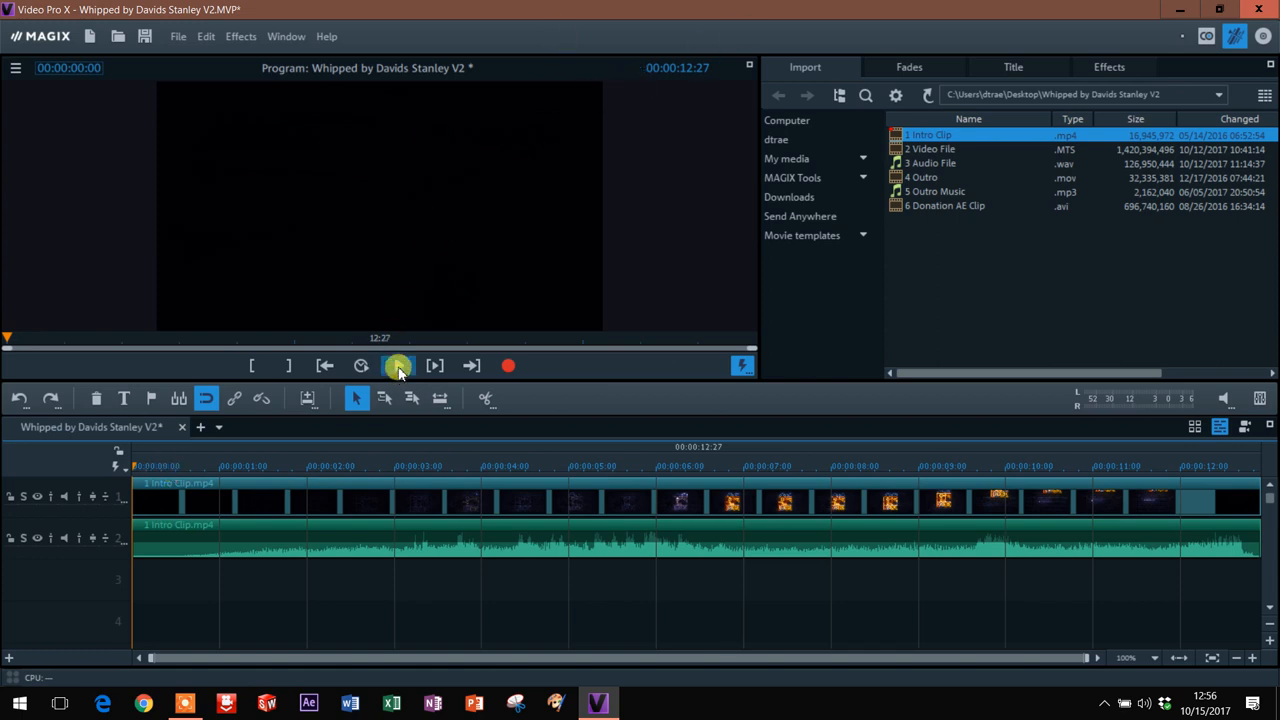
click(397, 365)
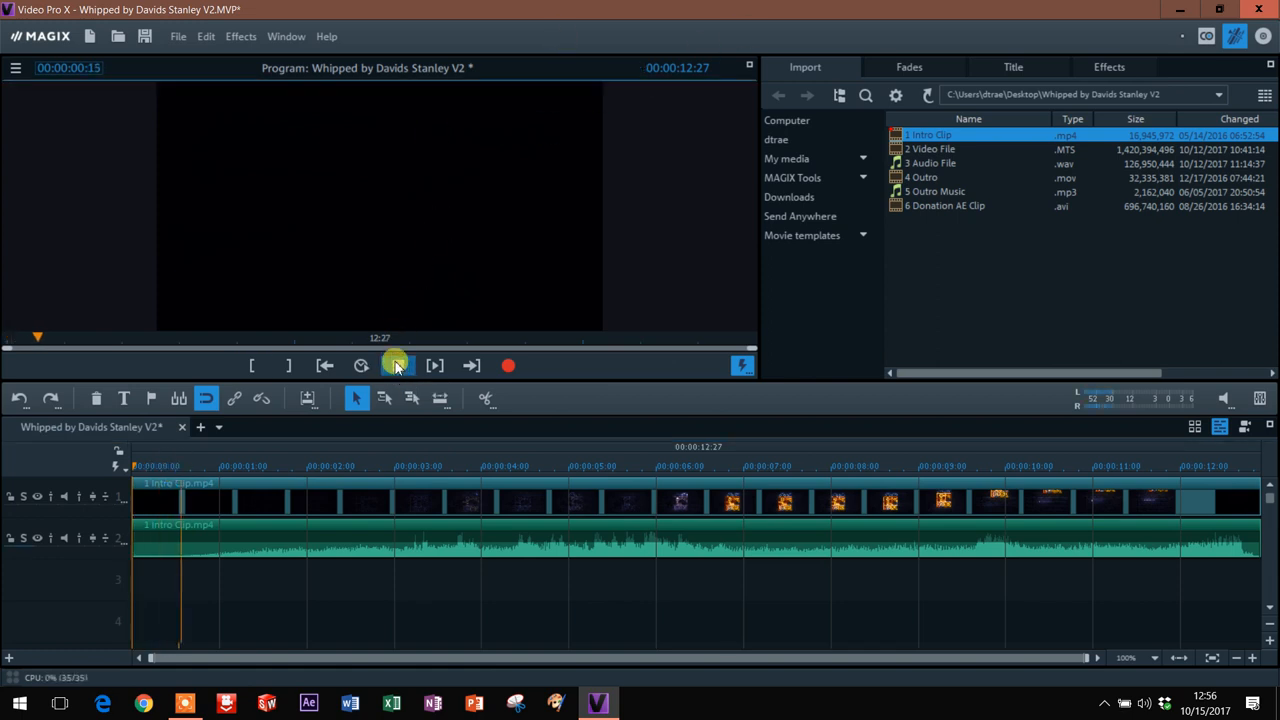
click(395, 365)
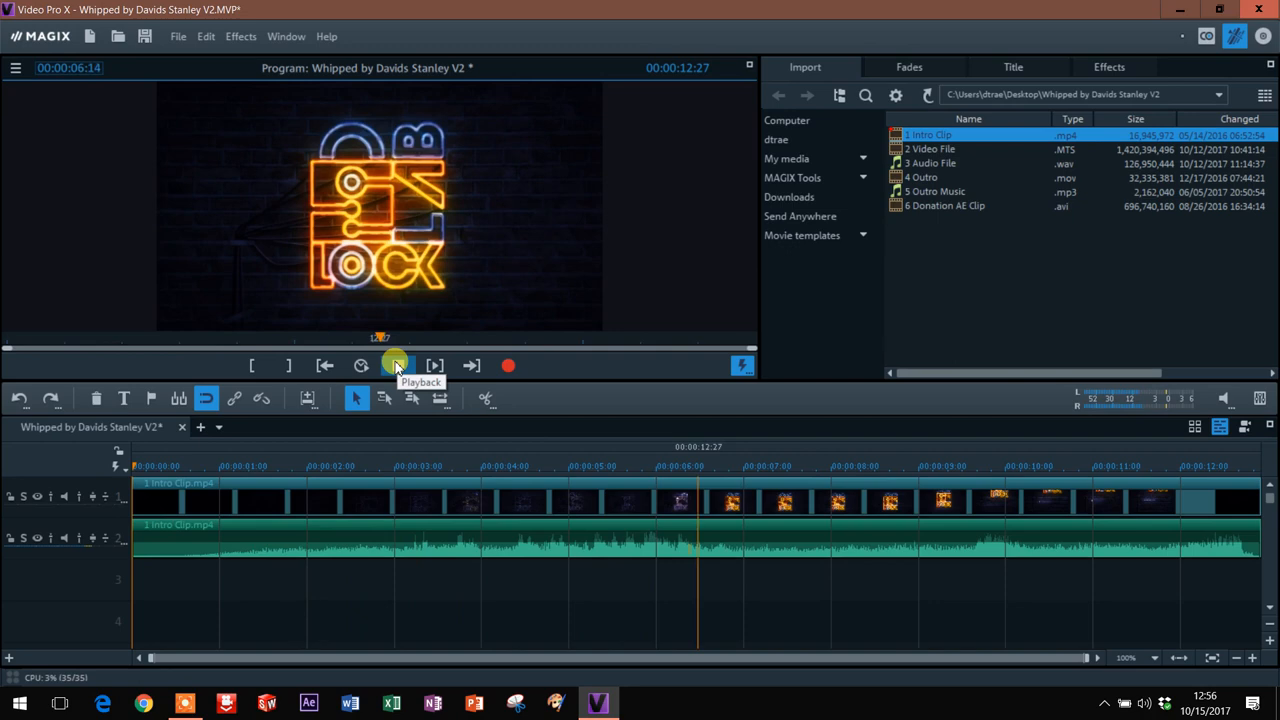
click(395, 365)
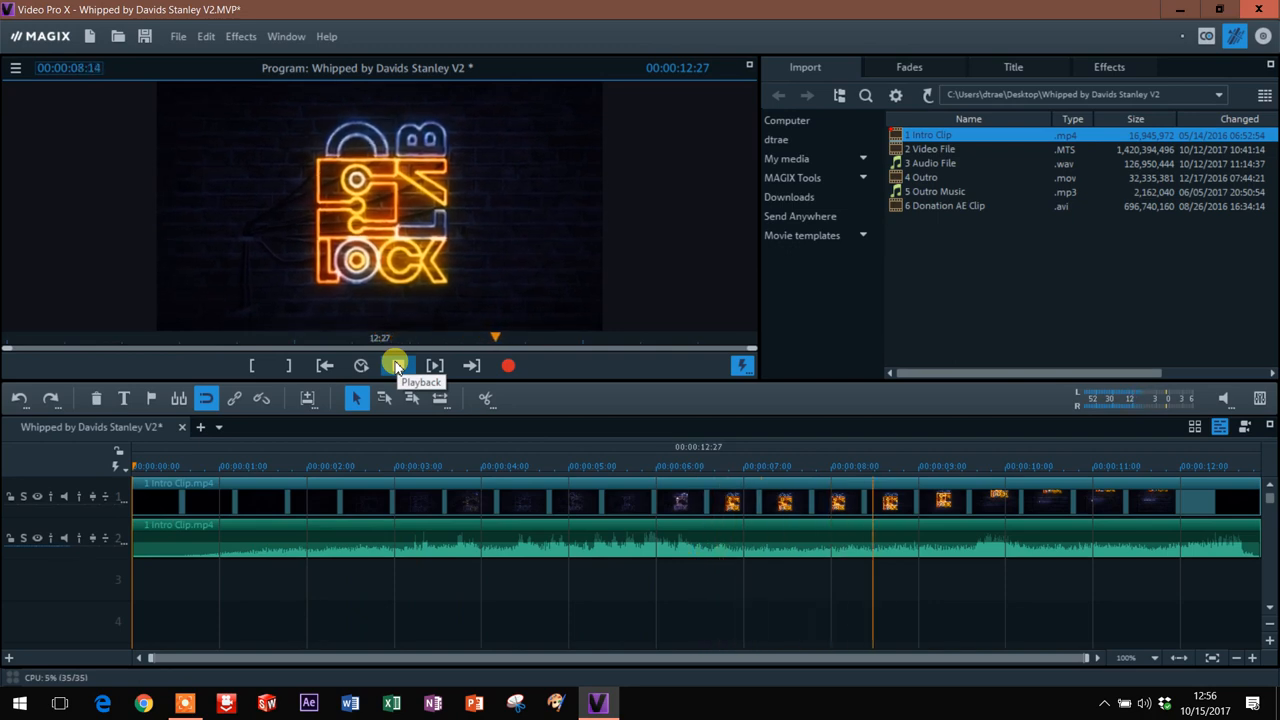
click(397, 365)
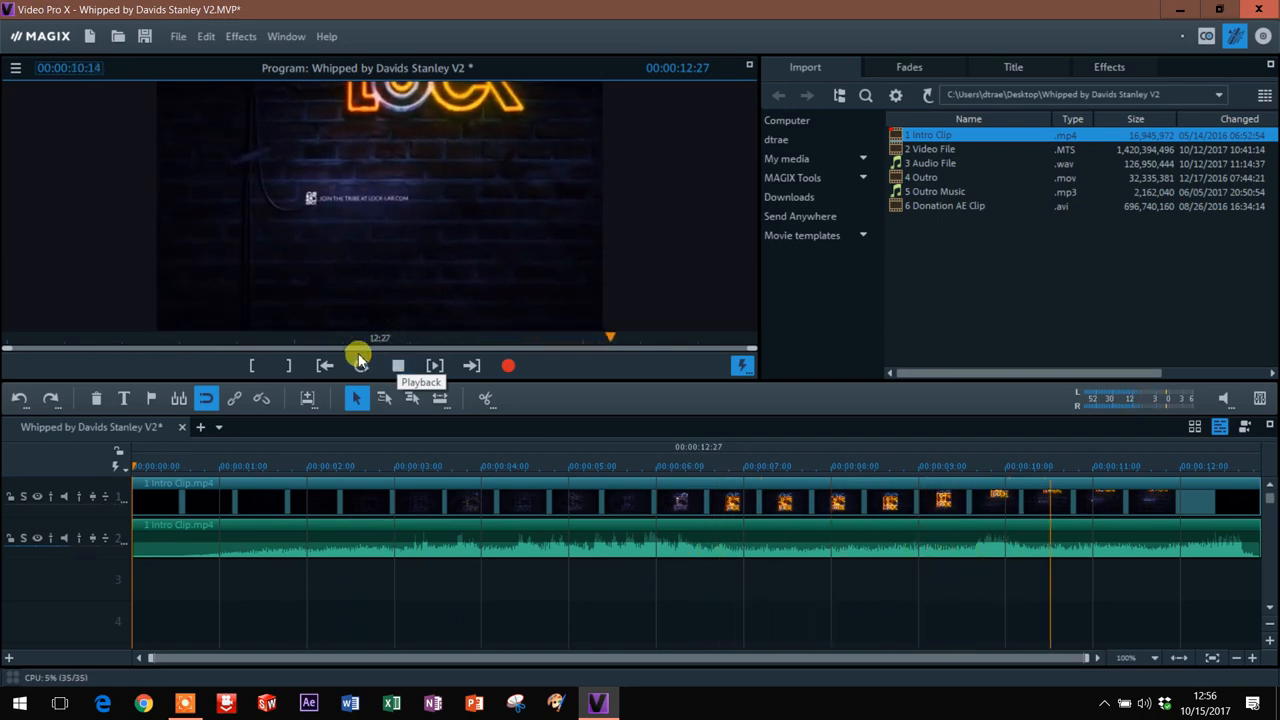
click(397, 365)
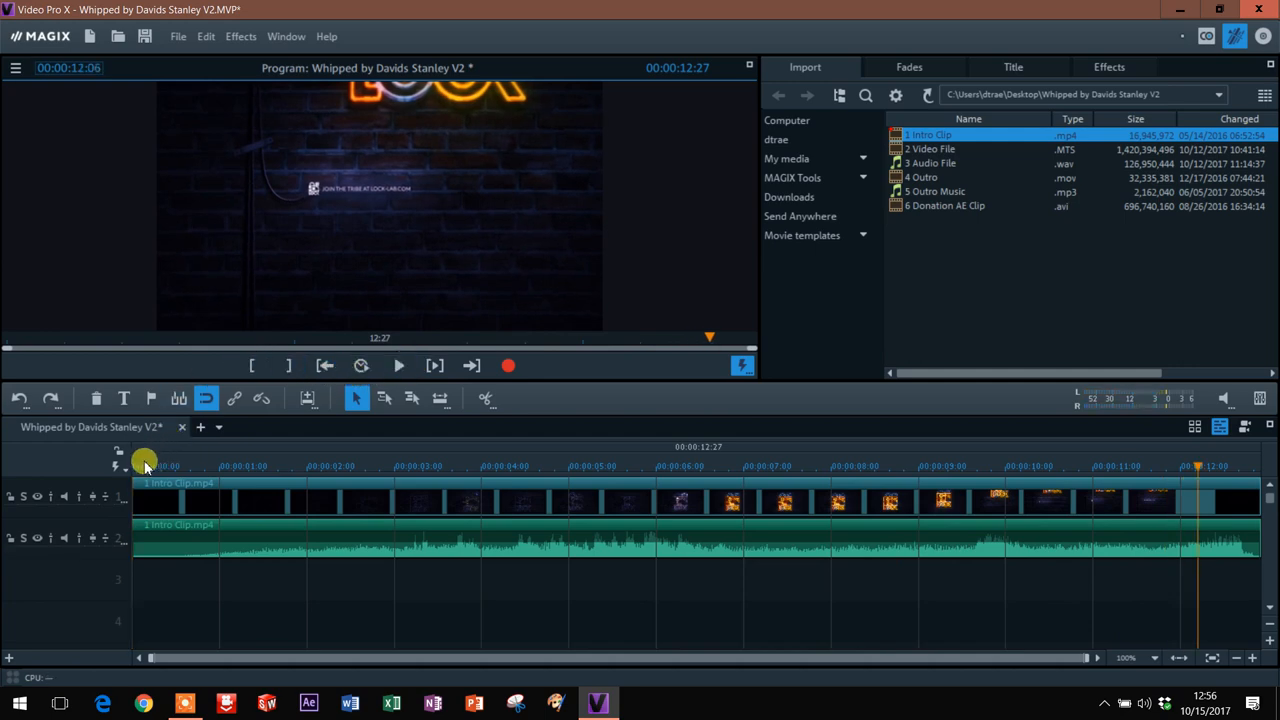
Split the intro clip about one second in, just after its dark opening
drag(145, 463, 308, 463)
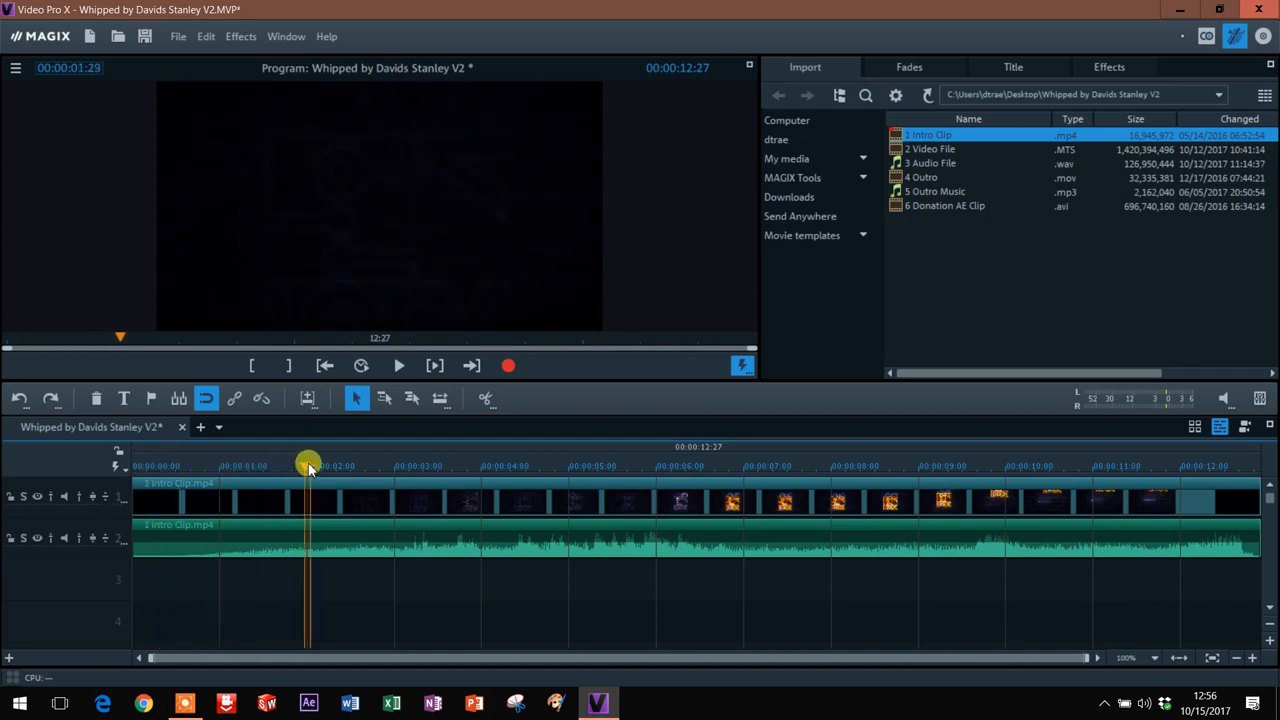
drag(308, 465, 253, 465)
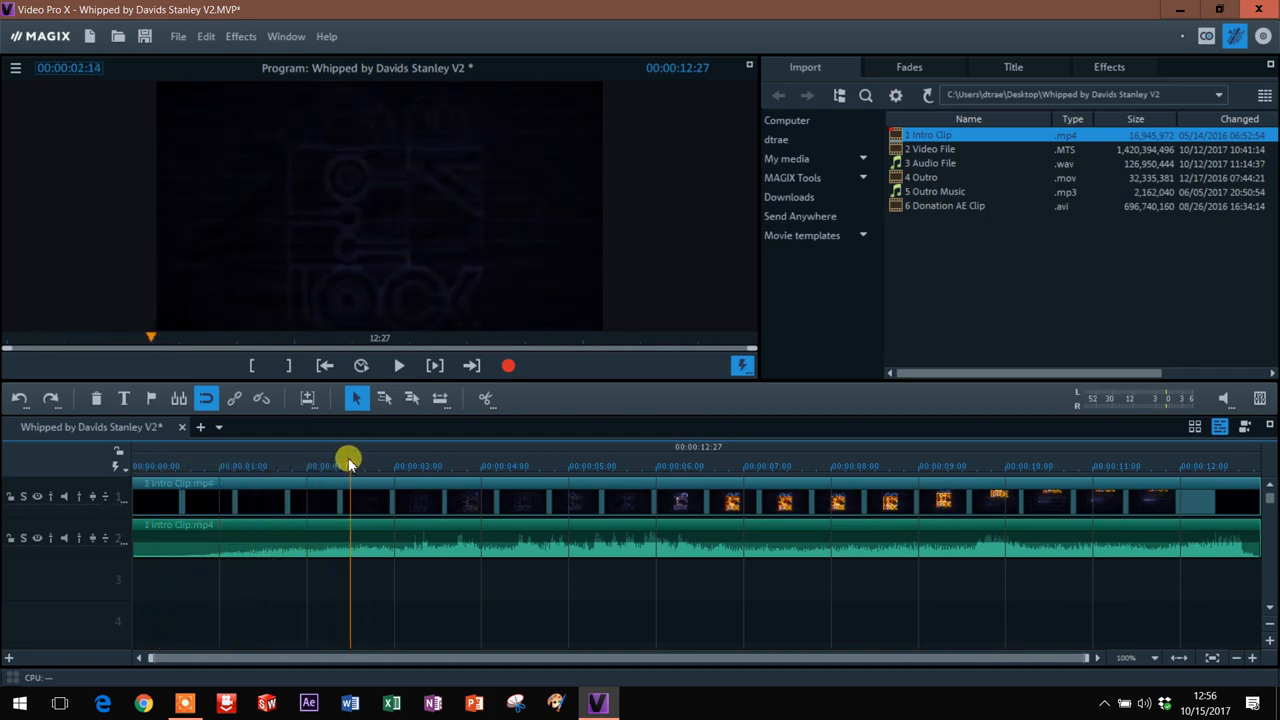
click(267, 463)
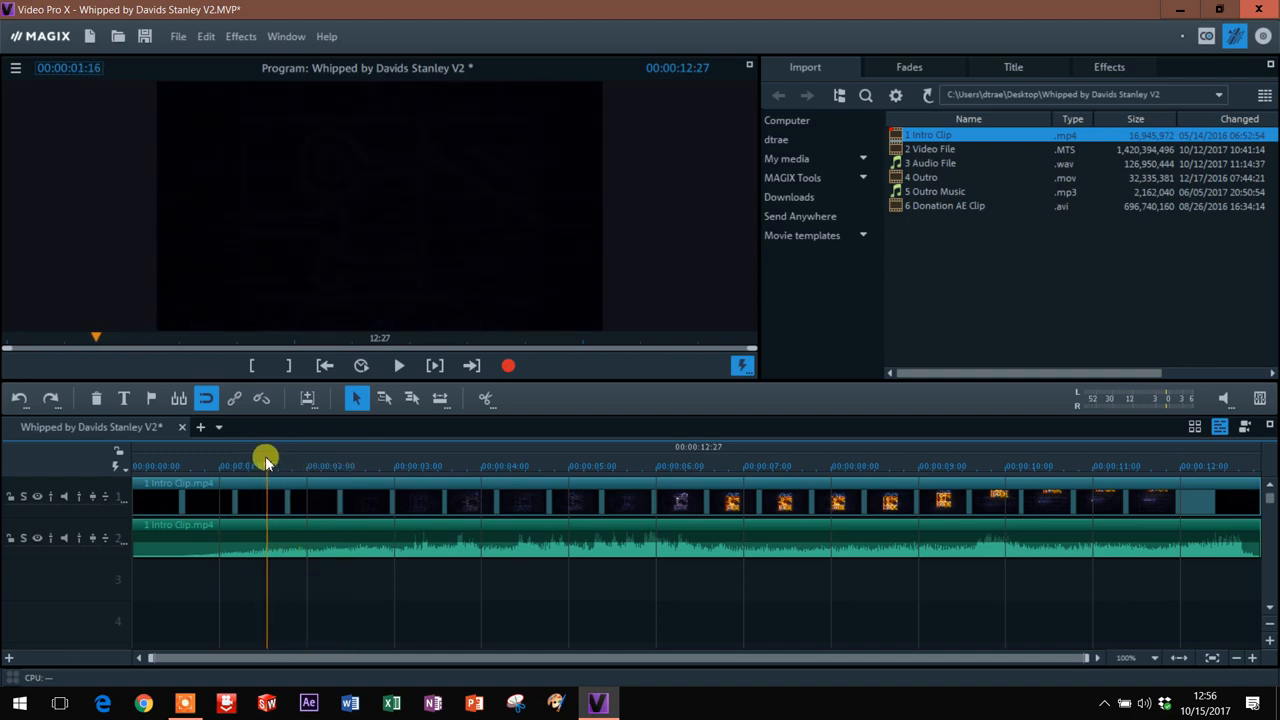
drag(265, 465, 275, 465)
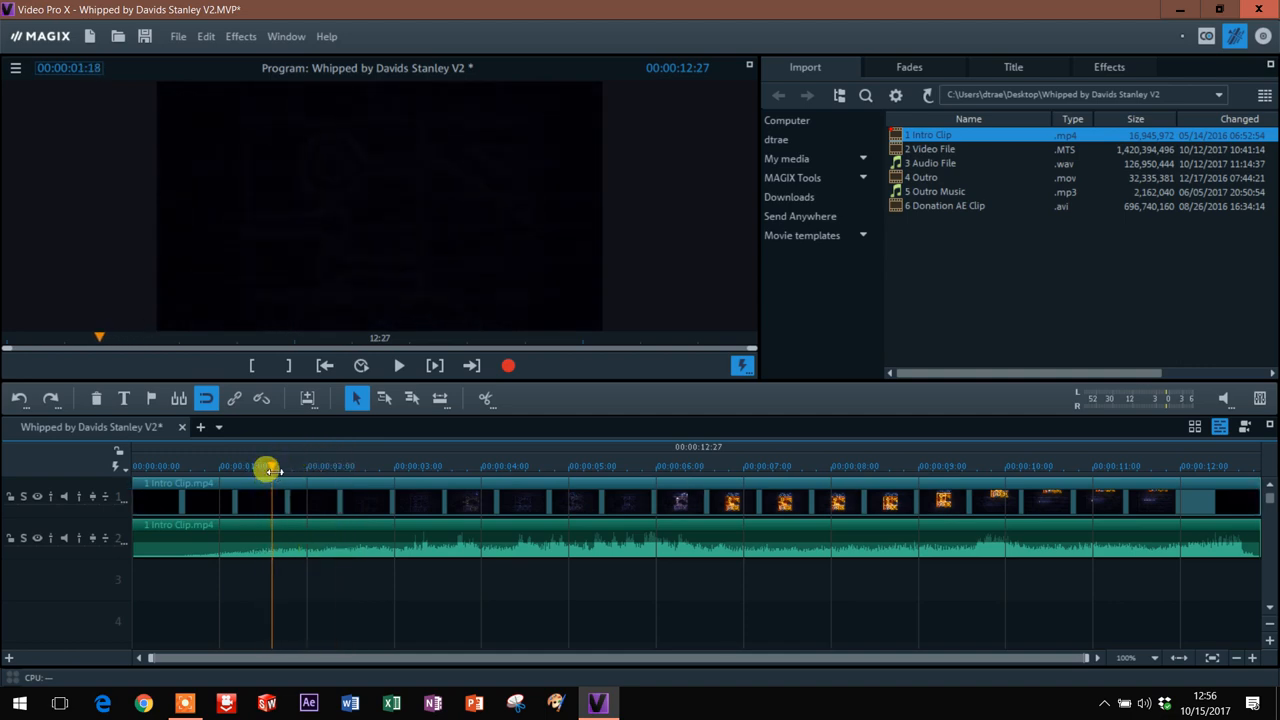
mouse_move(487, 398)
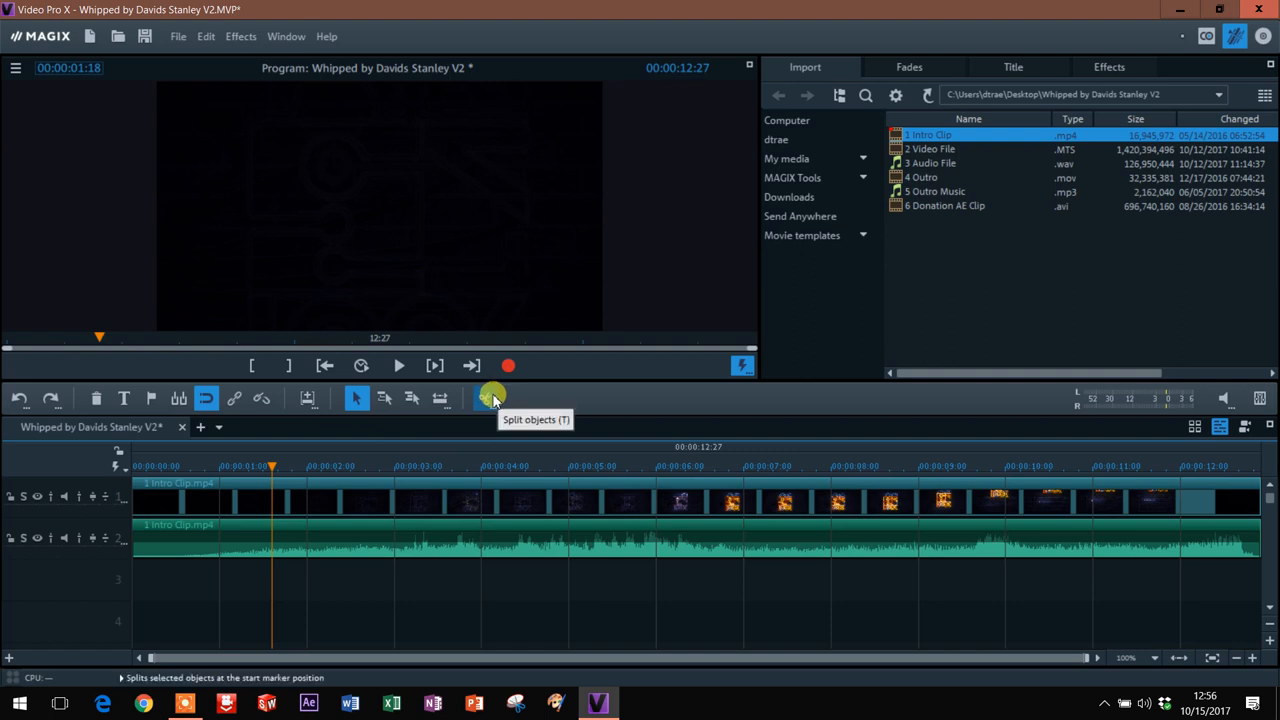
click(493, 398)
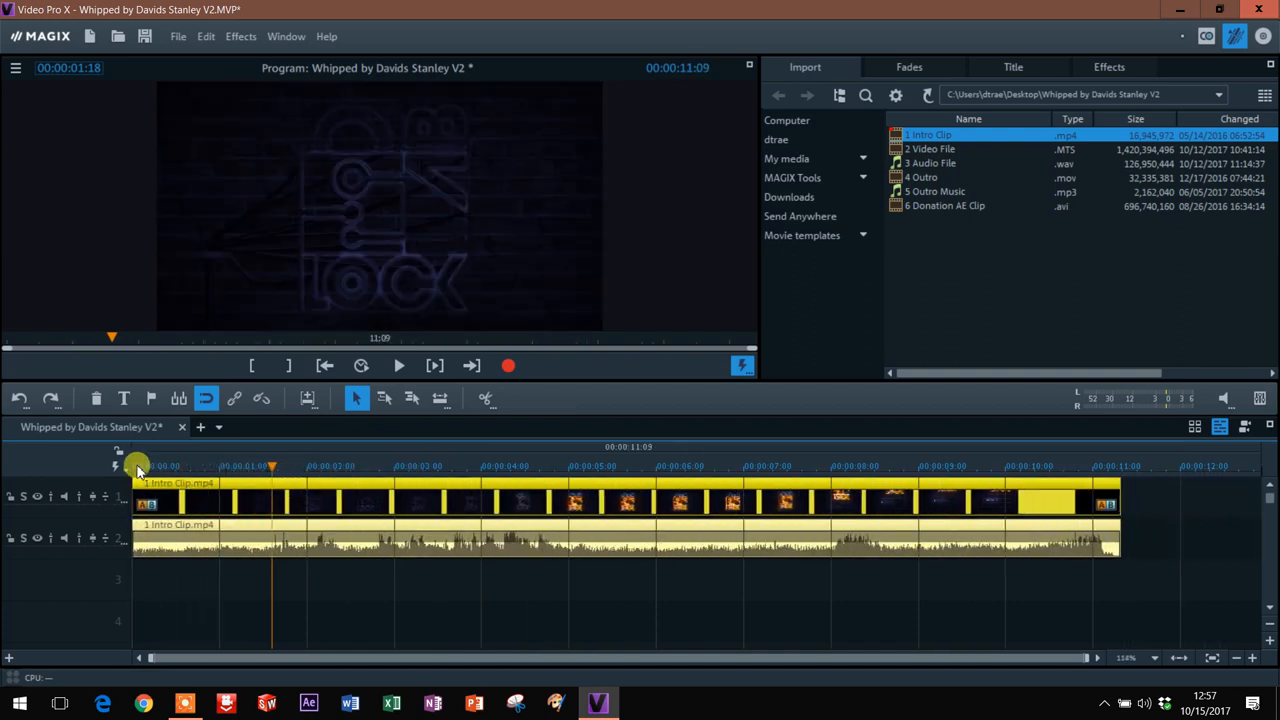
Preview the trimmed intro from the start and move the playhead to its intended end
click(396, 366)
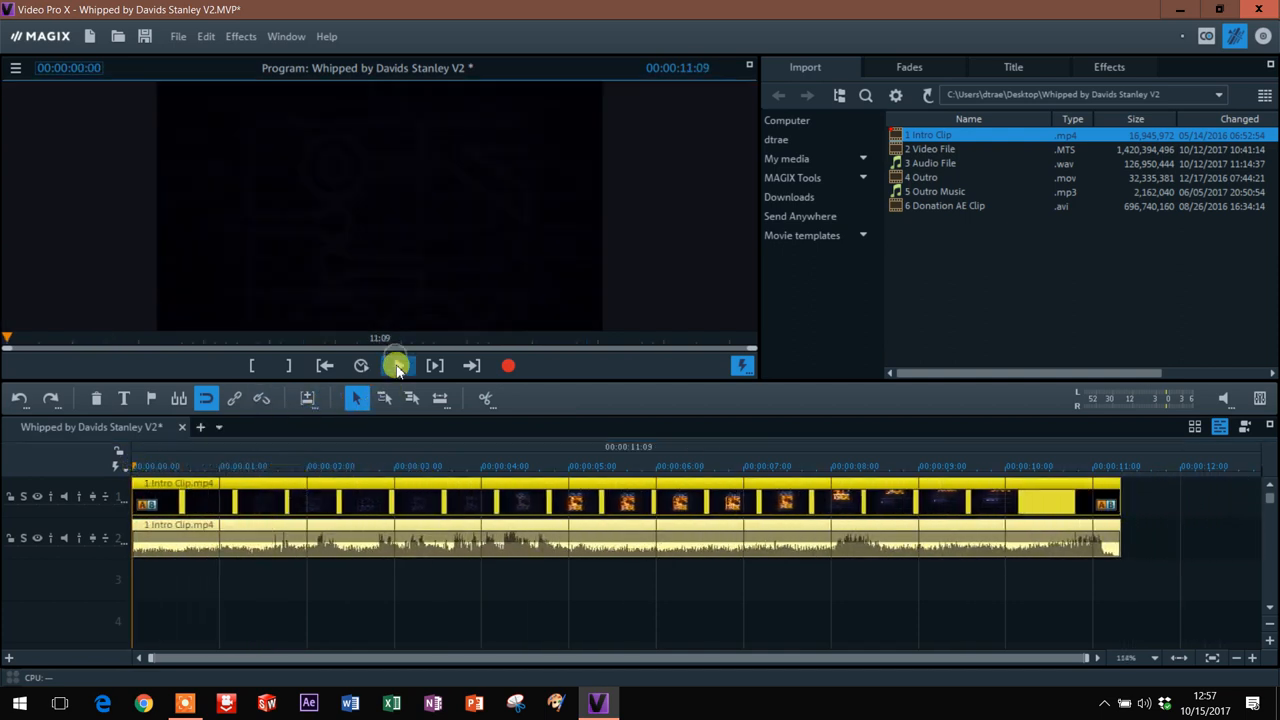
click(398, 365)
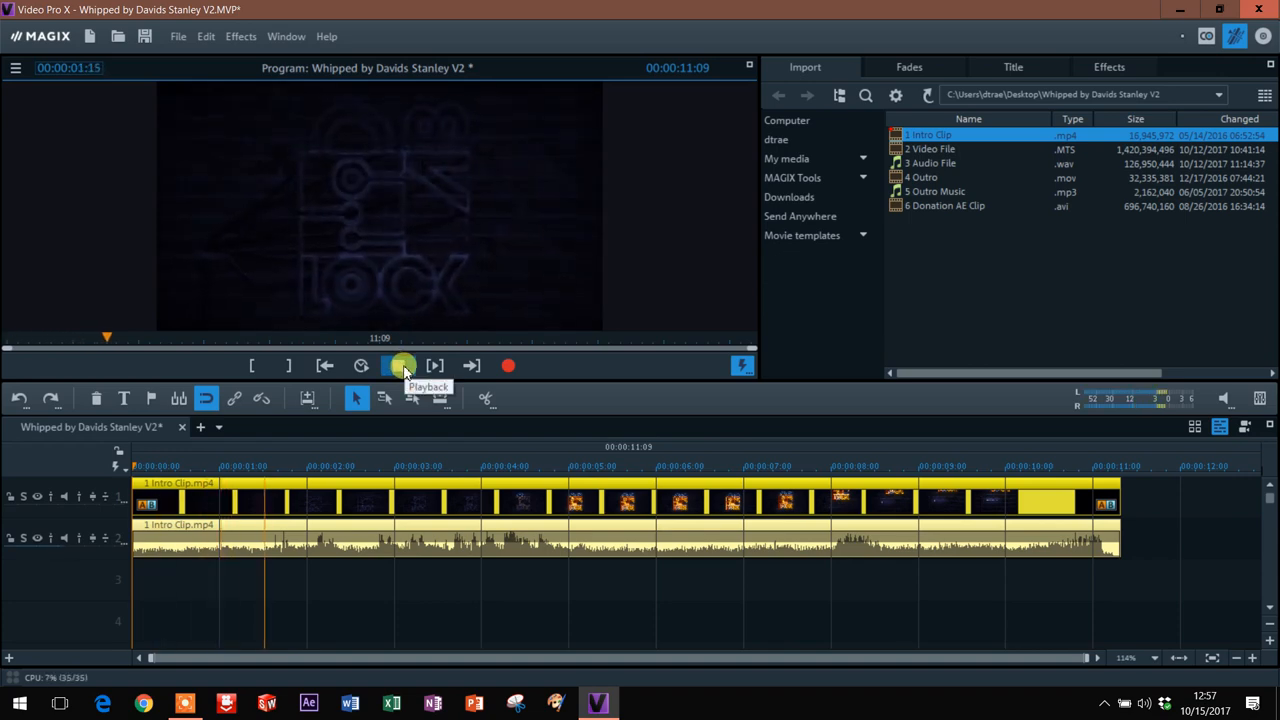
click(399, 366)
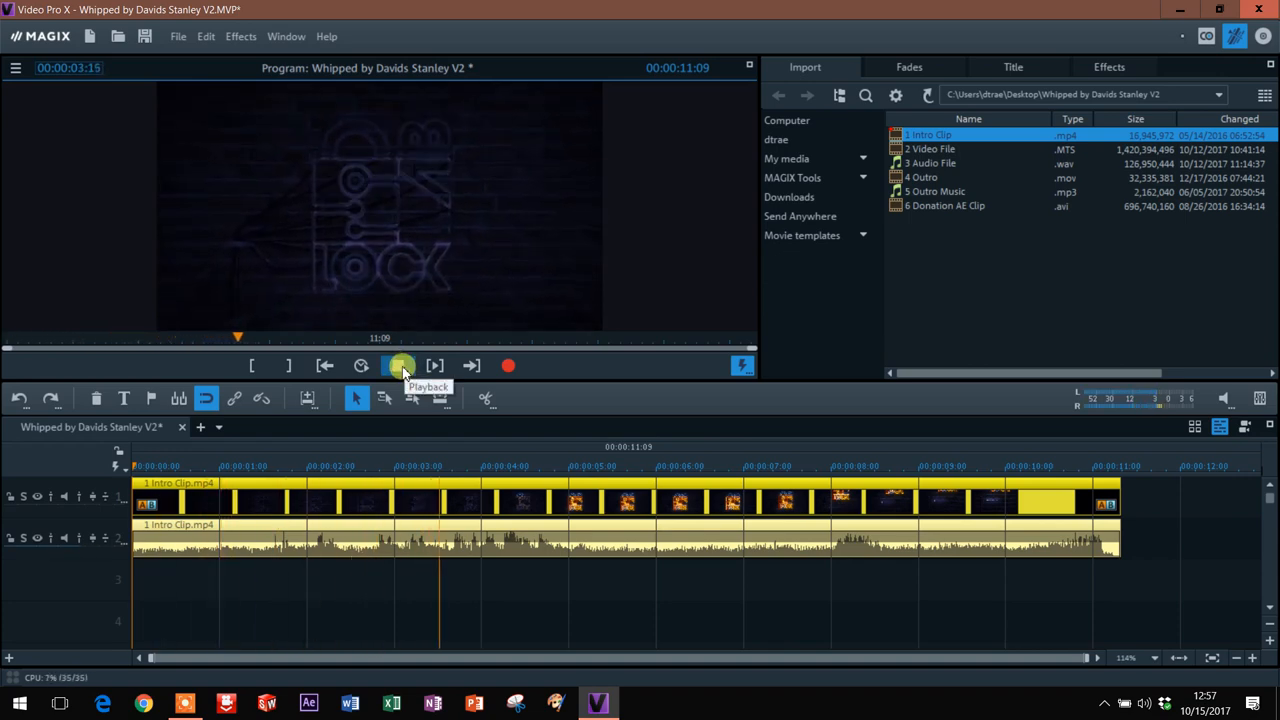
click(399, 366)
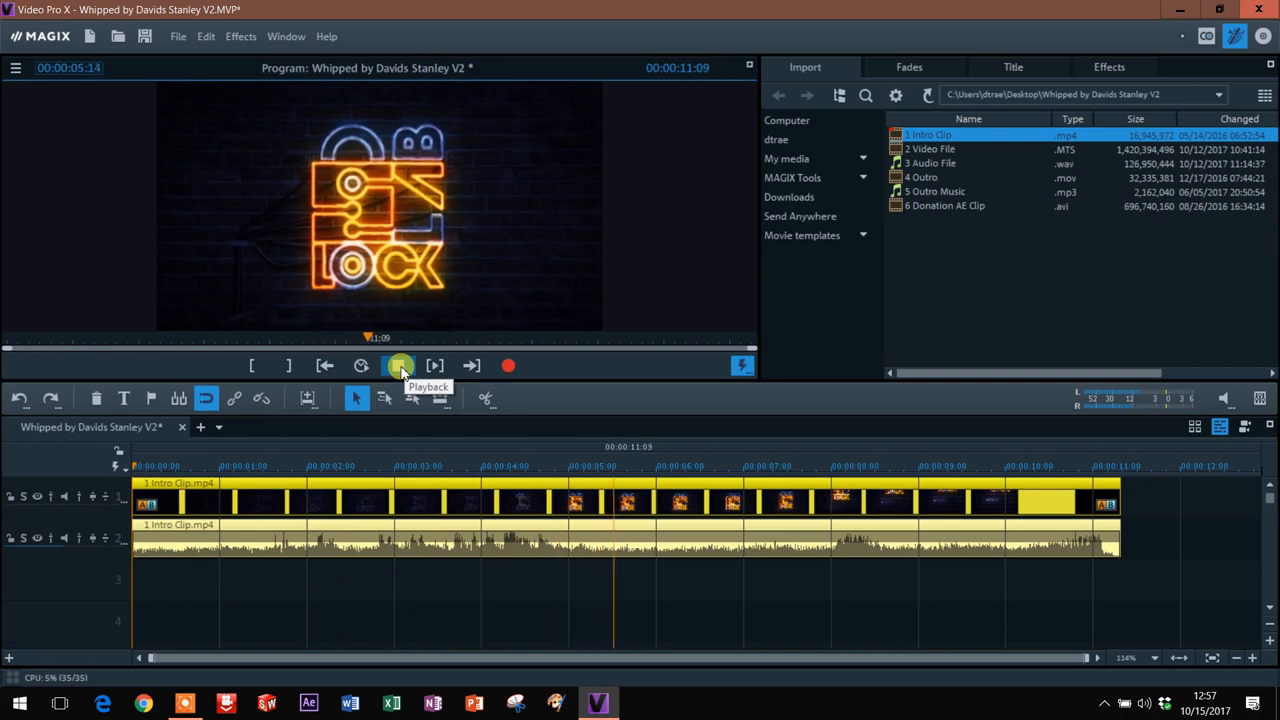
click(399, 366)
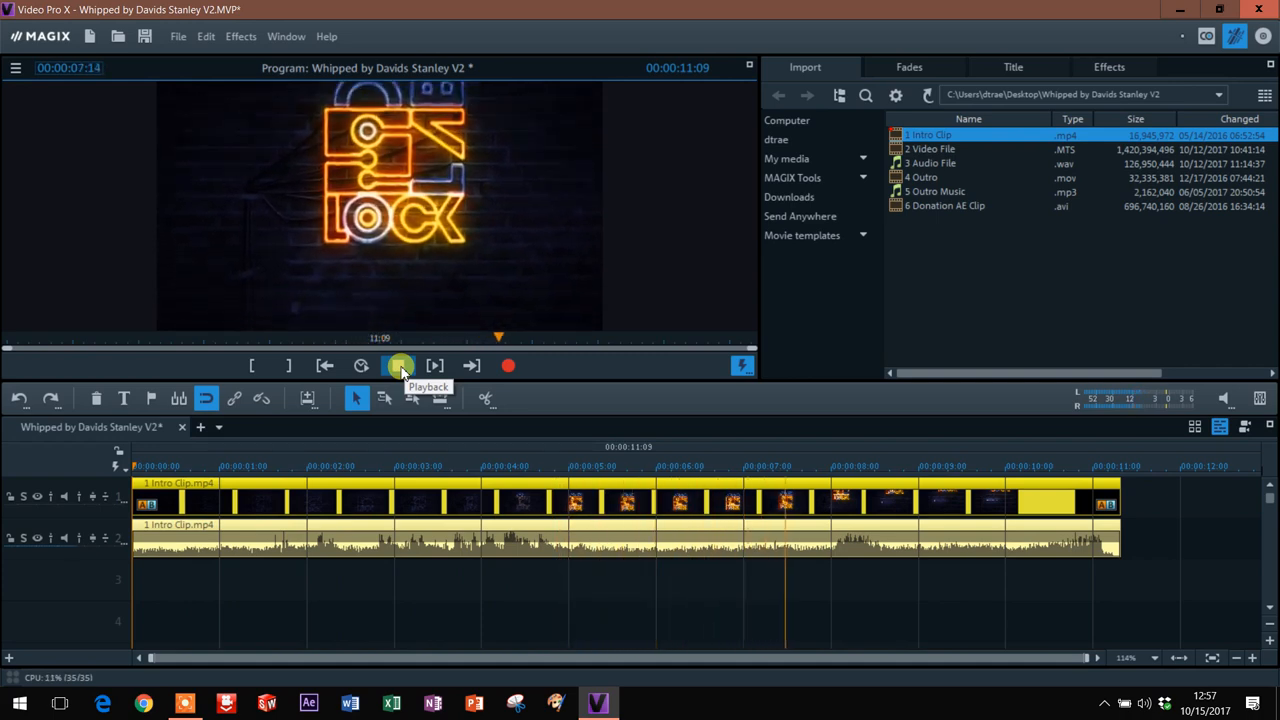
click(399, 365)
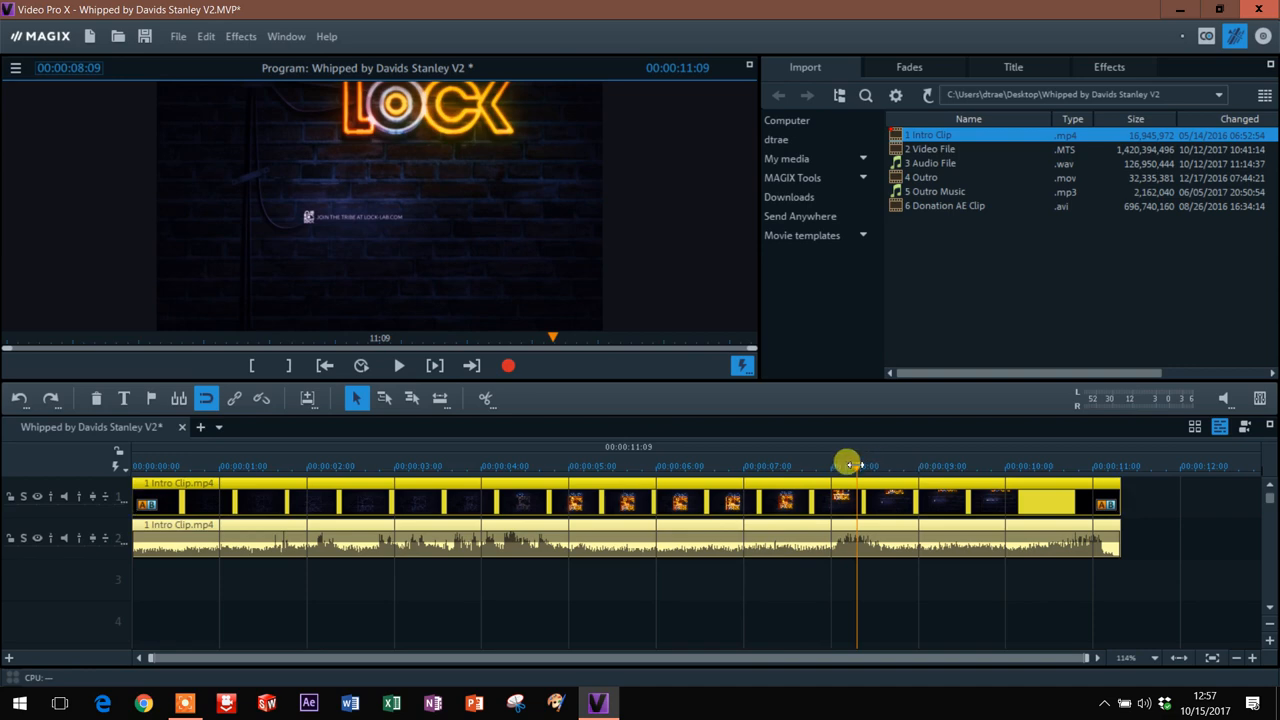
drag(848, 463, 760, 463)
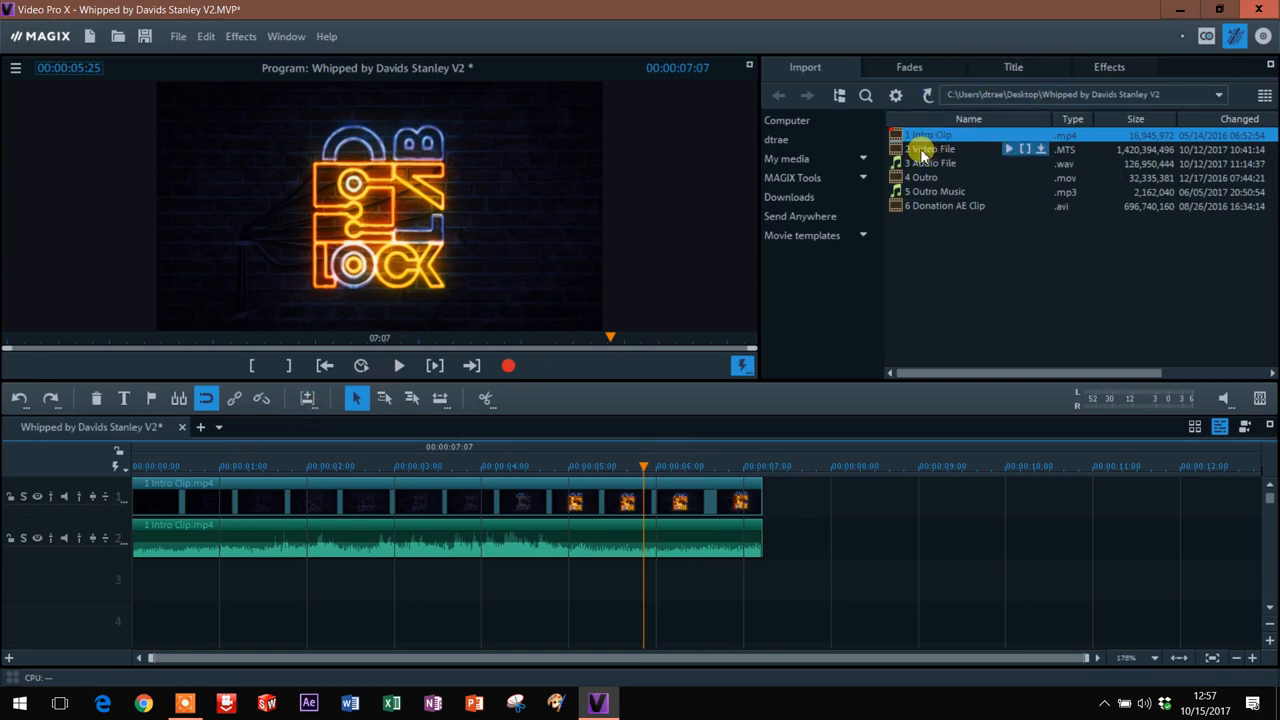
Place 2 Video File.MTS after the intro and select 3 Audio File.wav
click(930, 148)
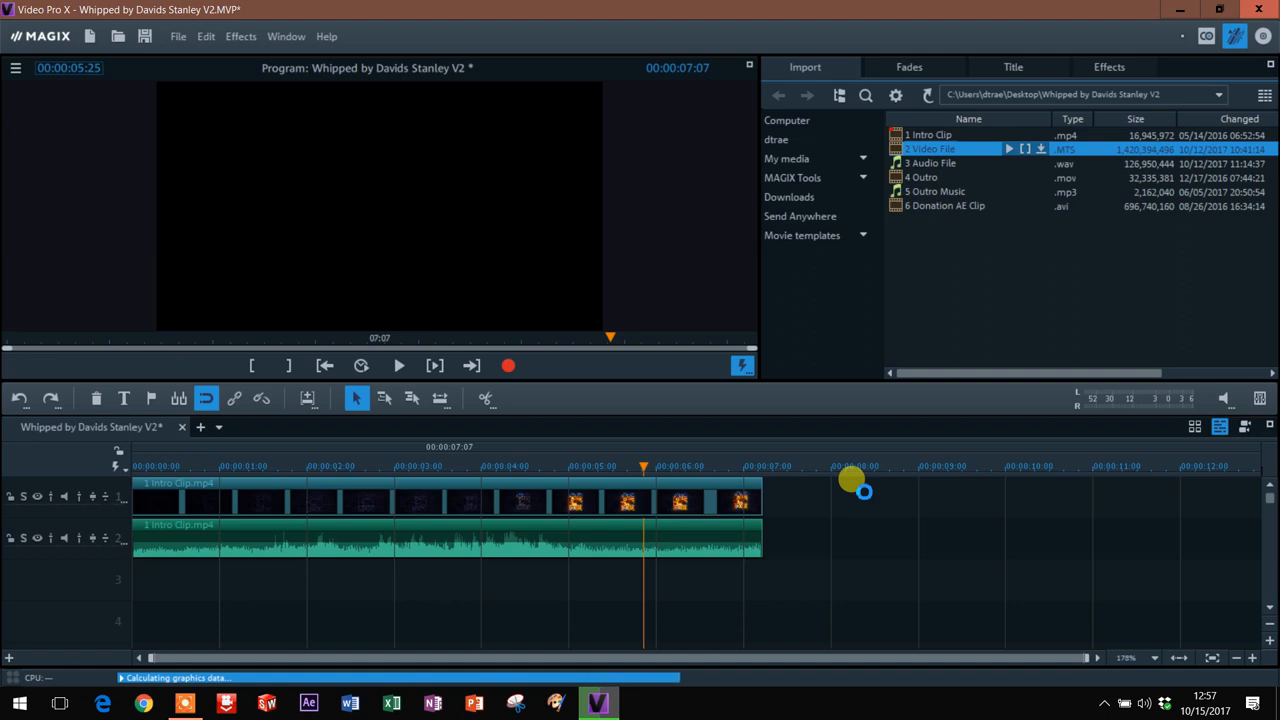
drag(930, 148, 863, 510)
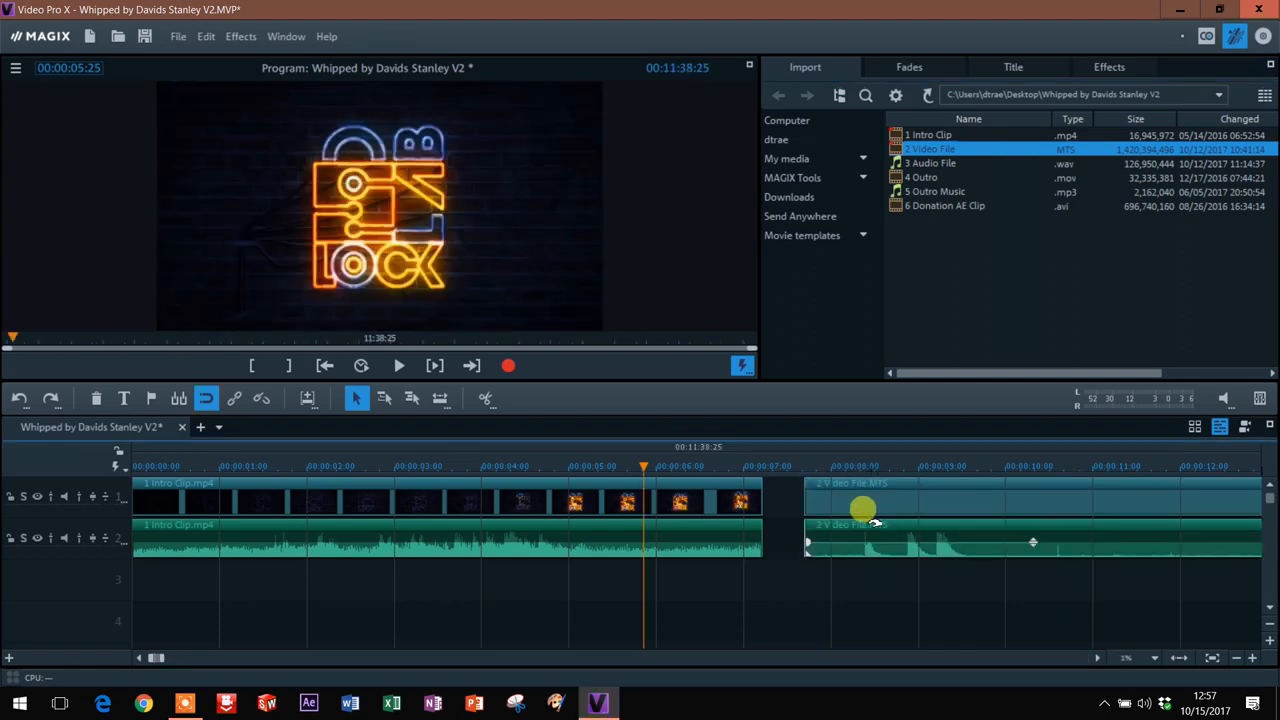
mouse_move(888, 534)
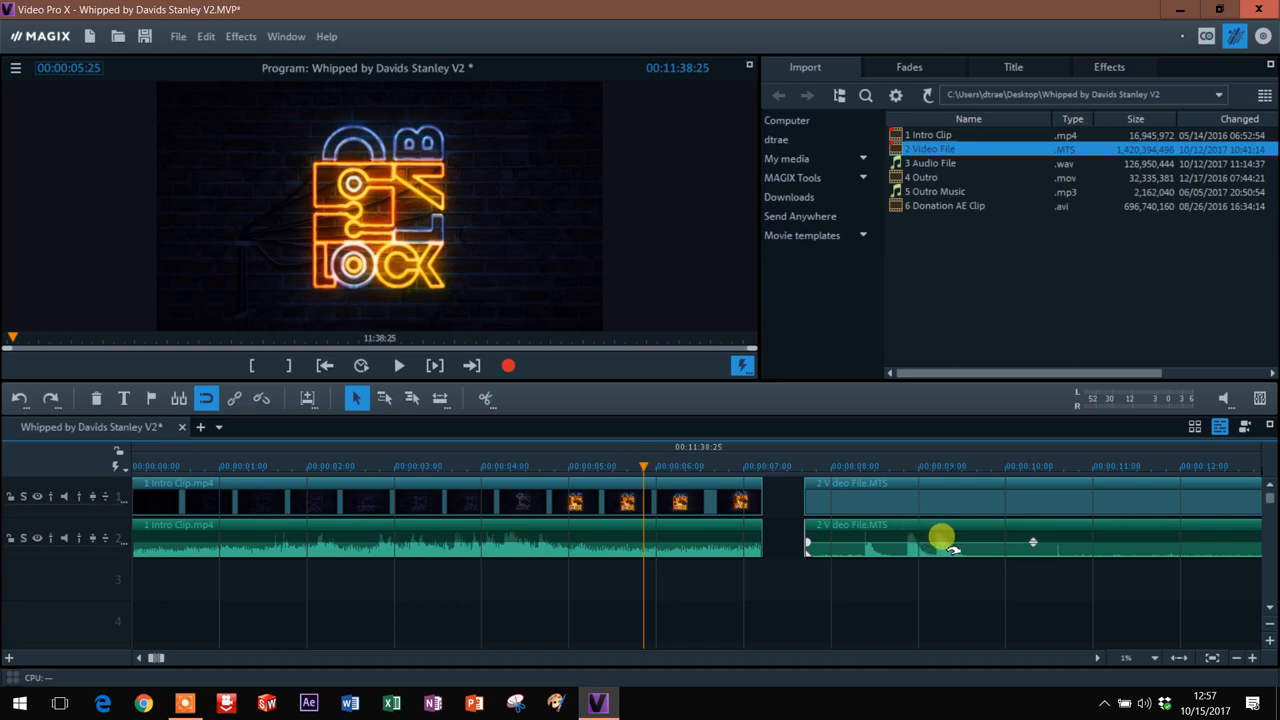
click(926, 163)
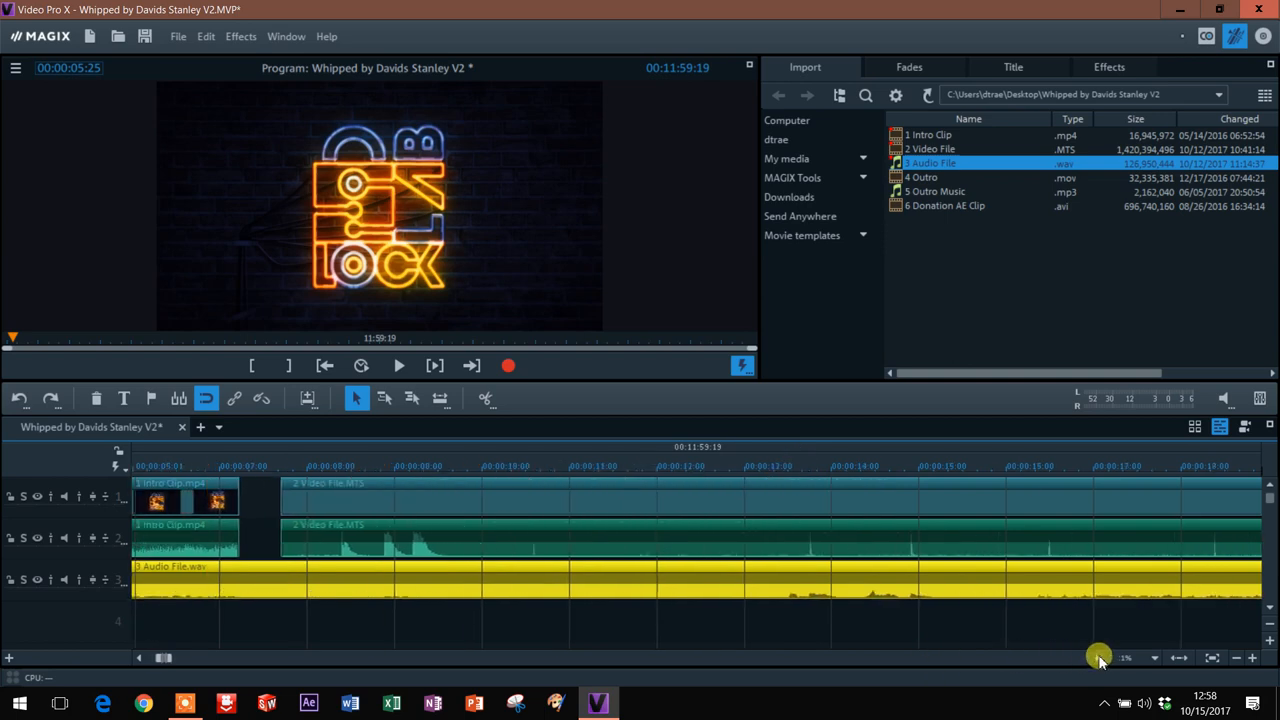
Slide 3 Audio File.wav to match the video's spikes, then zoom and scrub to verify
scroll(right, 3)
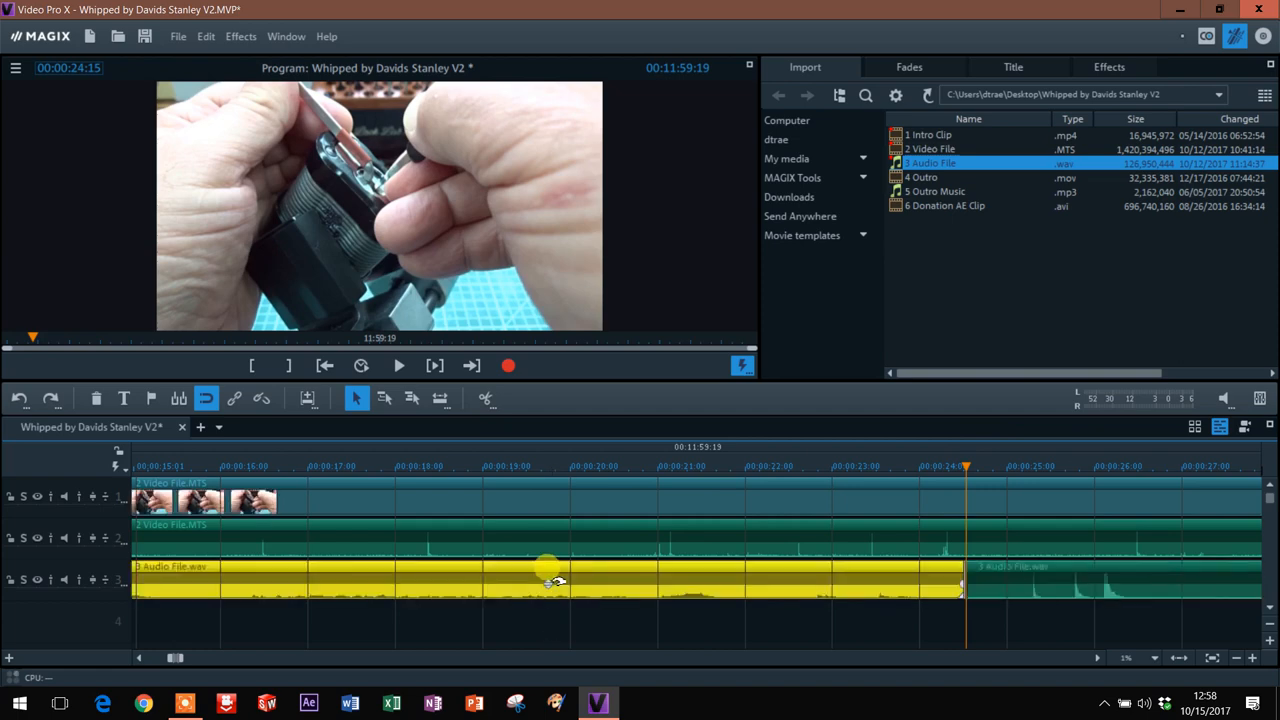
drag(547, 567, 765, 567)
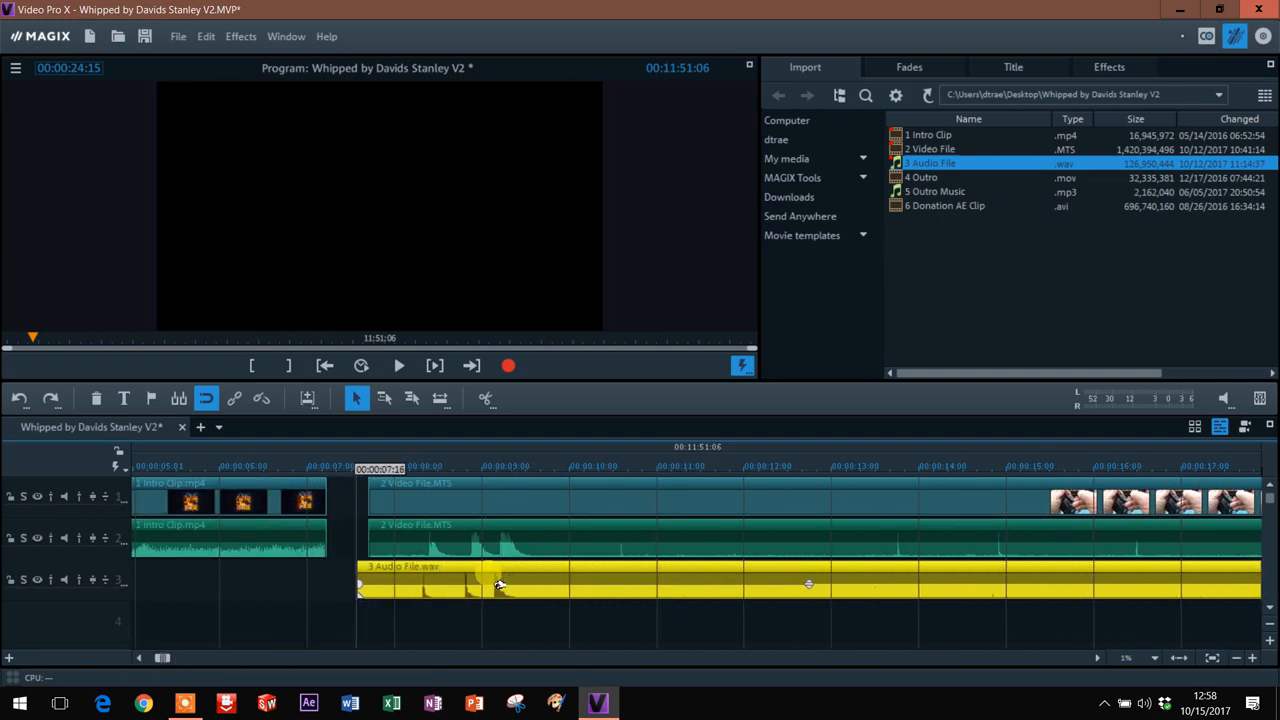
click(507, 465)
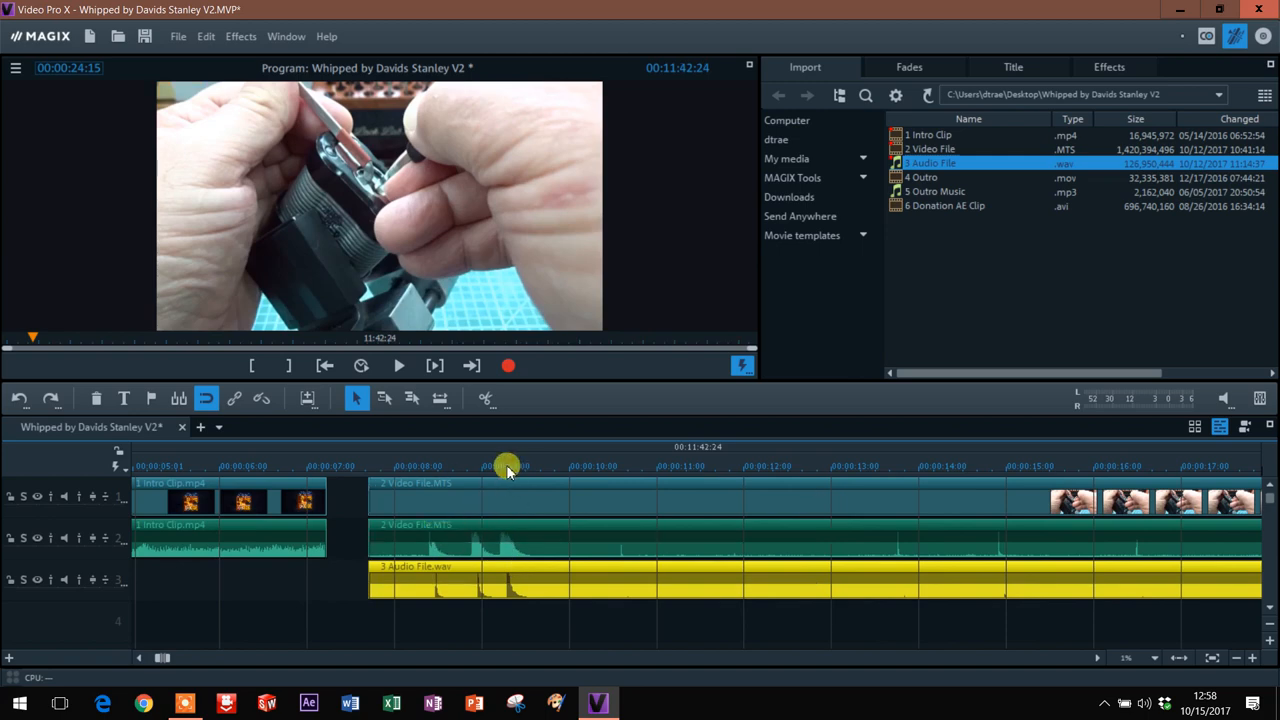
click(508, 466)
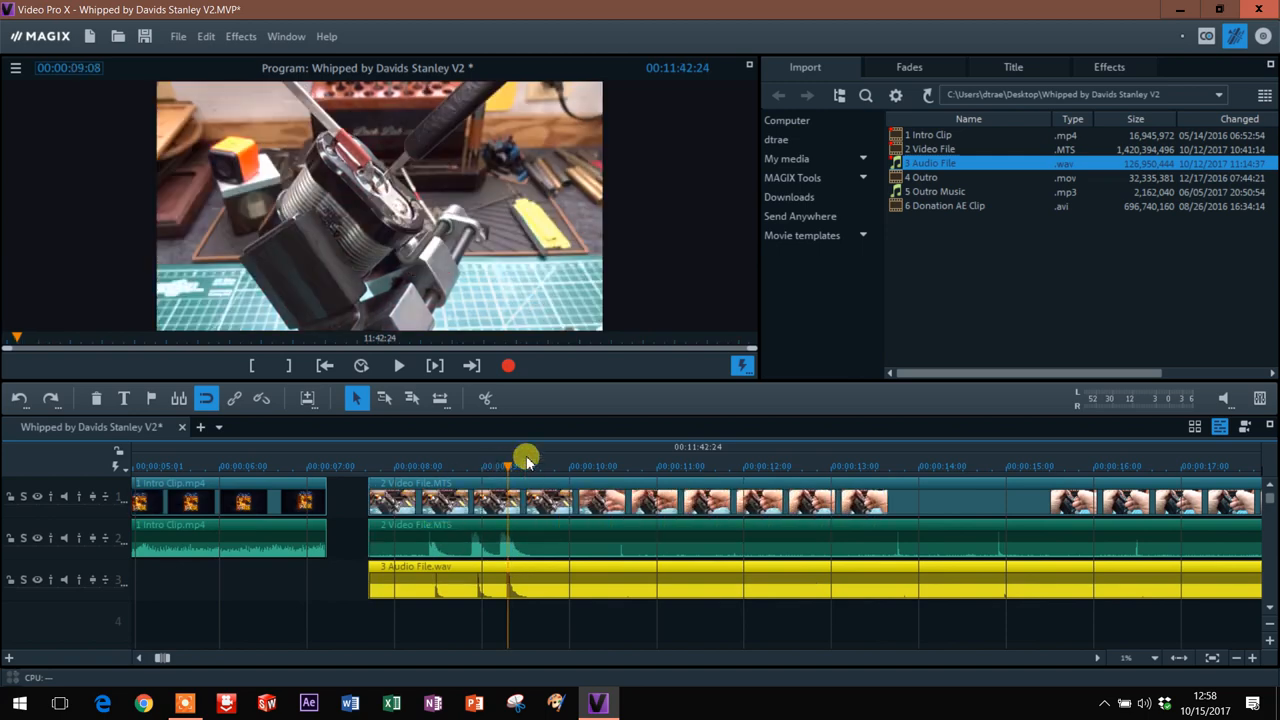
click(514, 398)
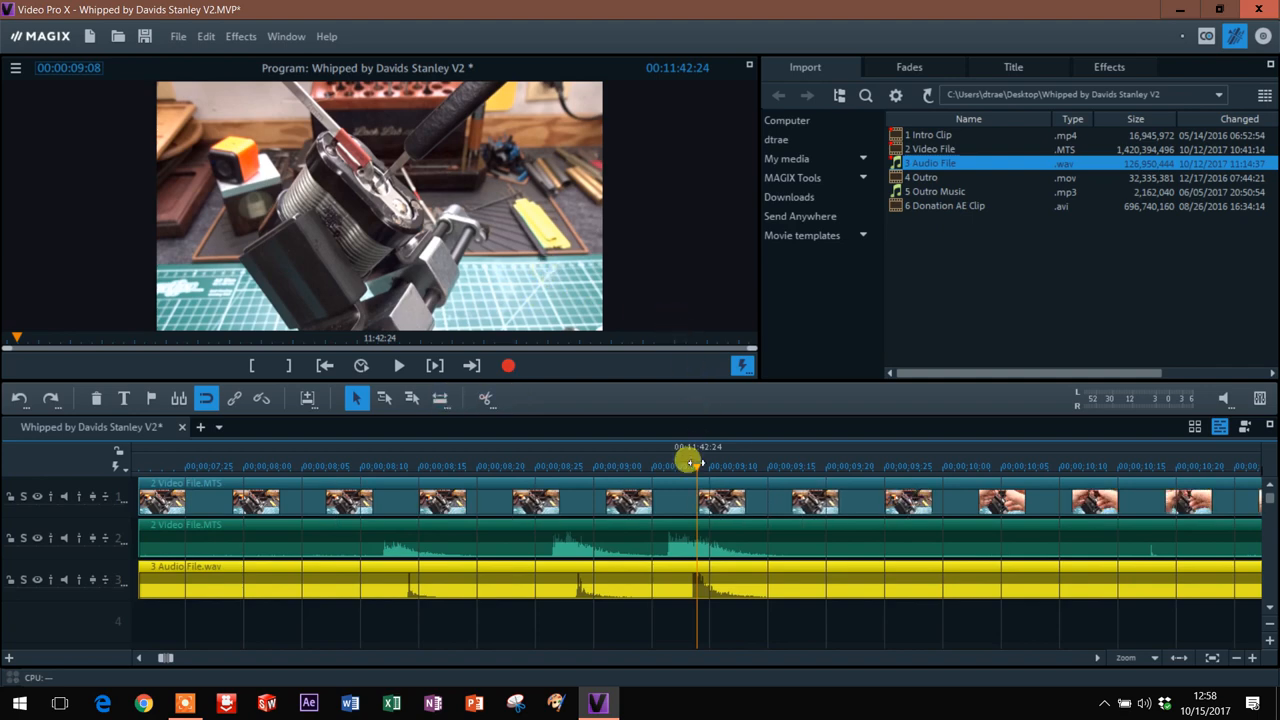
drag(690, 460, 660, 460)
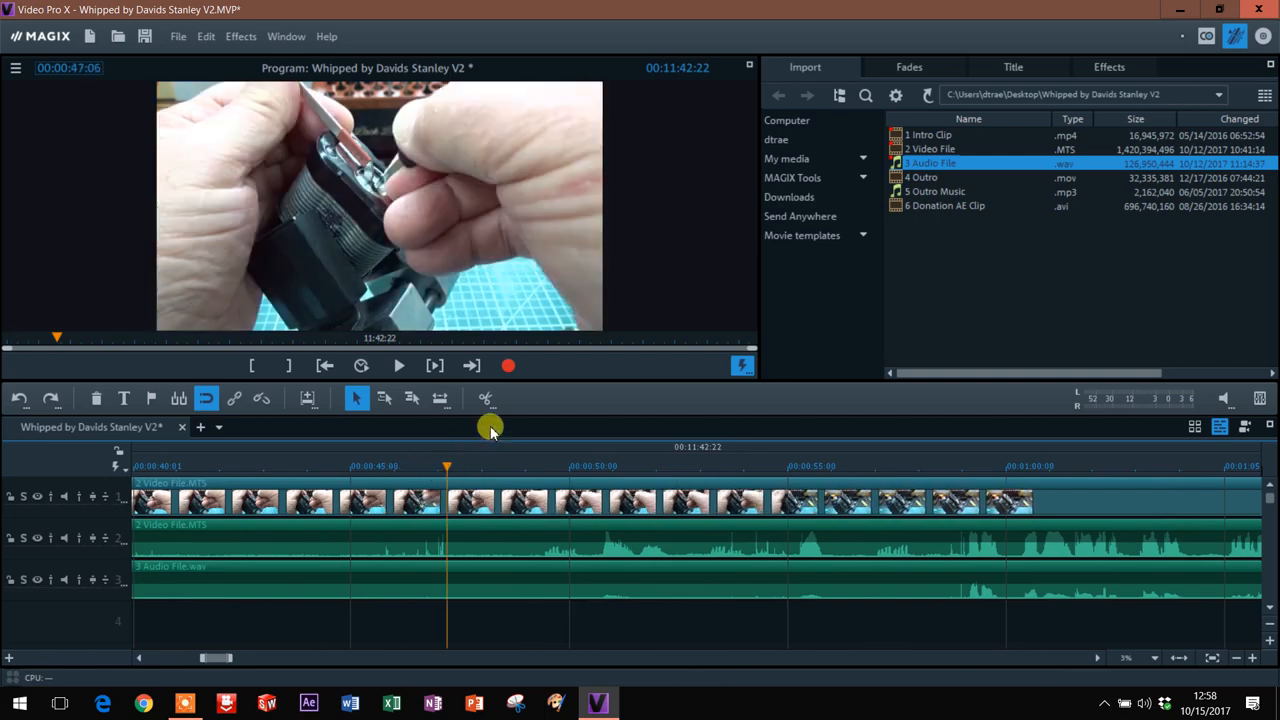
Play the synced section and stop at the sync point around 45 seconds
click(398, 366)
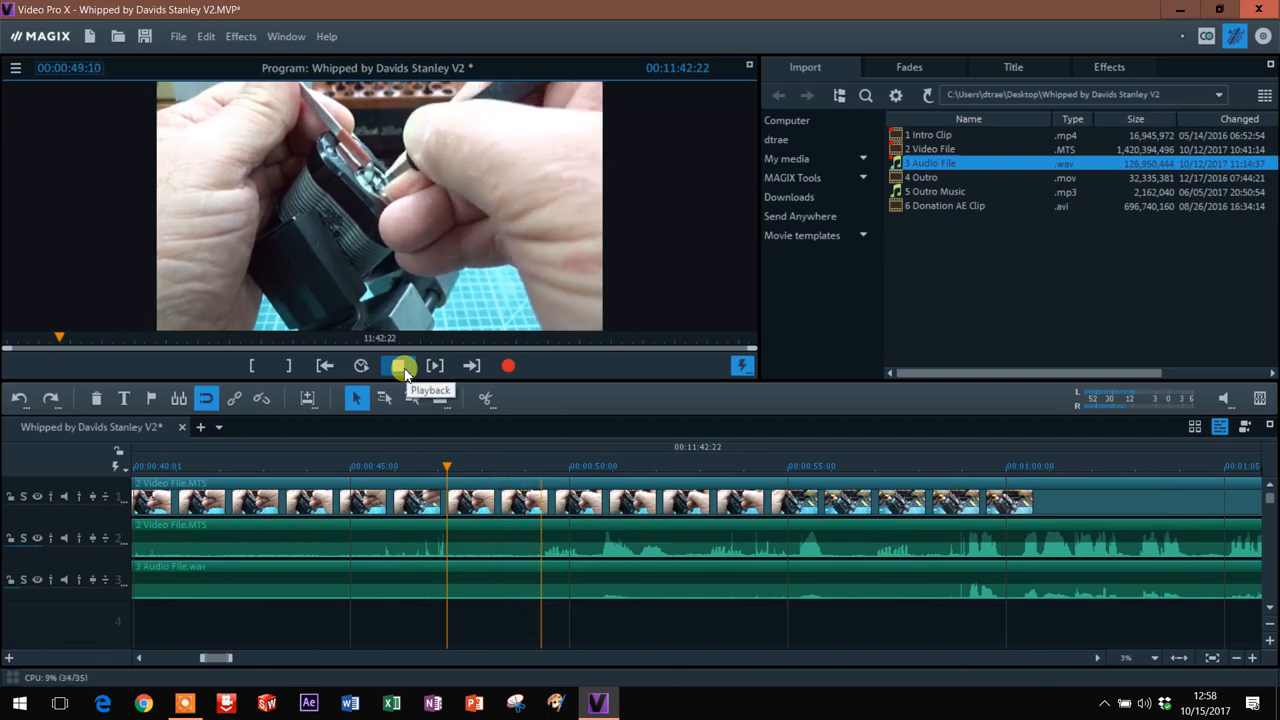
click(398, 366)
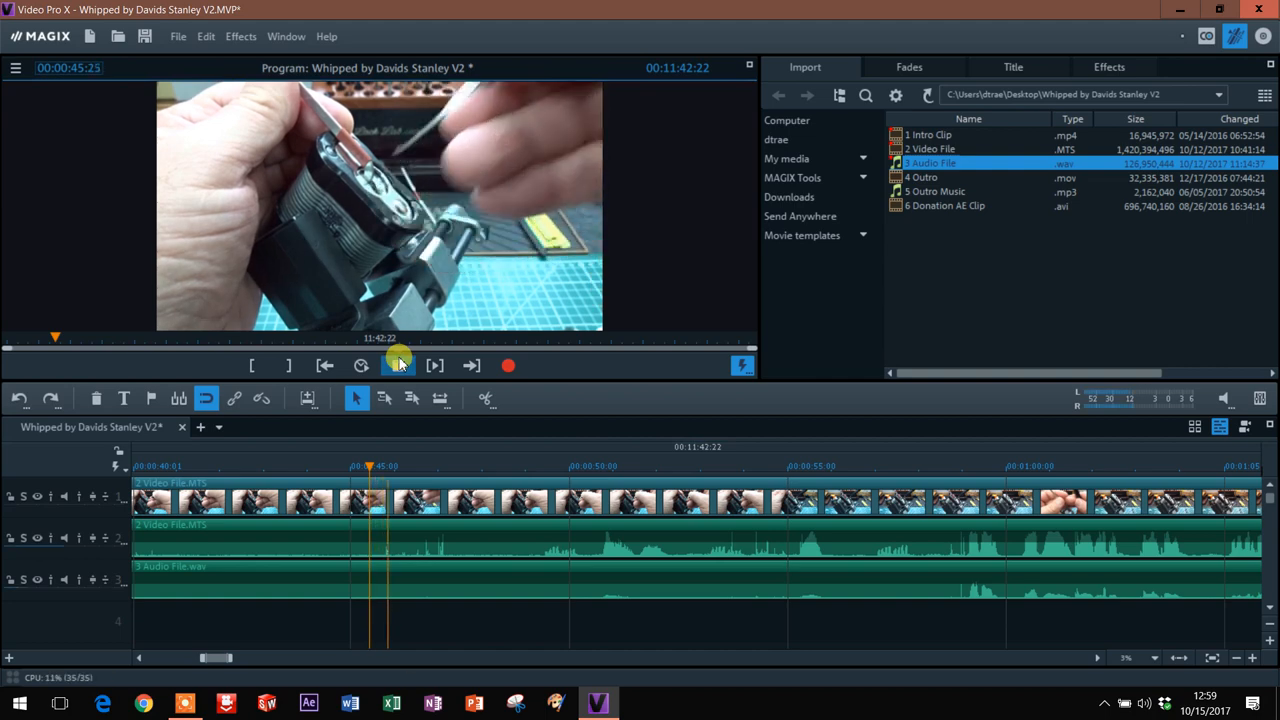
click(397, 366)
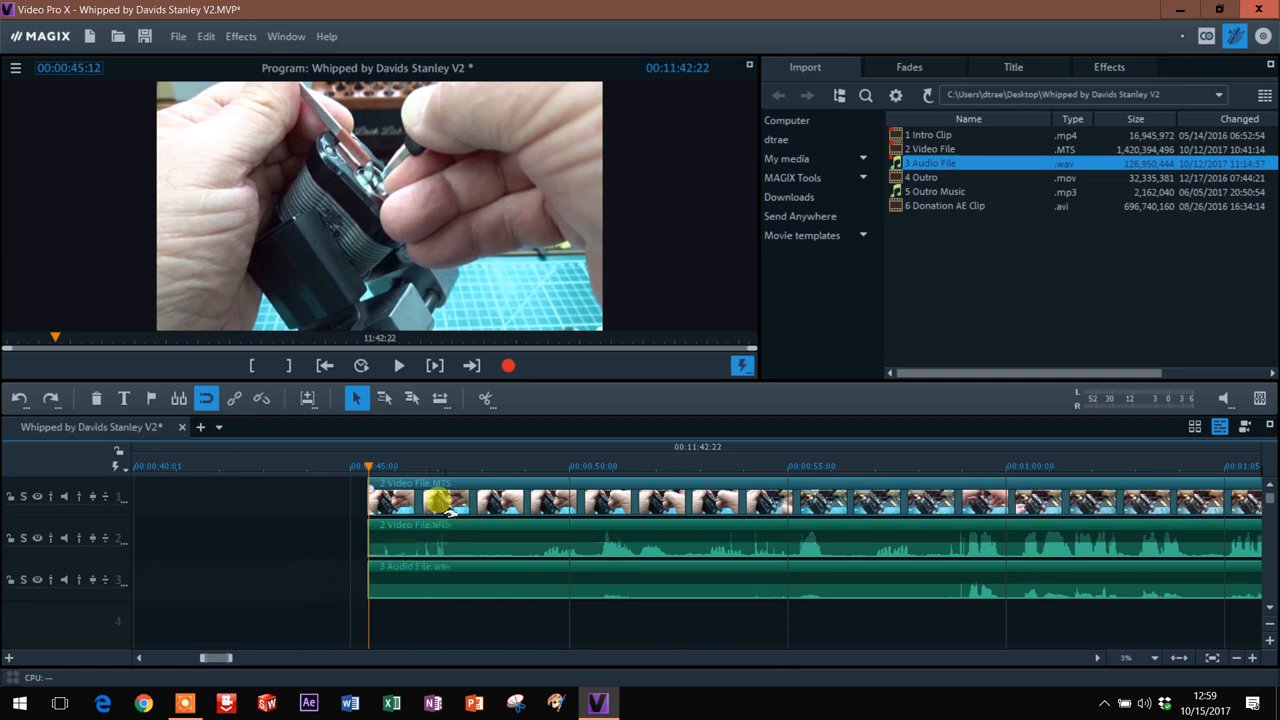
mouse_move(437, 497)
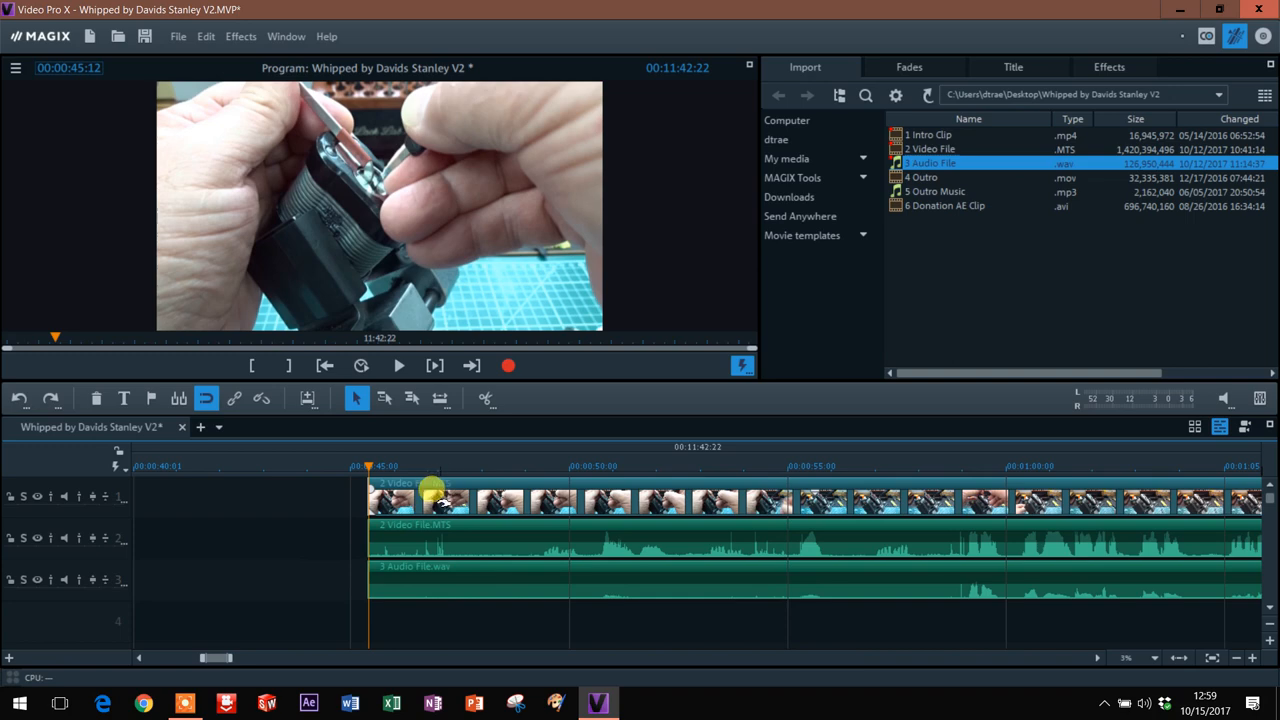
Open the context menu of the main video clip to reach its audio functions
right_click(430, 485)
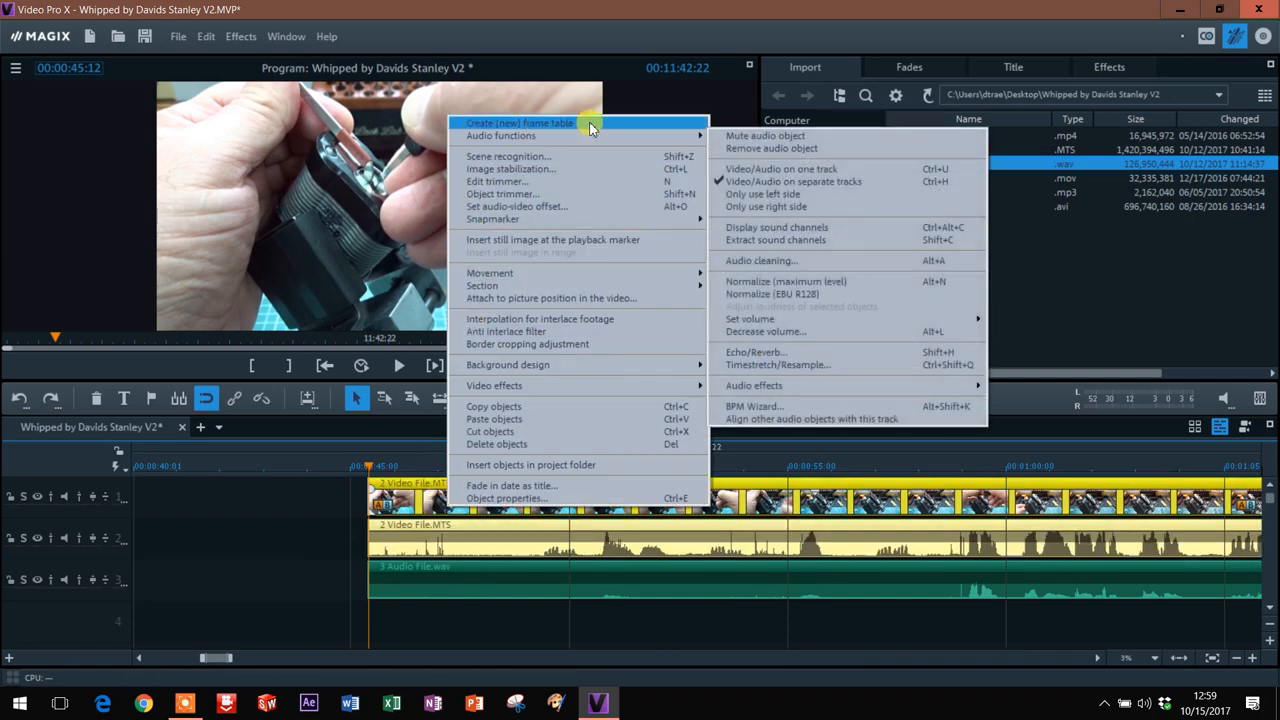
mouse_move(600, 140)
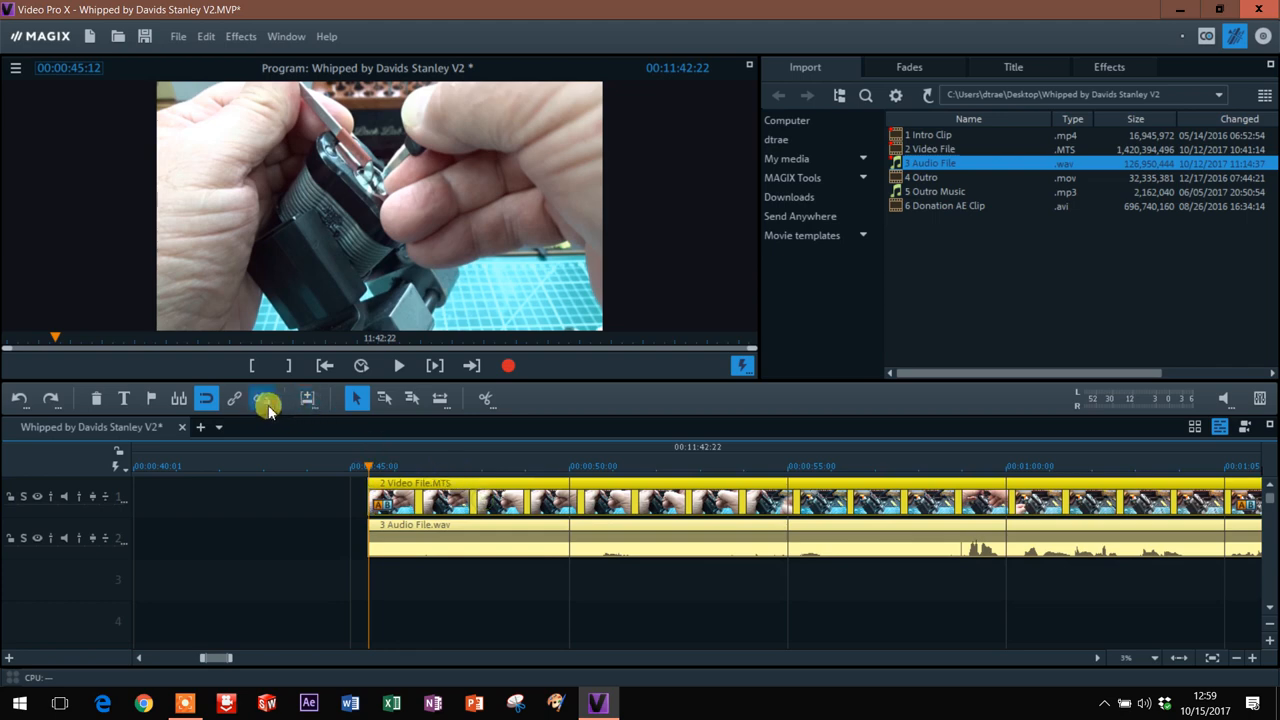
mouse_move(233, 398)
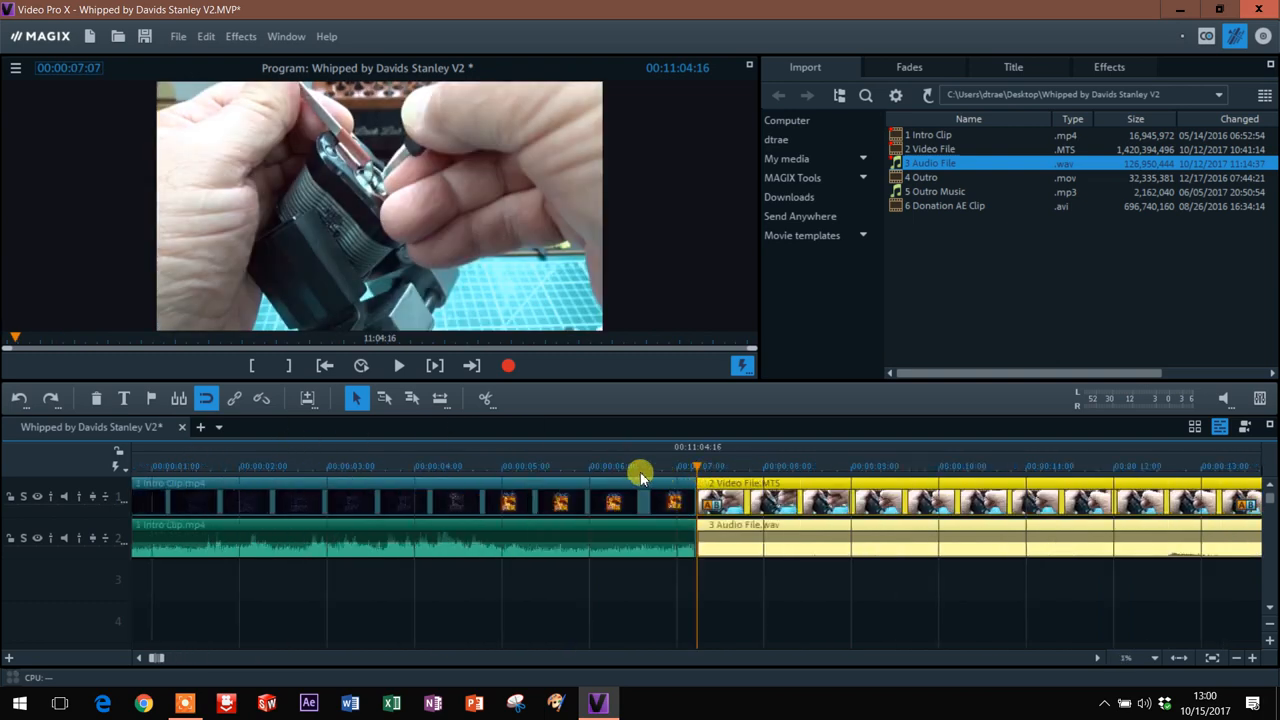
Play the join between the intro and main video, then show the transitions
click(399, 366)
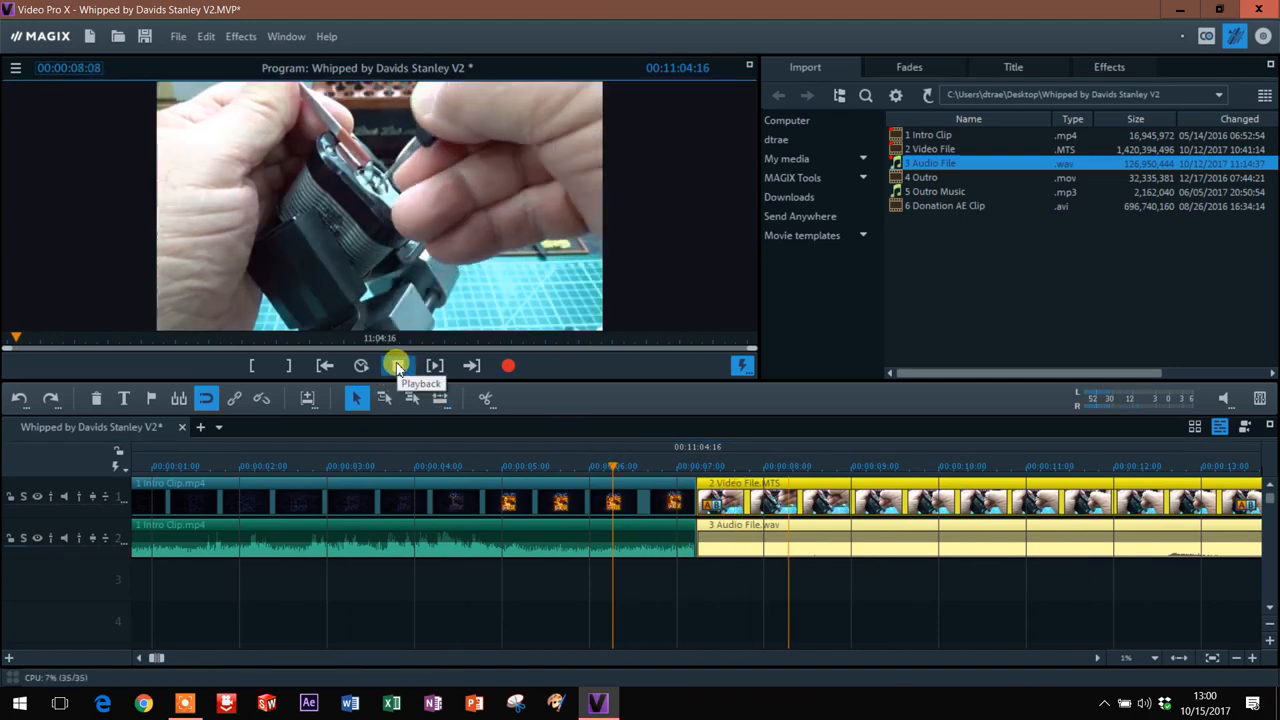
click(397, 366)
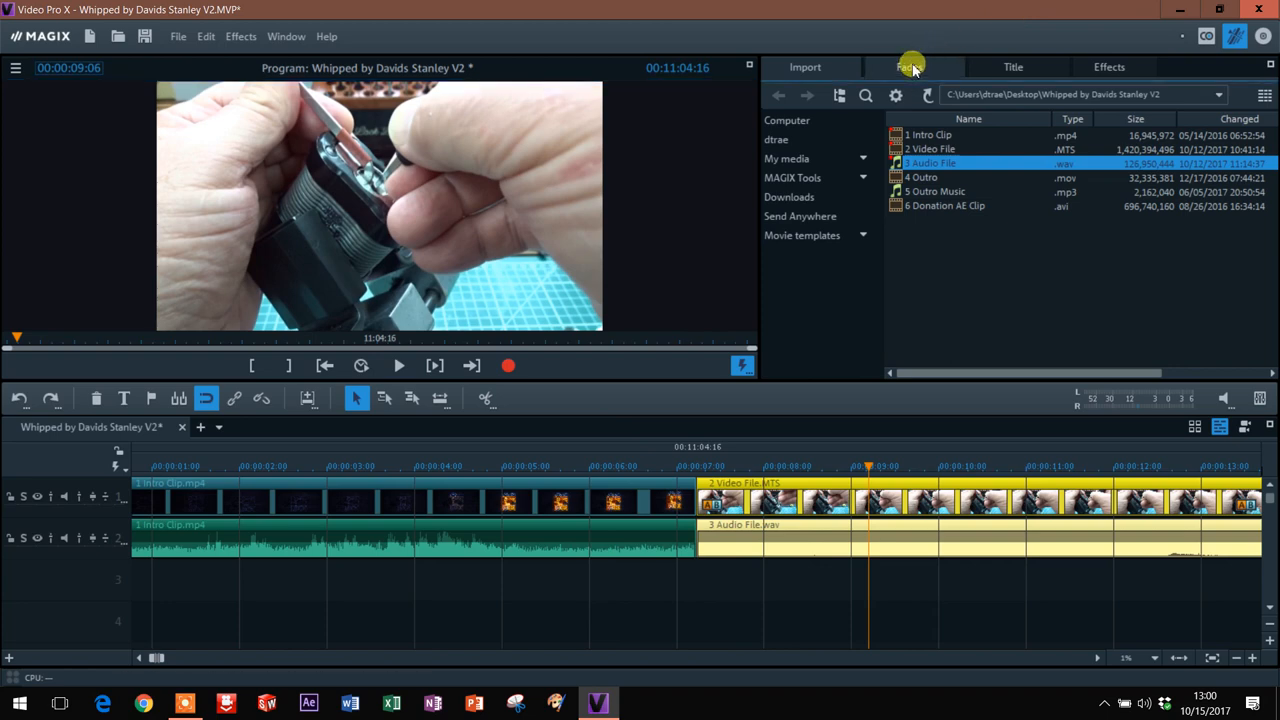
click(909, 67)
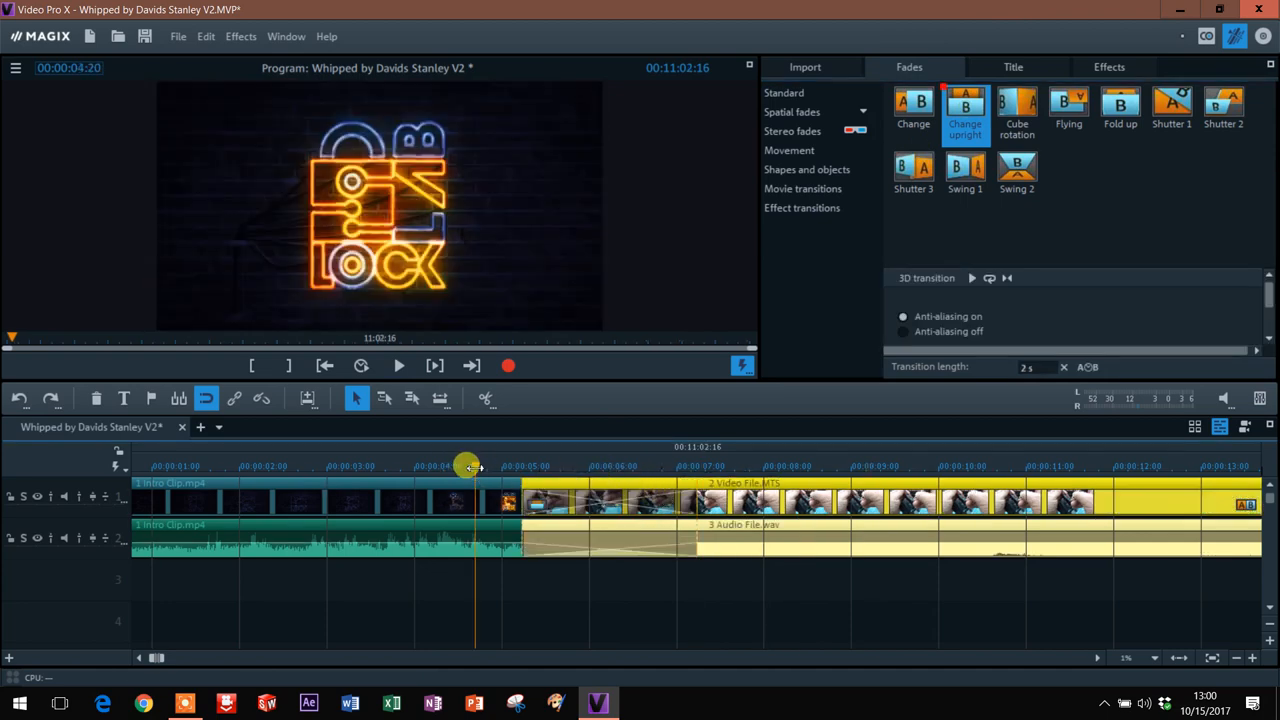
Preview the two-second crossfade from the intro into the main video
click(398, 365)
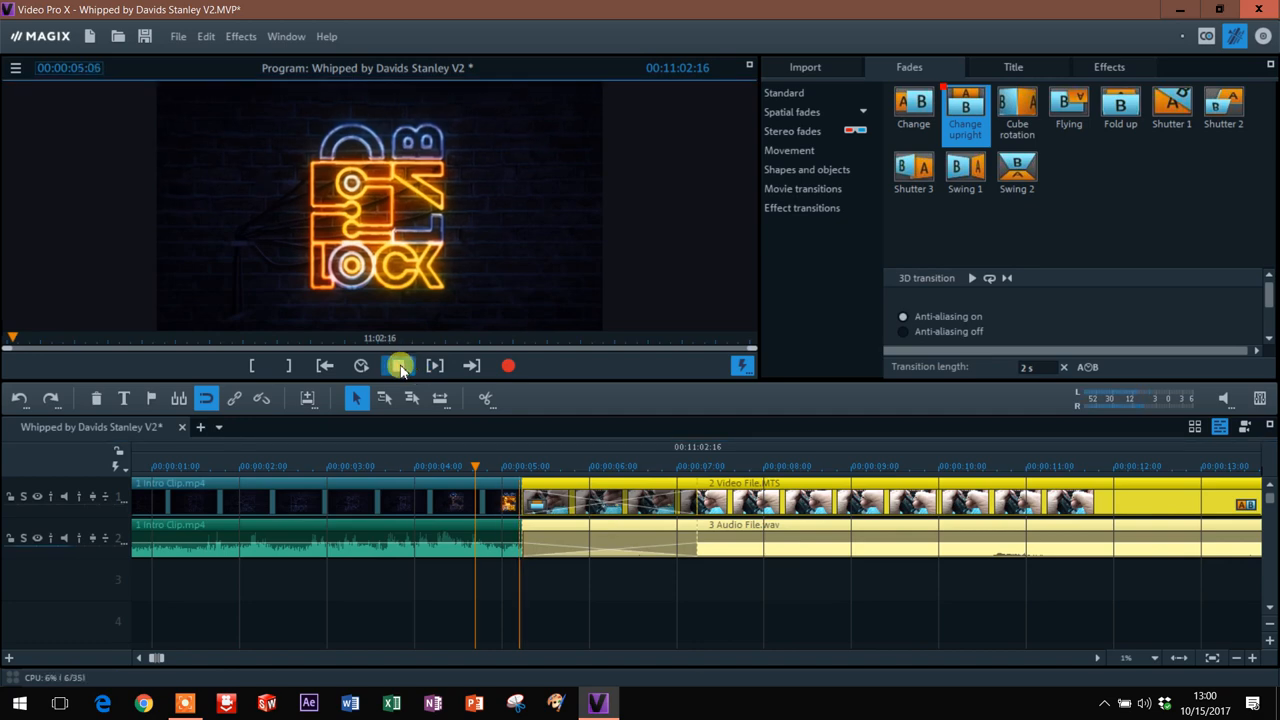
click(398, 366)
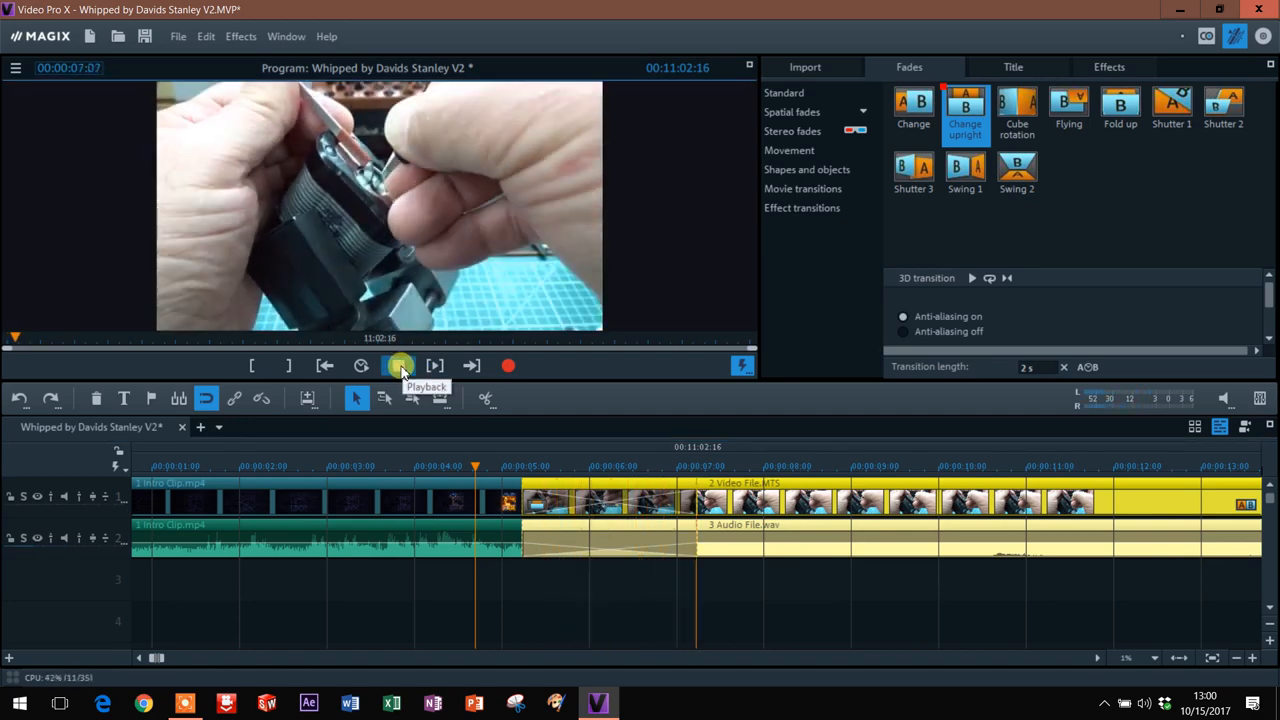
click(398, 366)
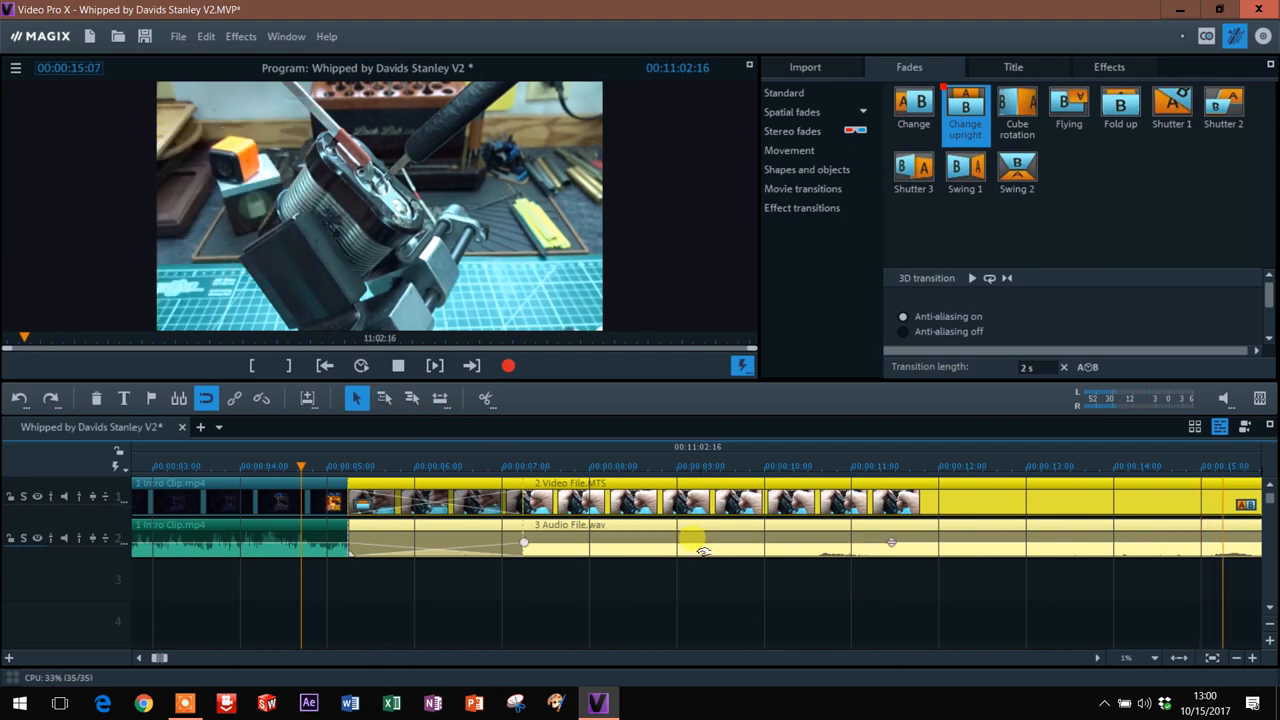
click(398, 366)
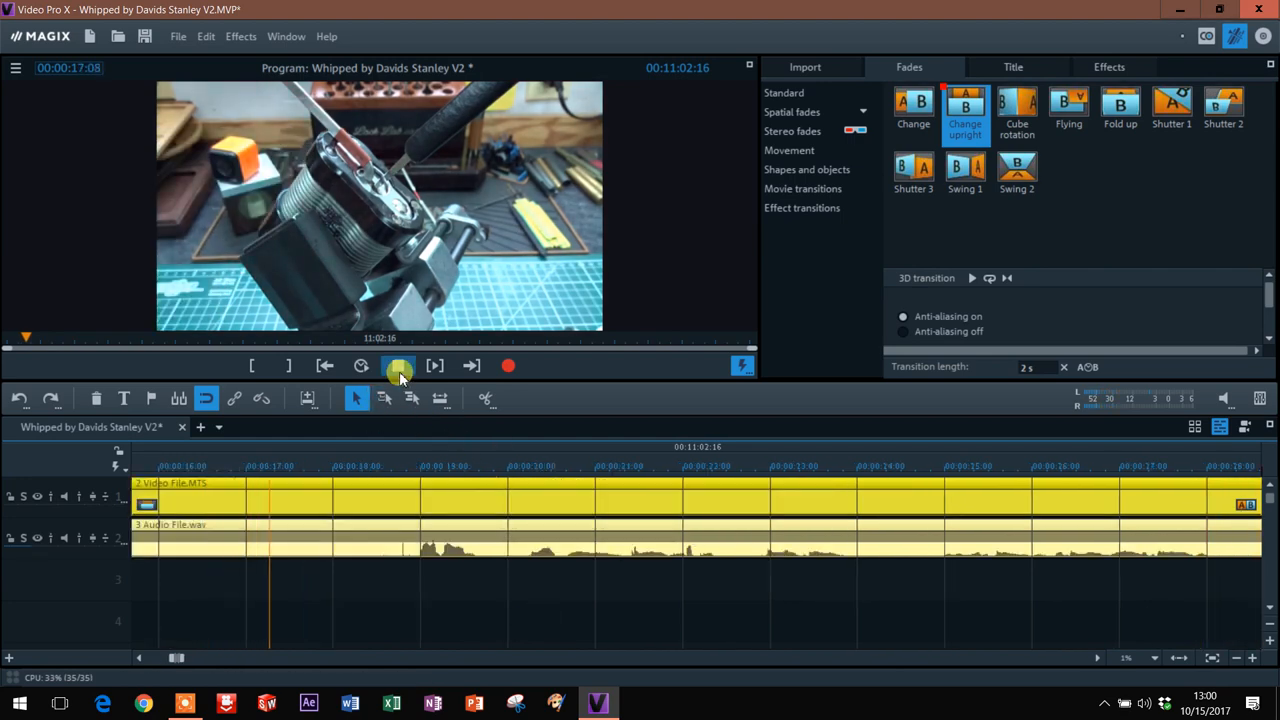
click(398, 366)
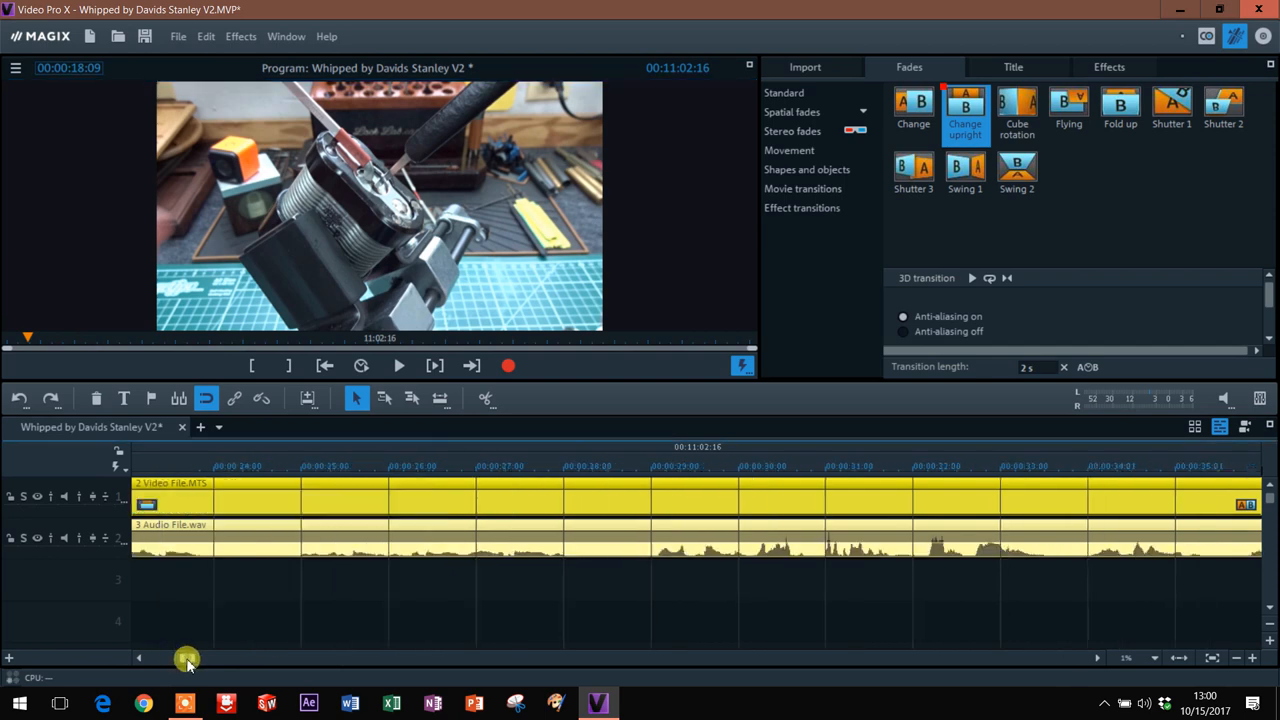
Scroll to the timeline end and play the final minutes to find the ending near 10:55
drag(188, 658, 365, 668)
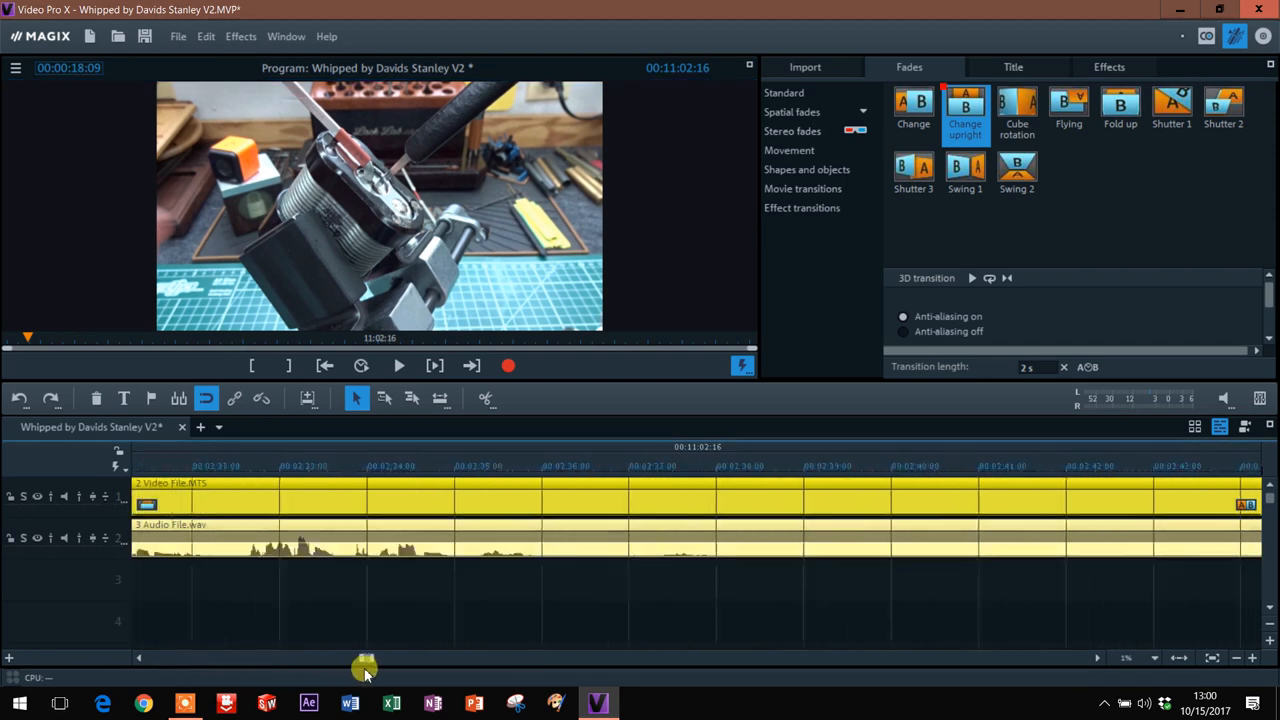
drag(365, 657, 800, 657)
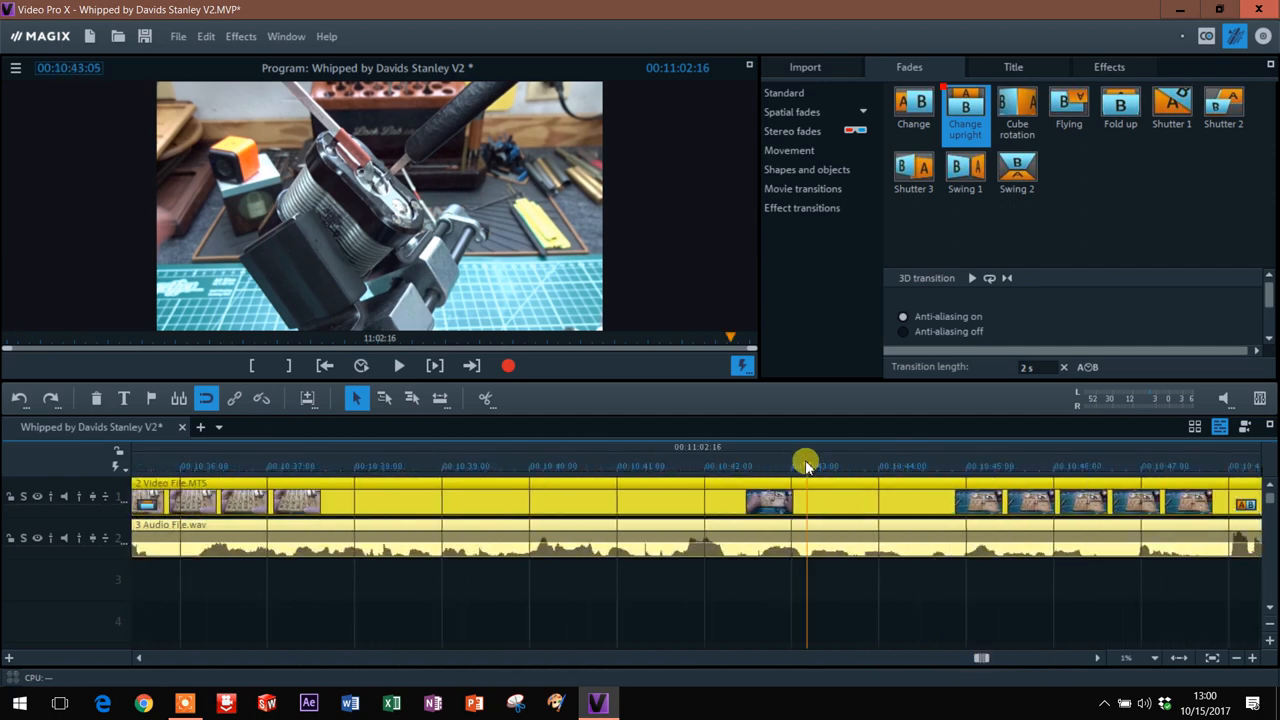
click(397, 365)
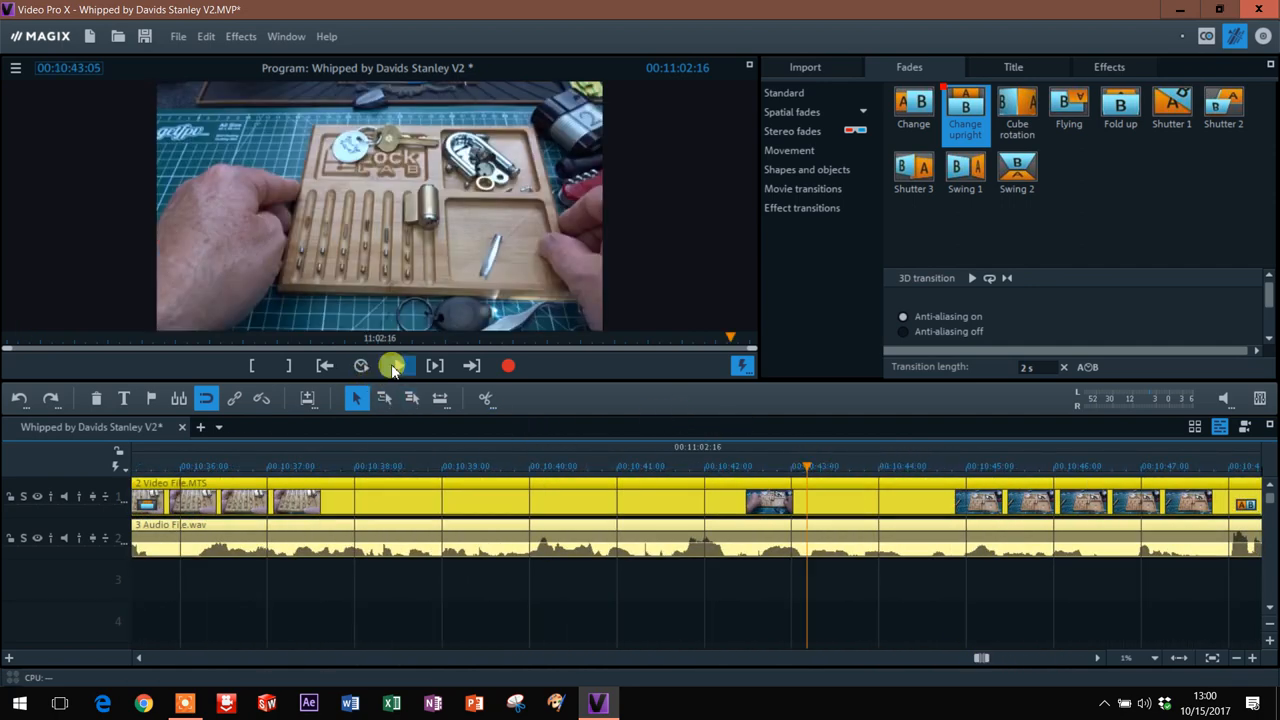
click(397, 365)
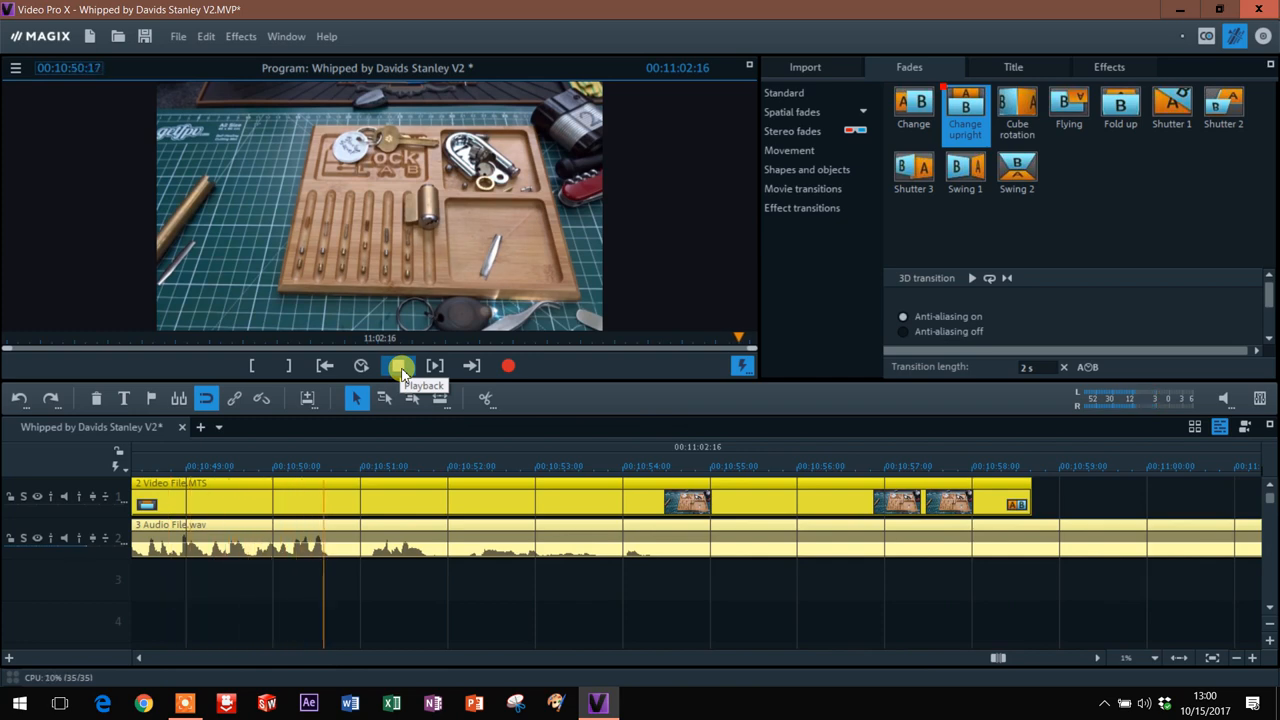
click(399, 366)
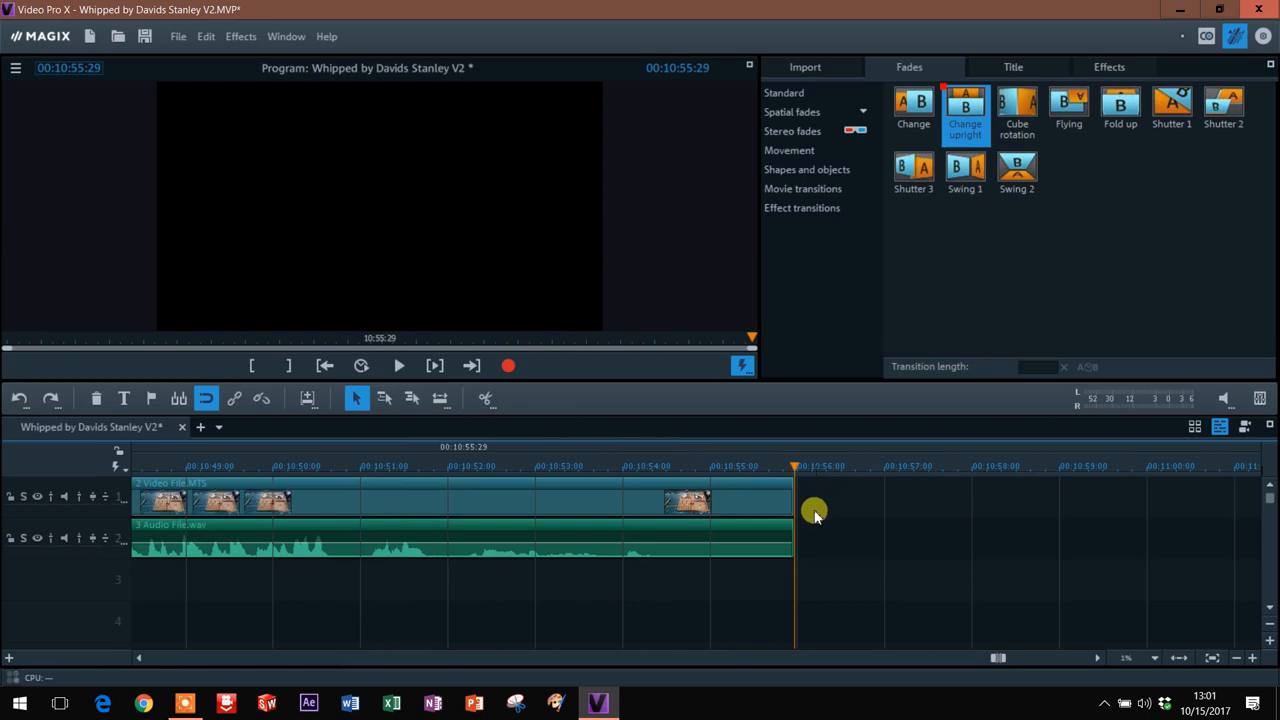
Overlap 4 Outro.mov onto the end of the main video
click(802, 67)
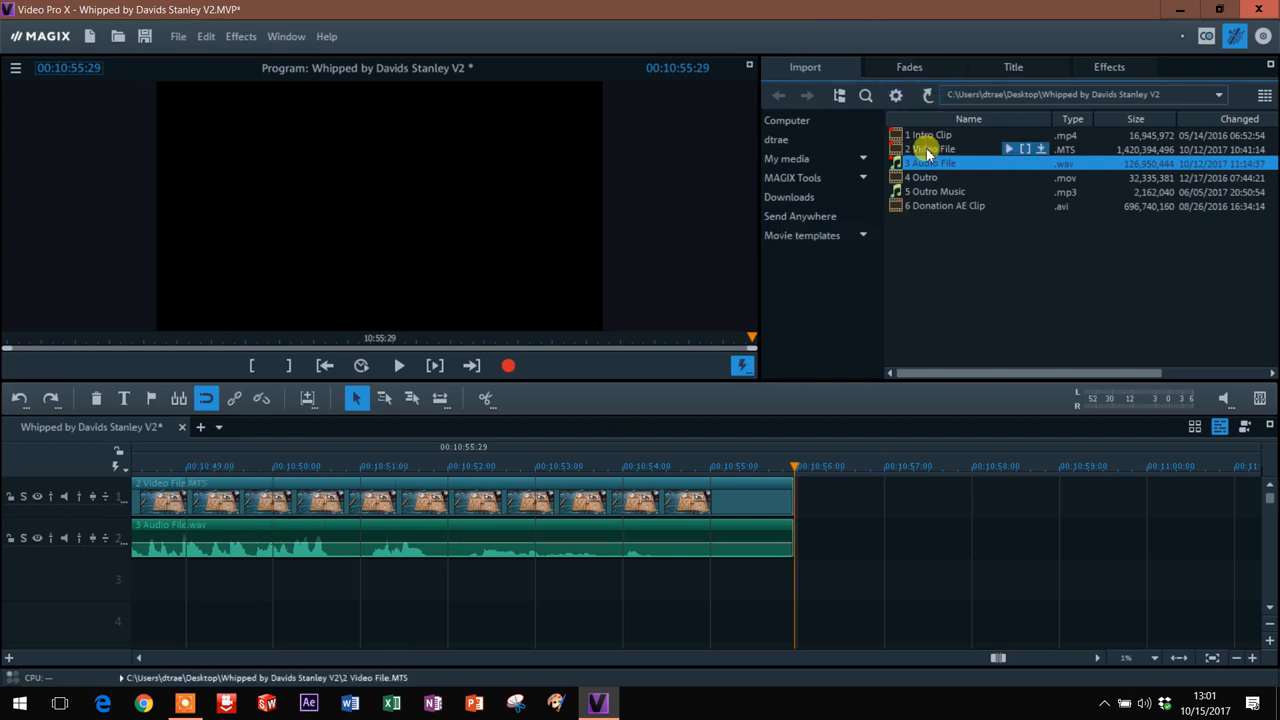
click(928, 177)
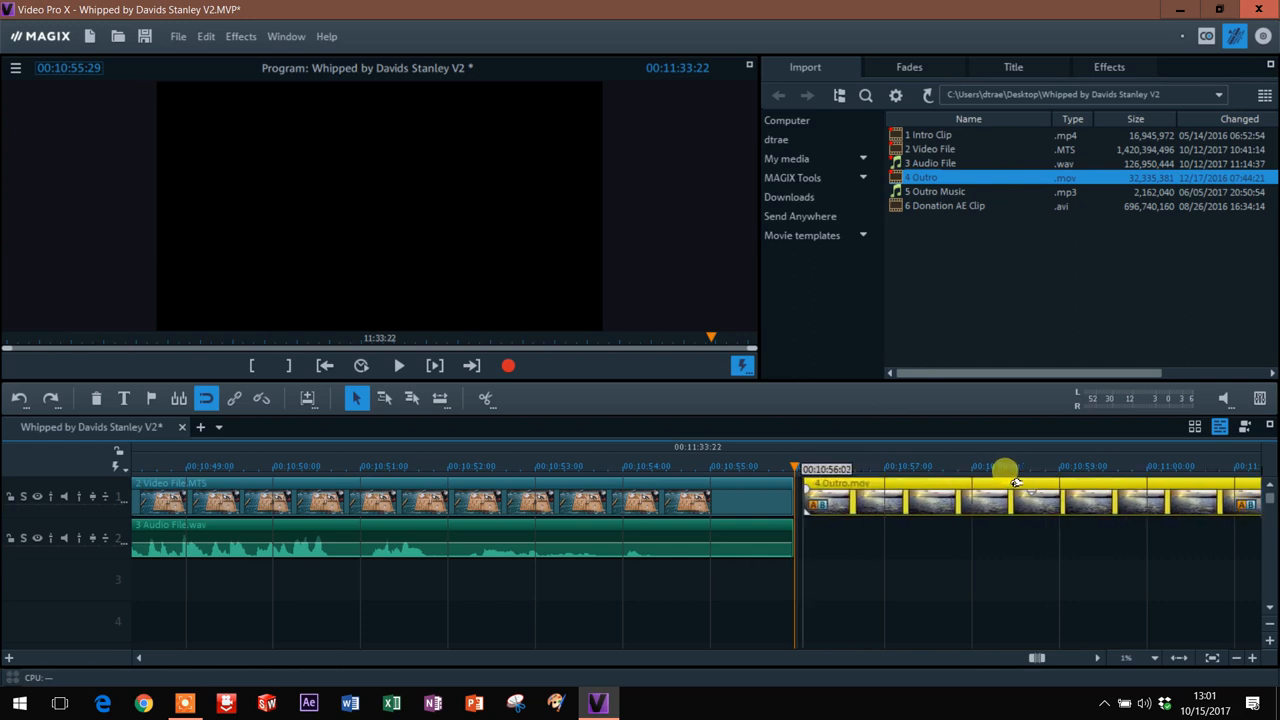
drag(1005, 470, 885, 465)
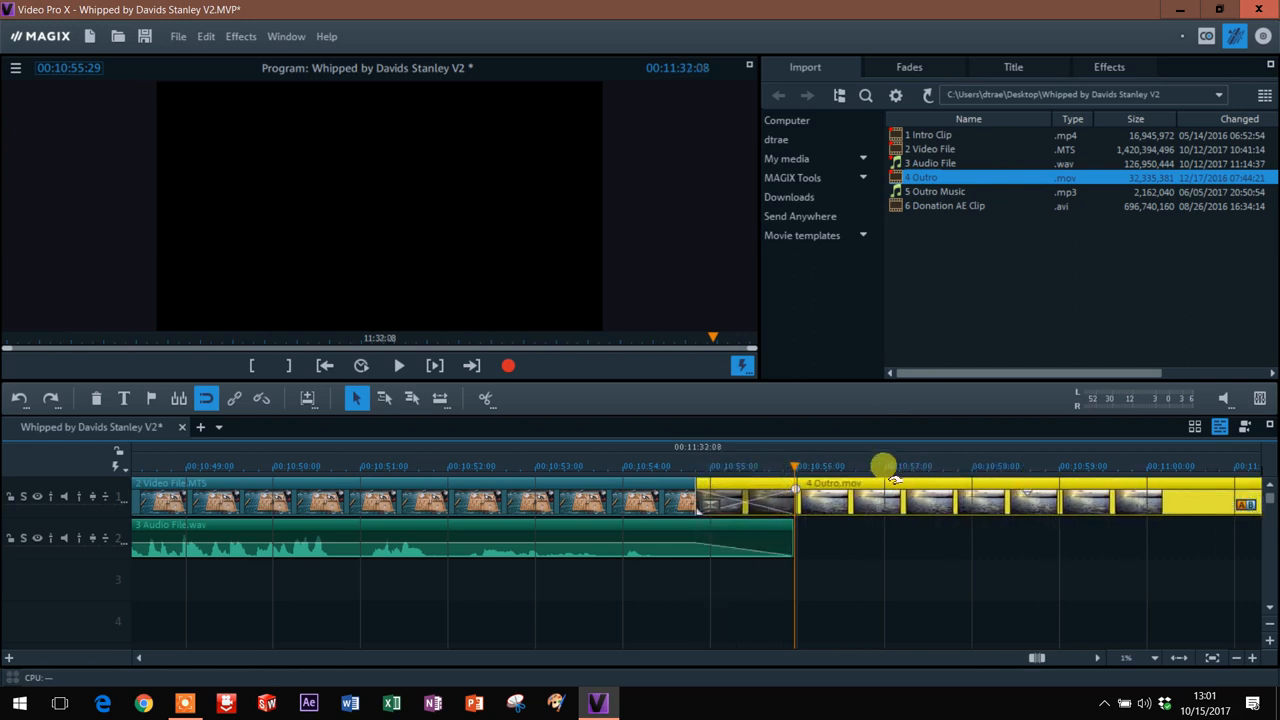
Preview the transition into the outro and select 5 Outro Music in the media files
click(397, 366)
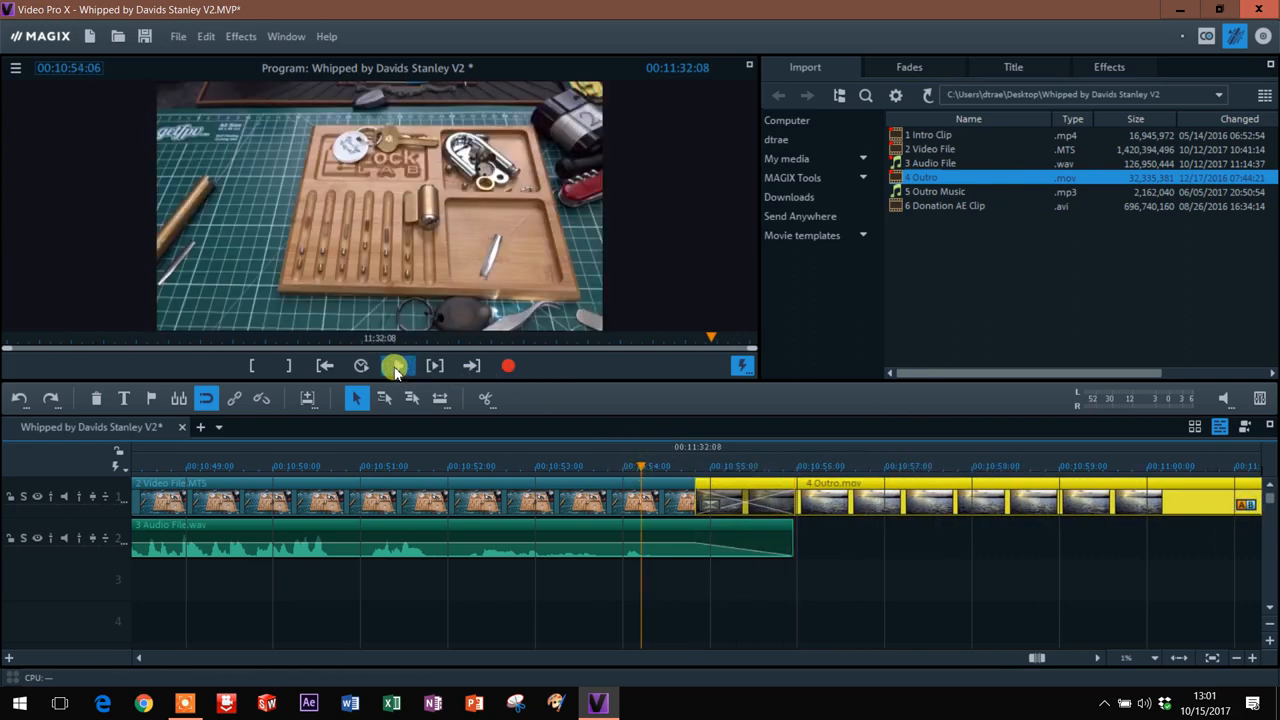
click(395, 366)
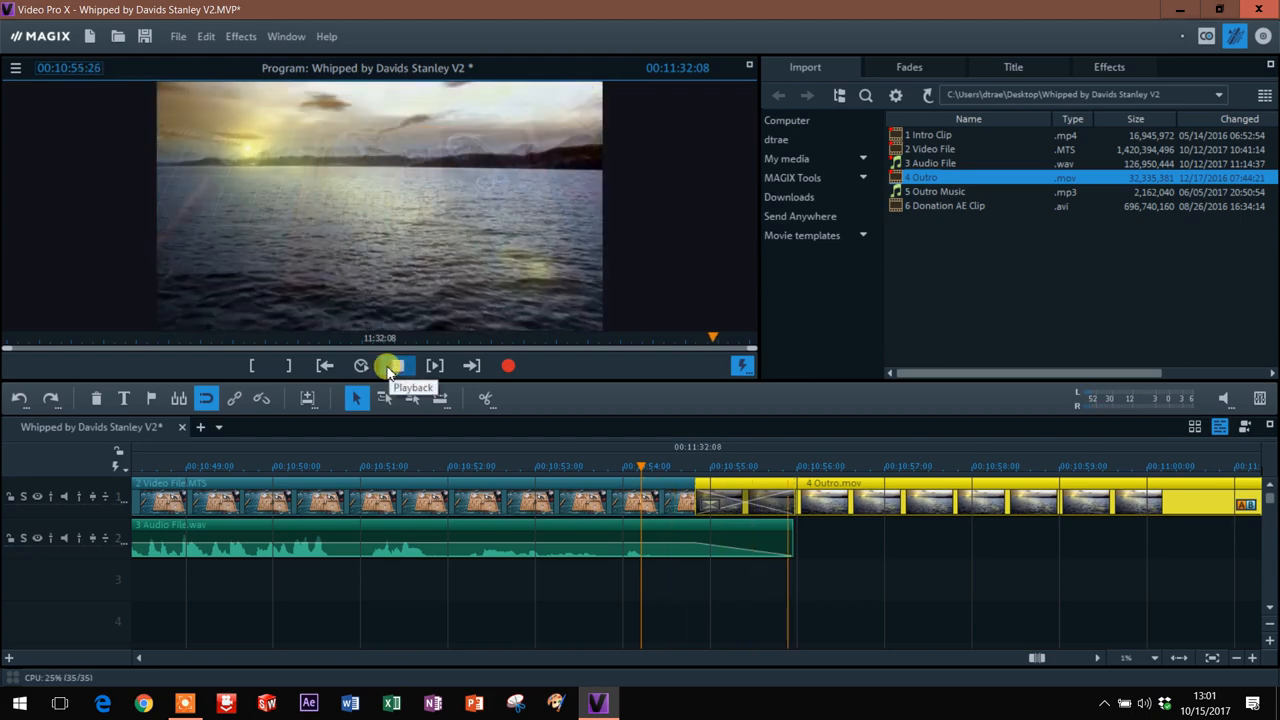
click(397, 366)
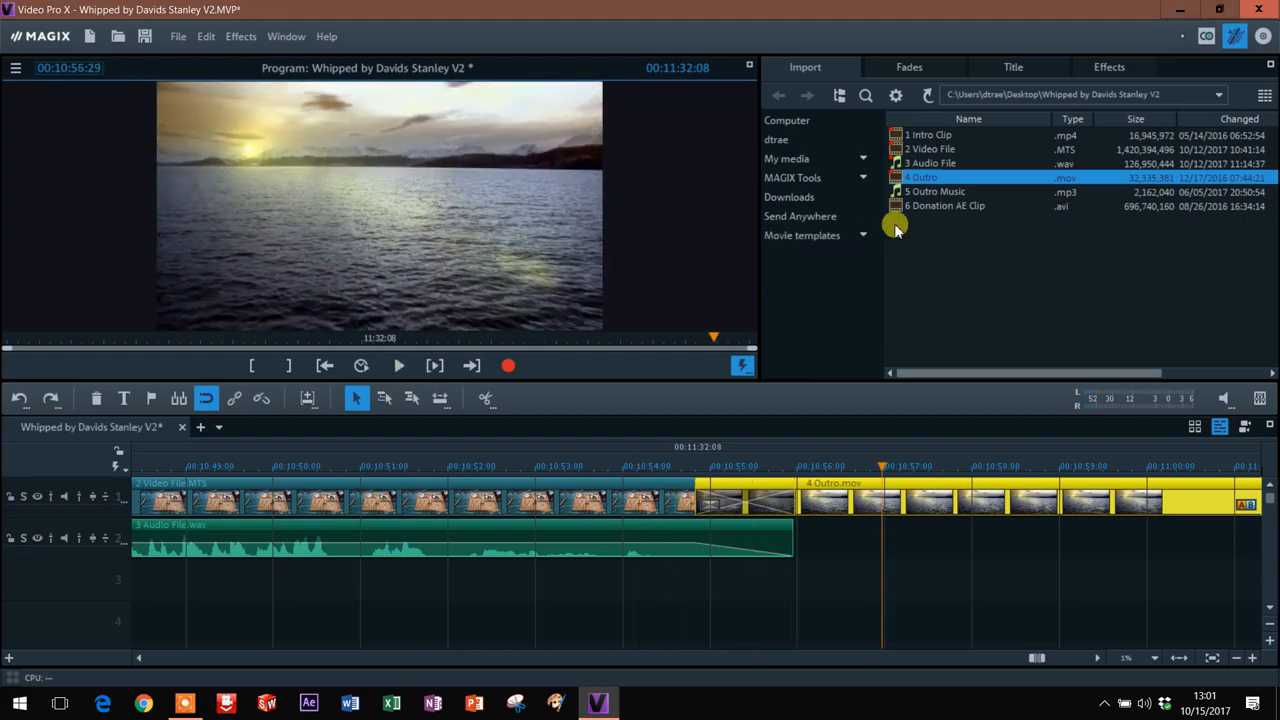
click(935, 192)
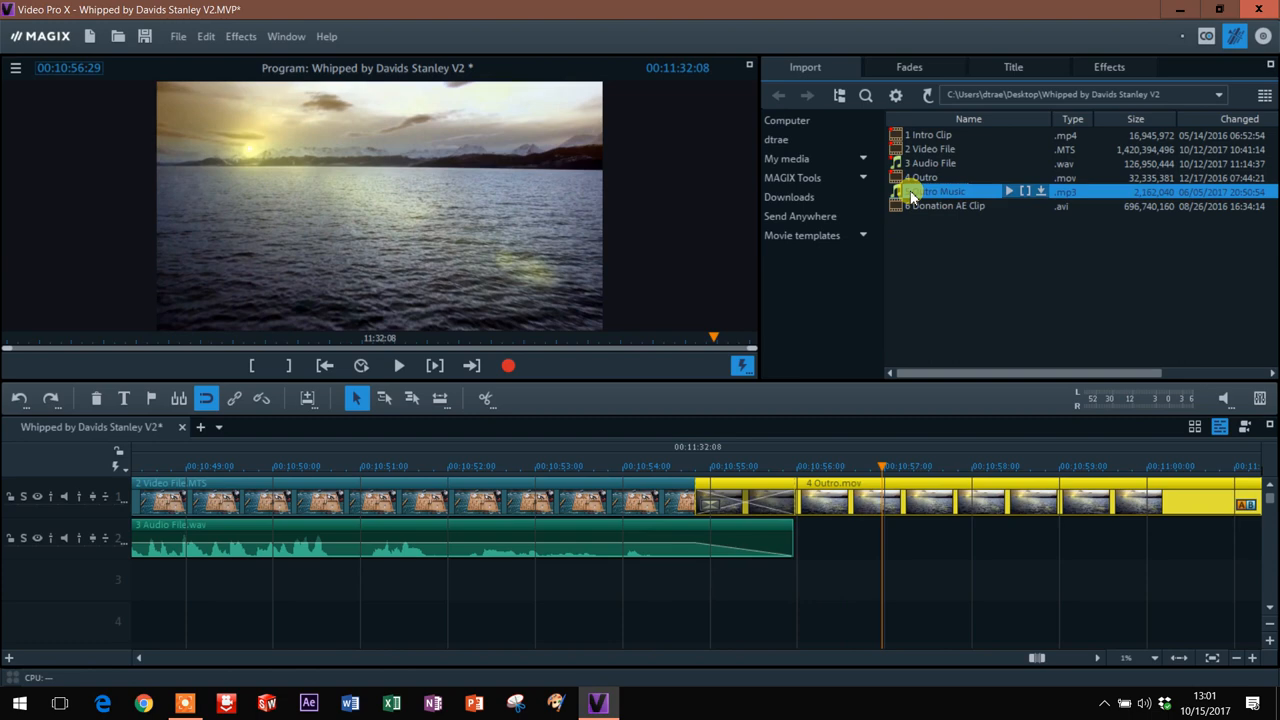
Drop 5 Outro Music.mp3 onto track 3 beneath the fading audio and preview the transition
drag(940, 191, 738, 620)
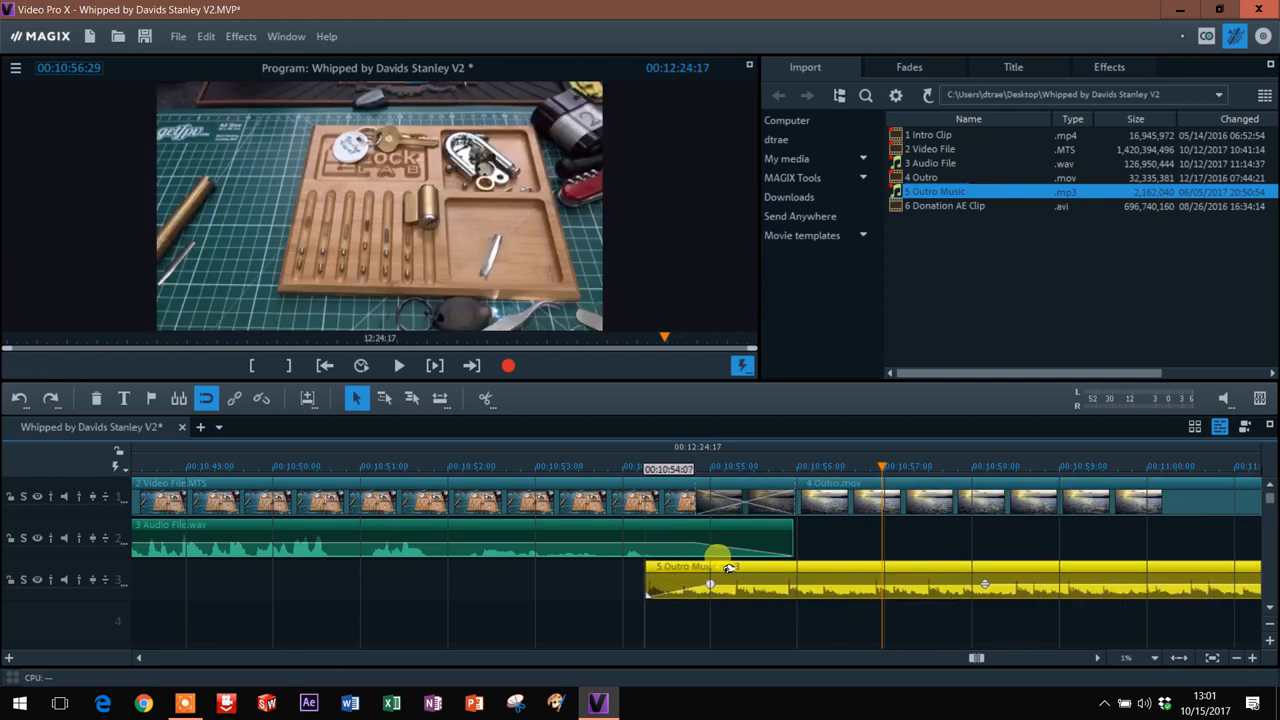
click(568, 468)
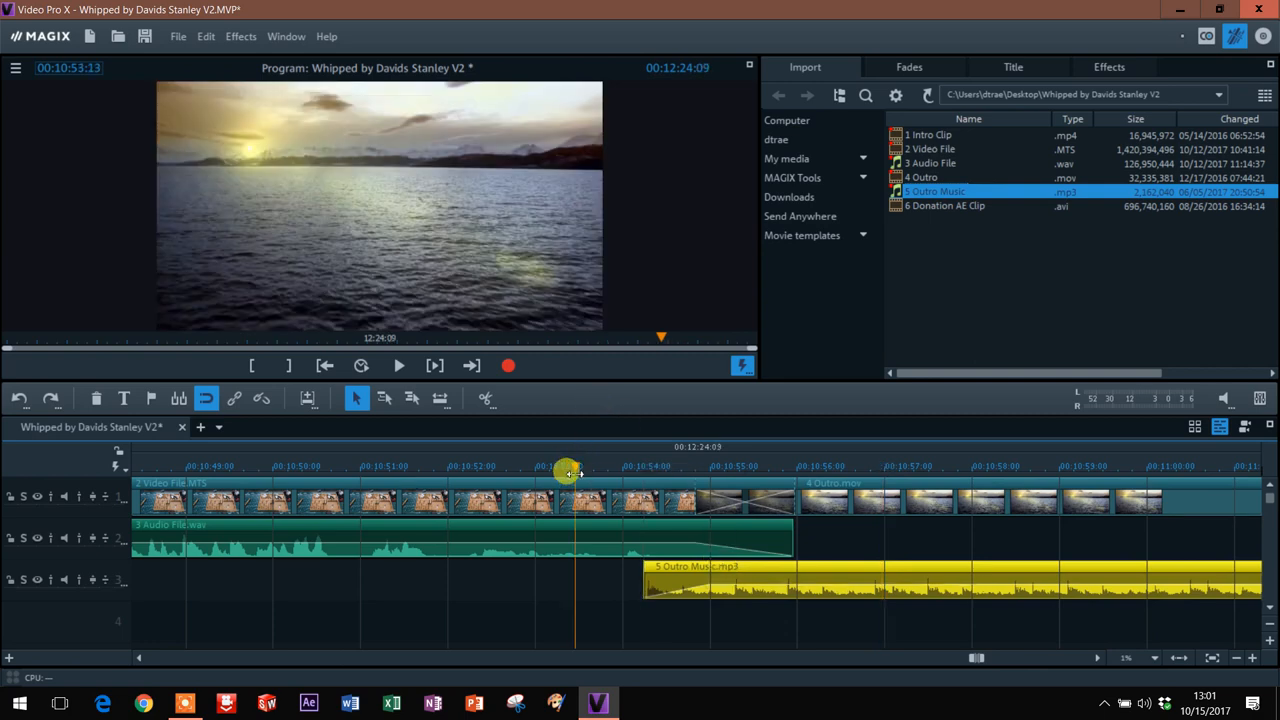
click(397, 365)
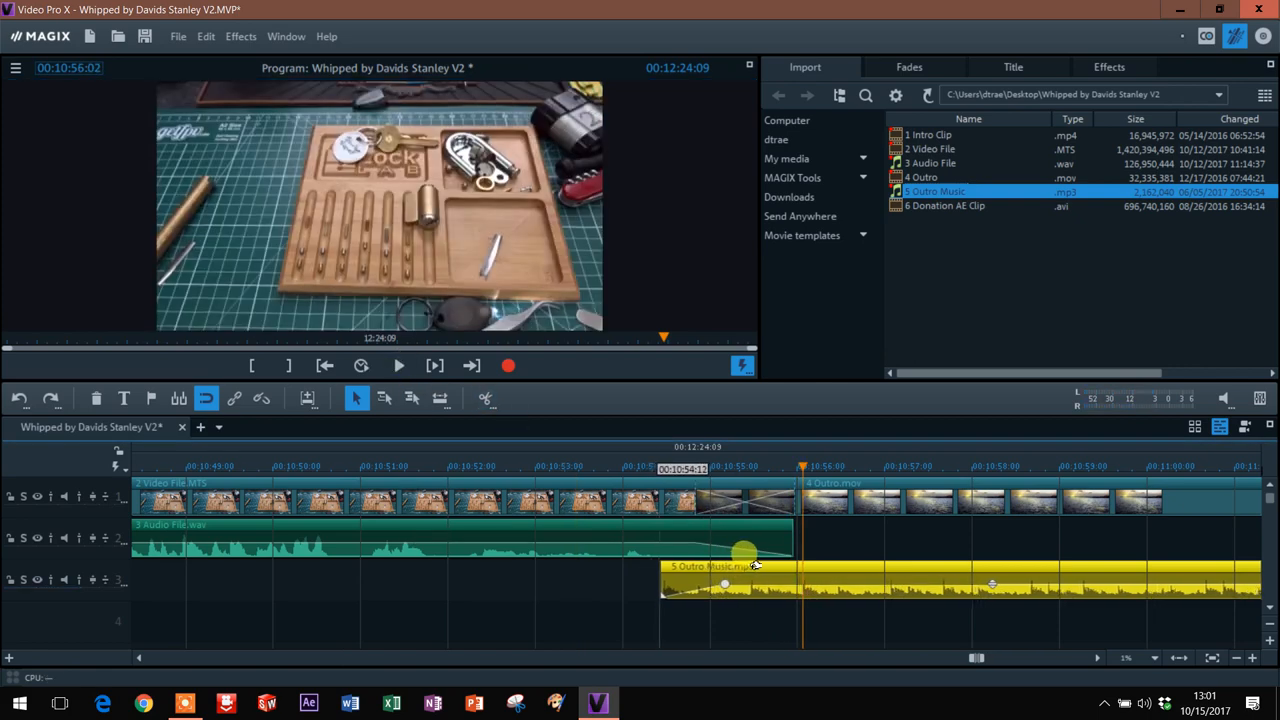
click(398, 366)
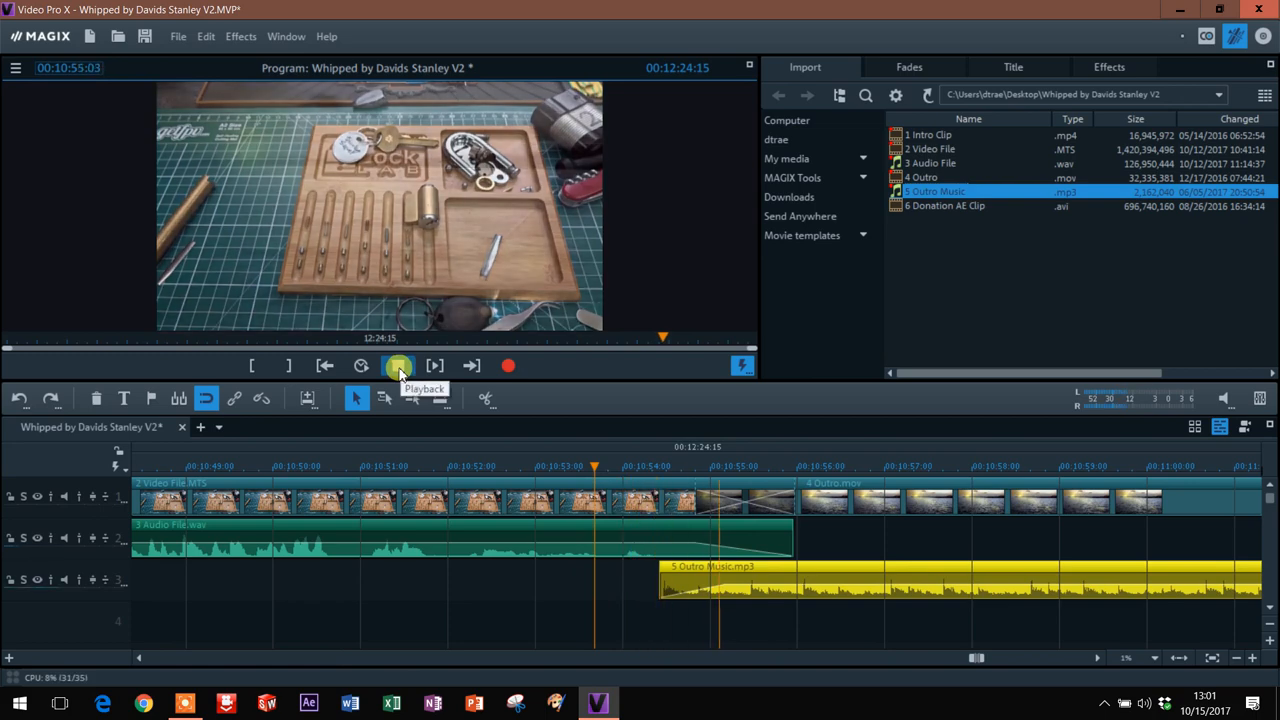
click(398, 366)
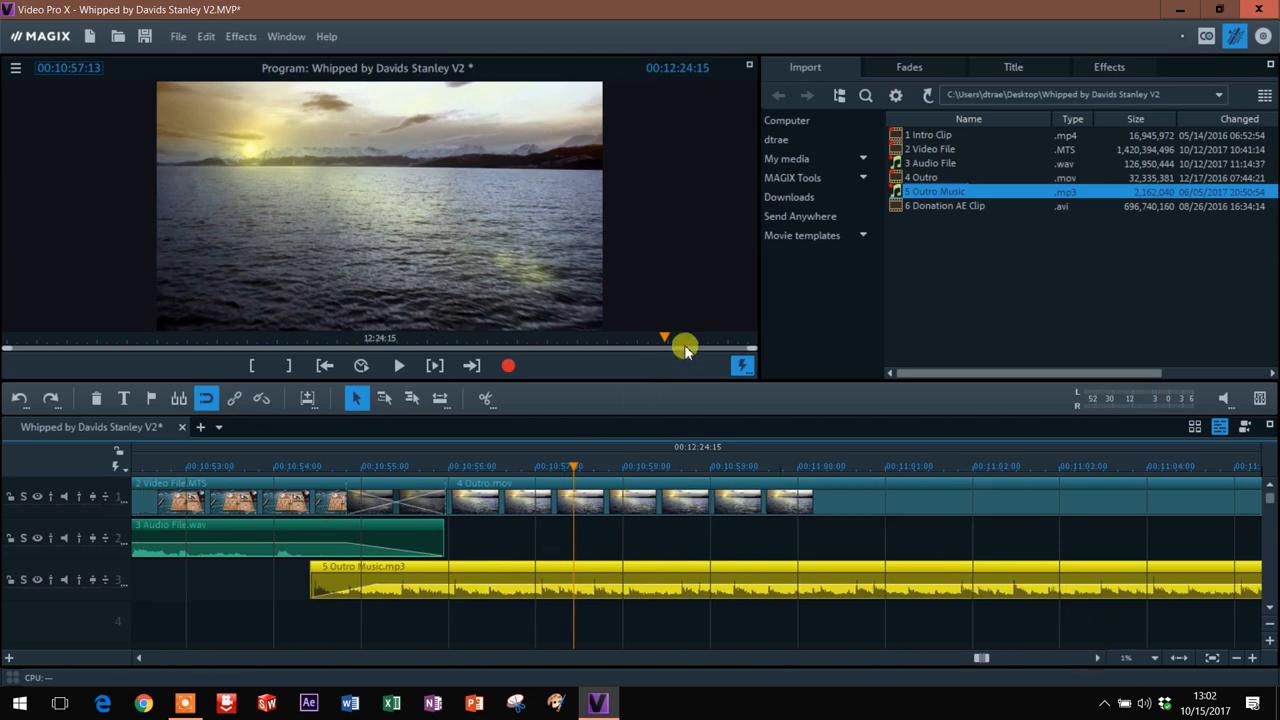
Place 6 Donation AE Clip.avi on track 2 at the outro's start and preview it
click(923, 207)
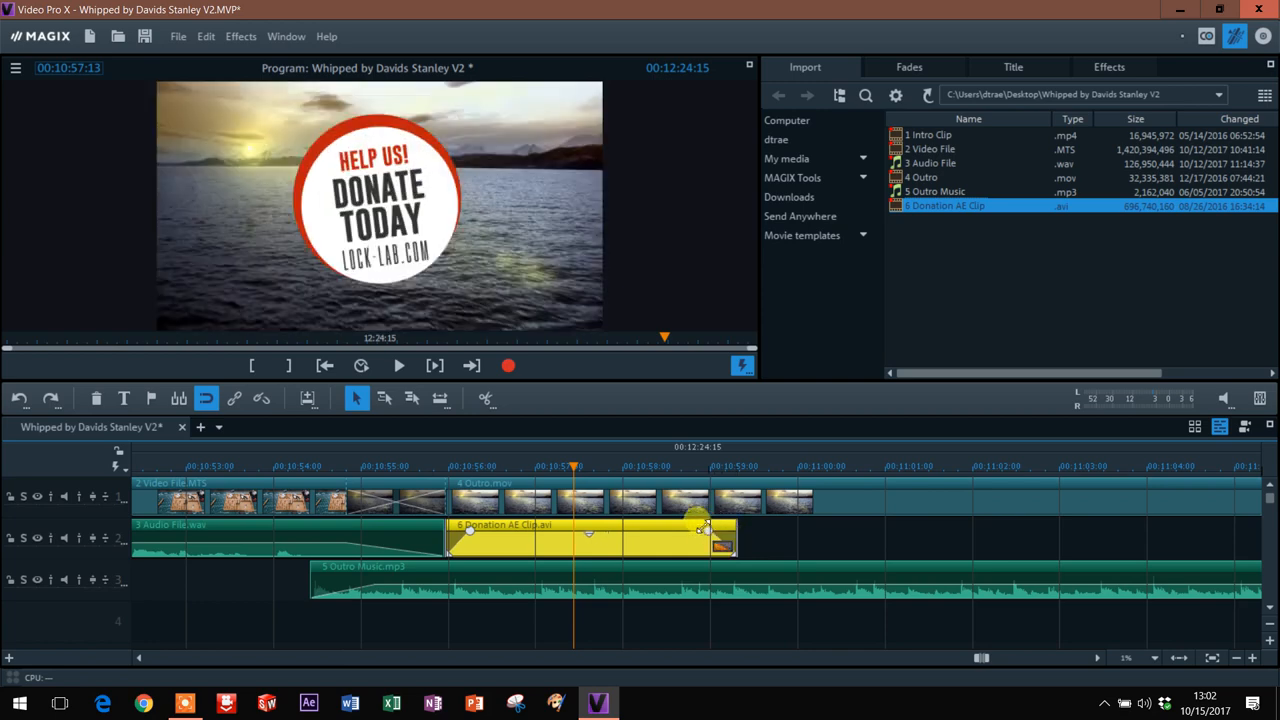
click(398, 366)
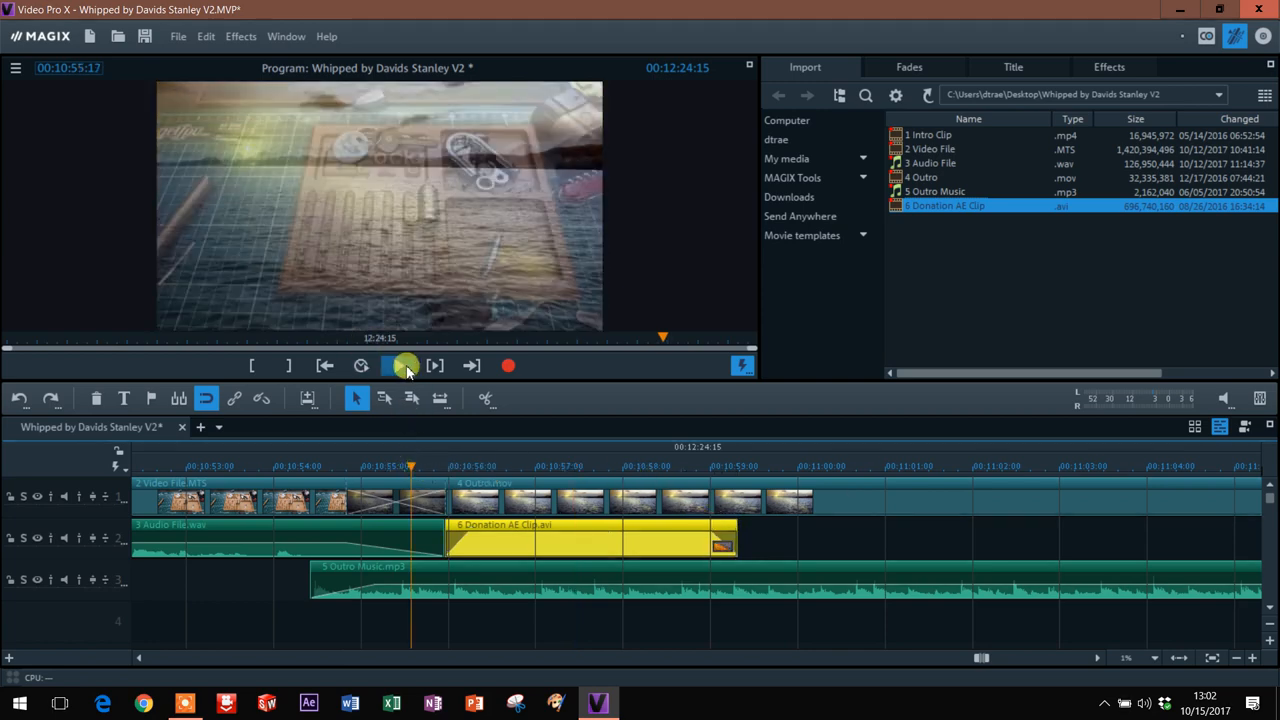
click(402, 365)
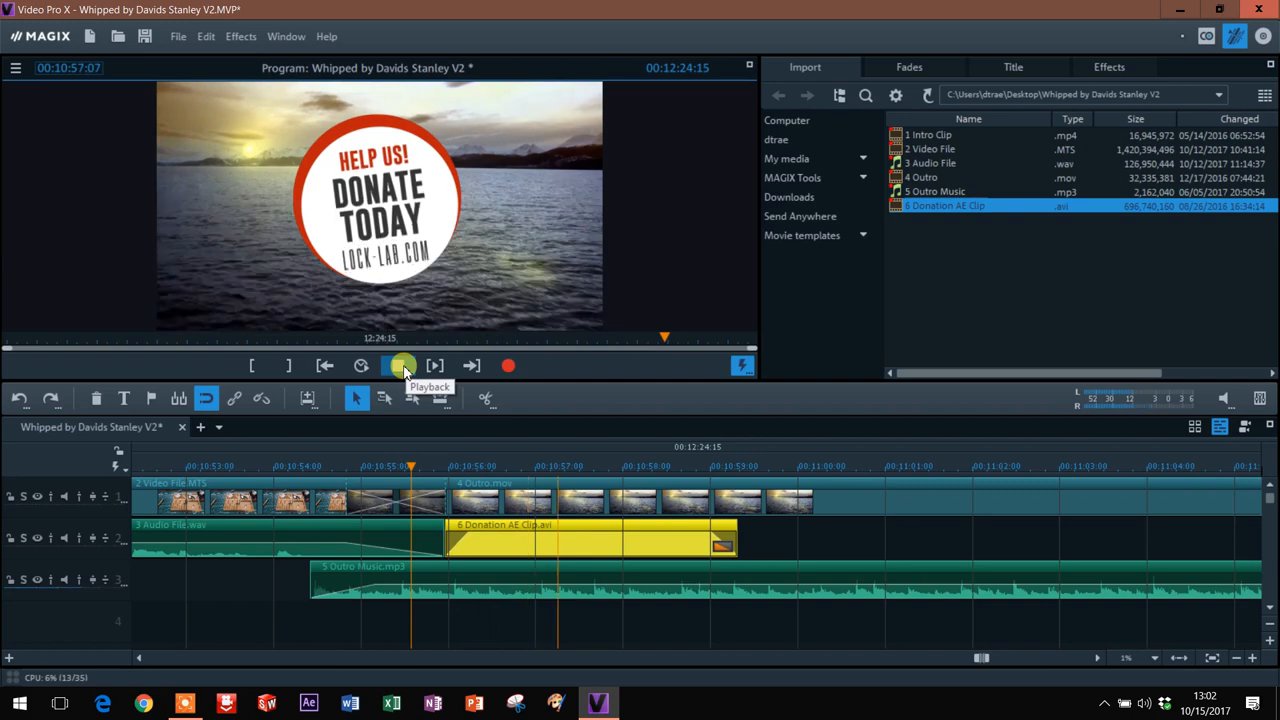
click(398, 366)
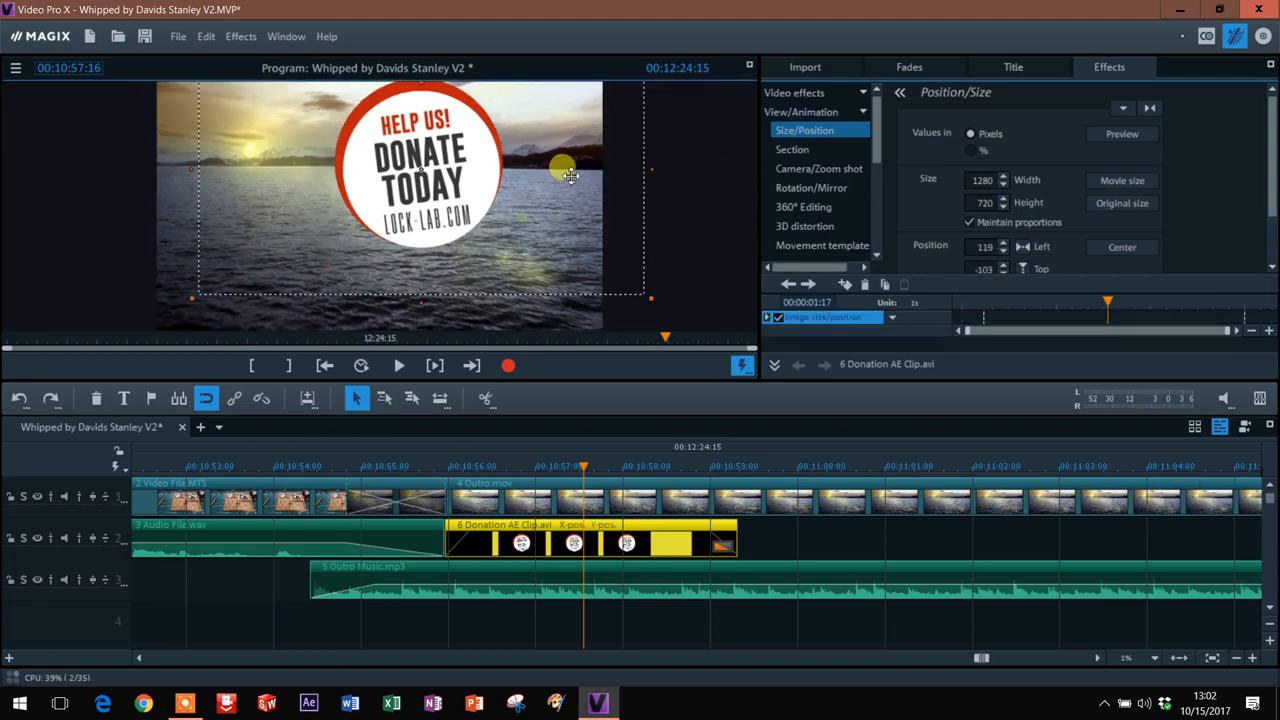
Resize the donate overlay to about 1666x937 and reposition its circle in the frame
drag(565, 167, 218, 265)
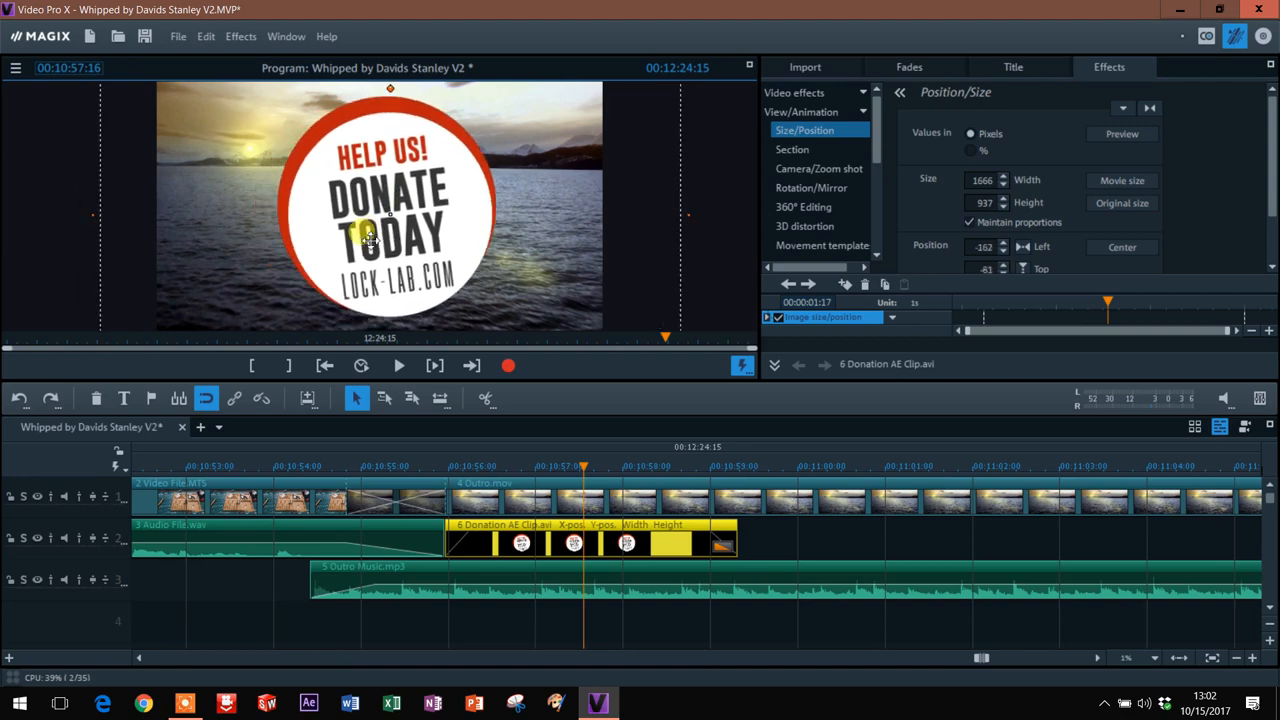
drag(380, 215, 347, 193)
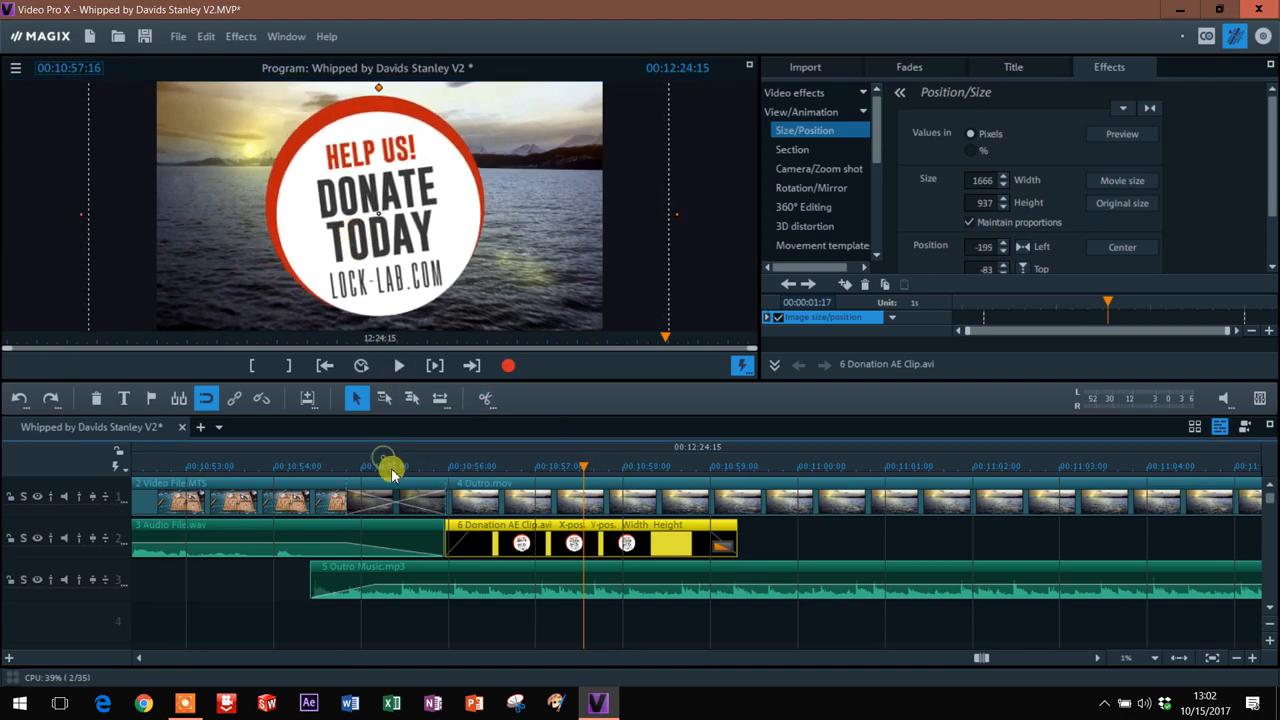
Play back the outro from just before it to check the enlarged overlay
click(398, 366)
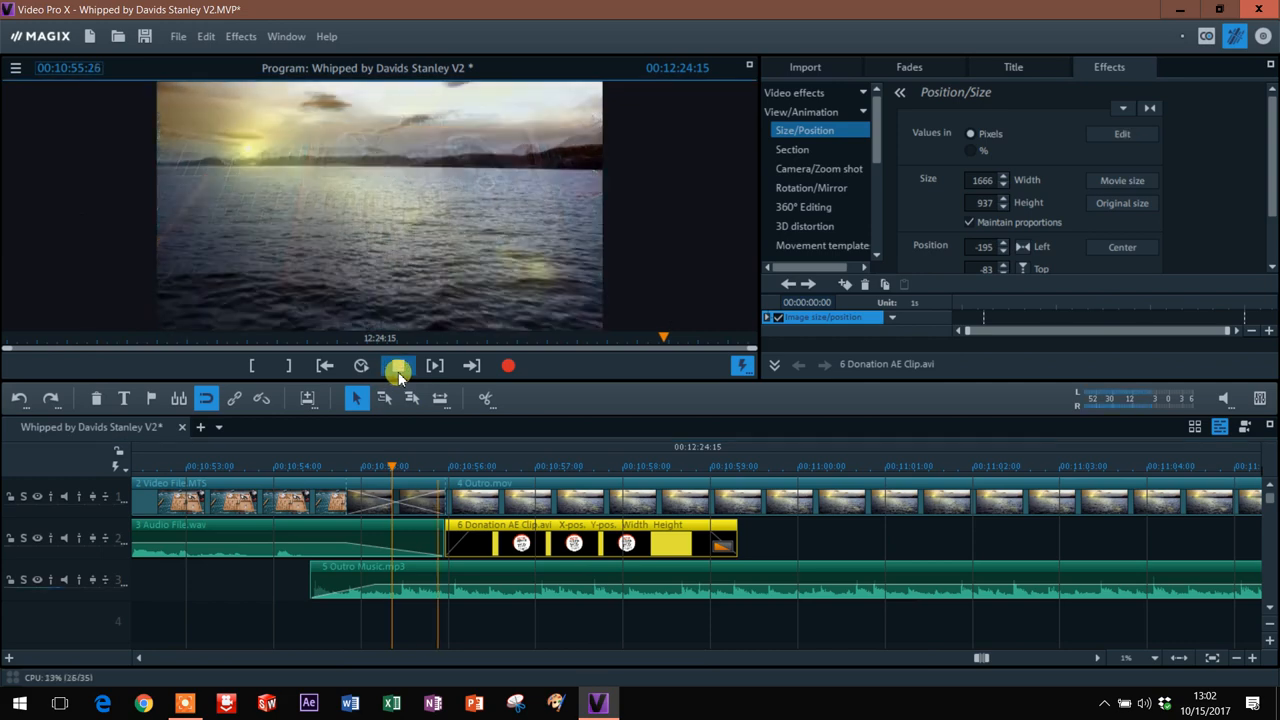
click(397, 366)
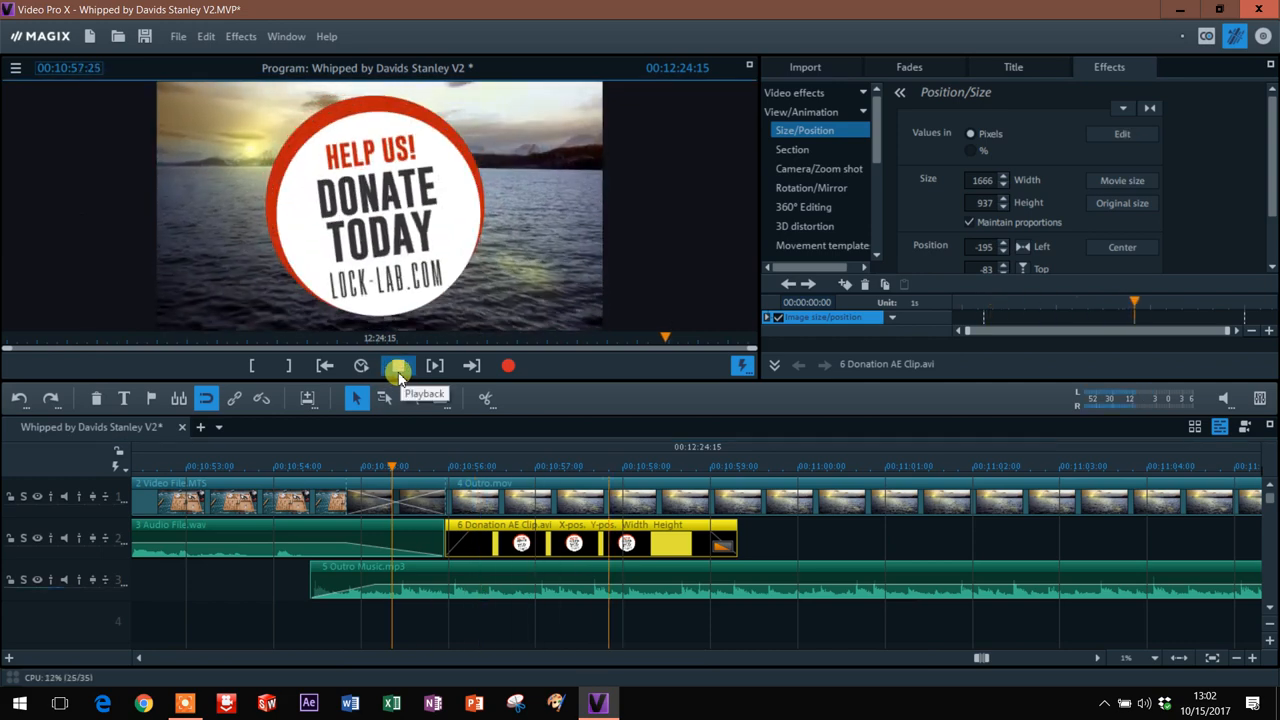
click(398, 366)
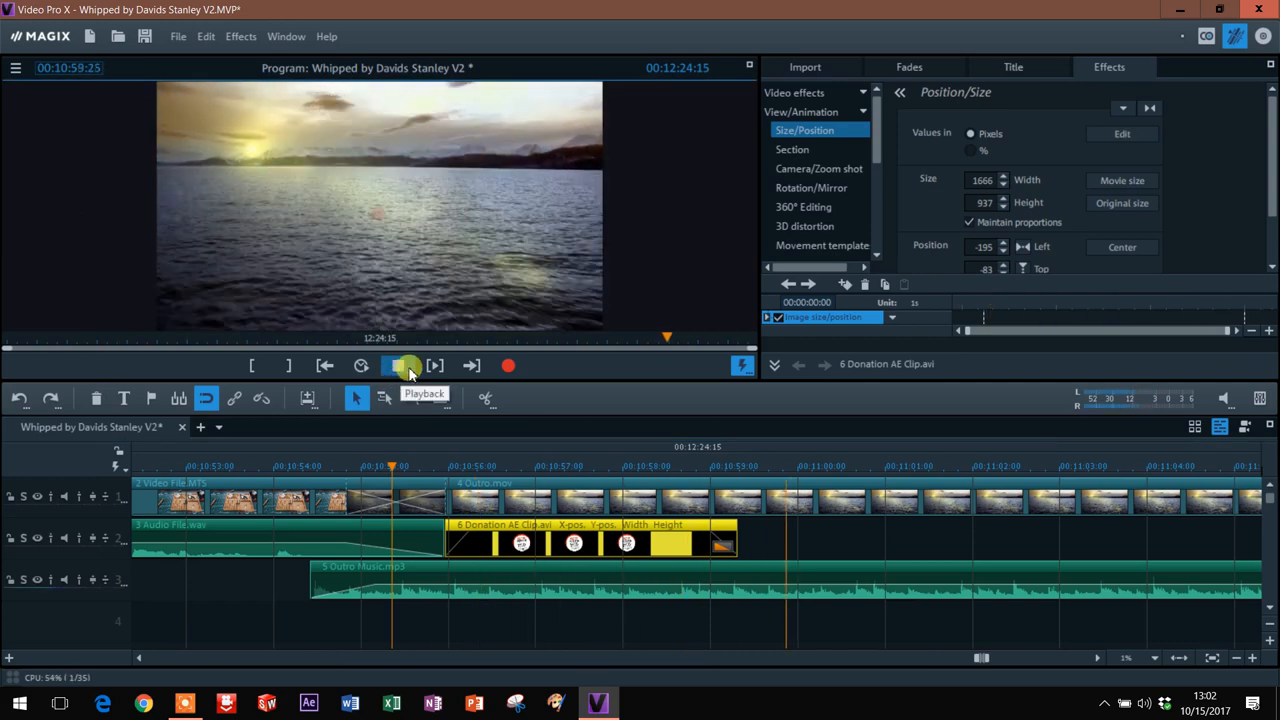
click(398, 366)
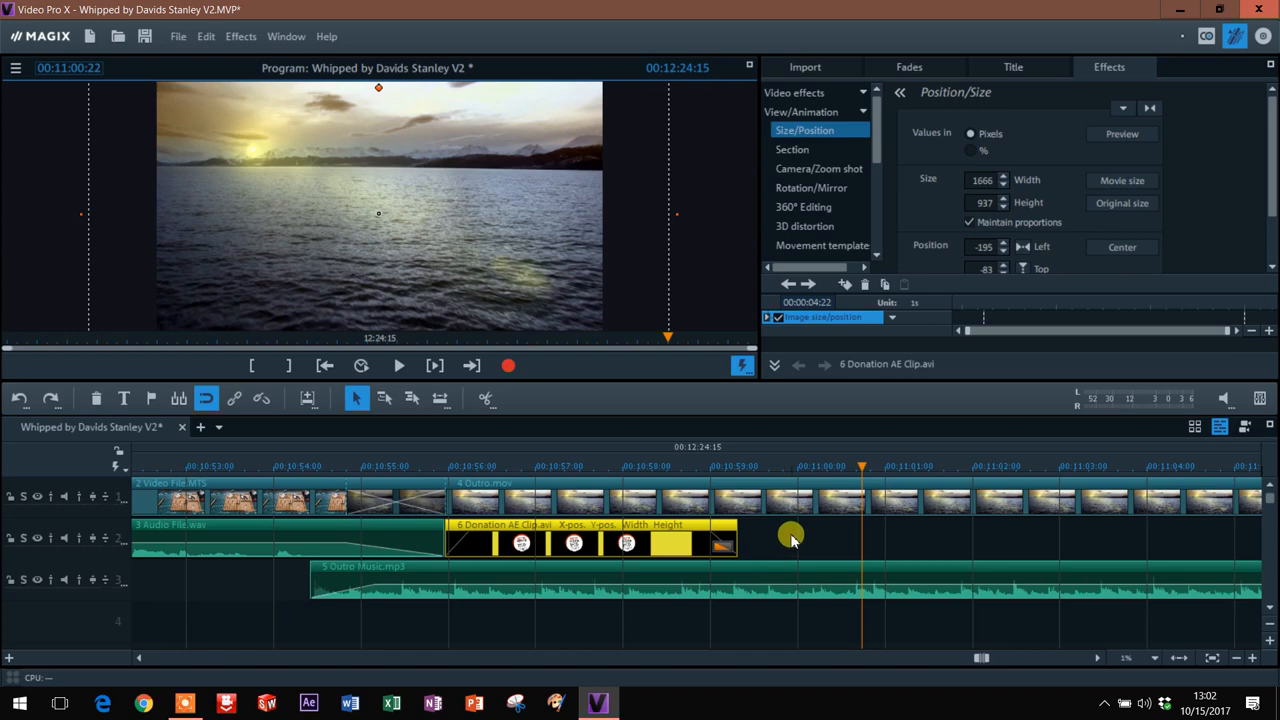
mouse_move(786, 535)
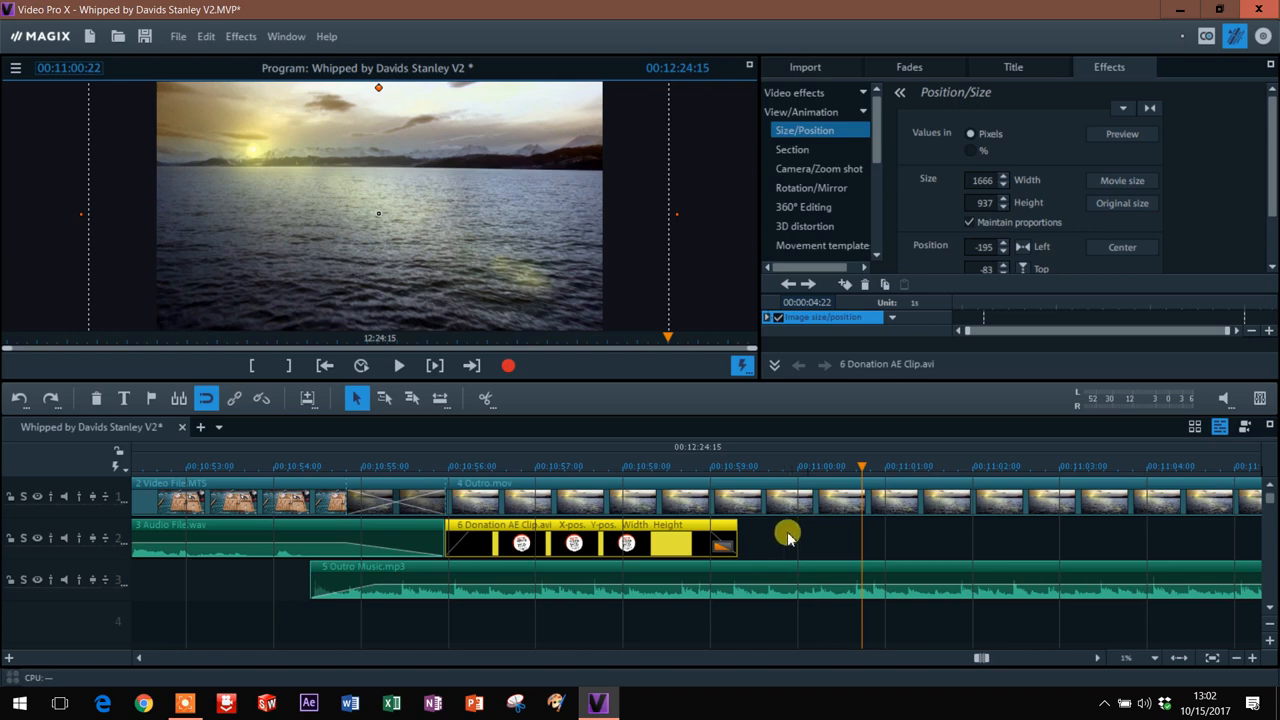
mouse_move(758, 537)
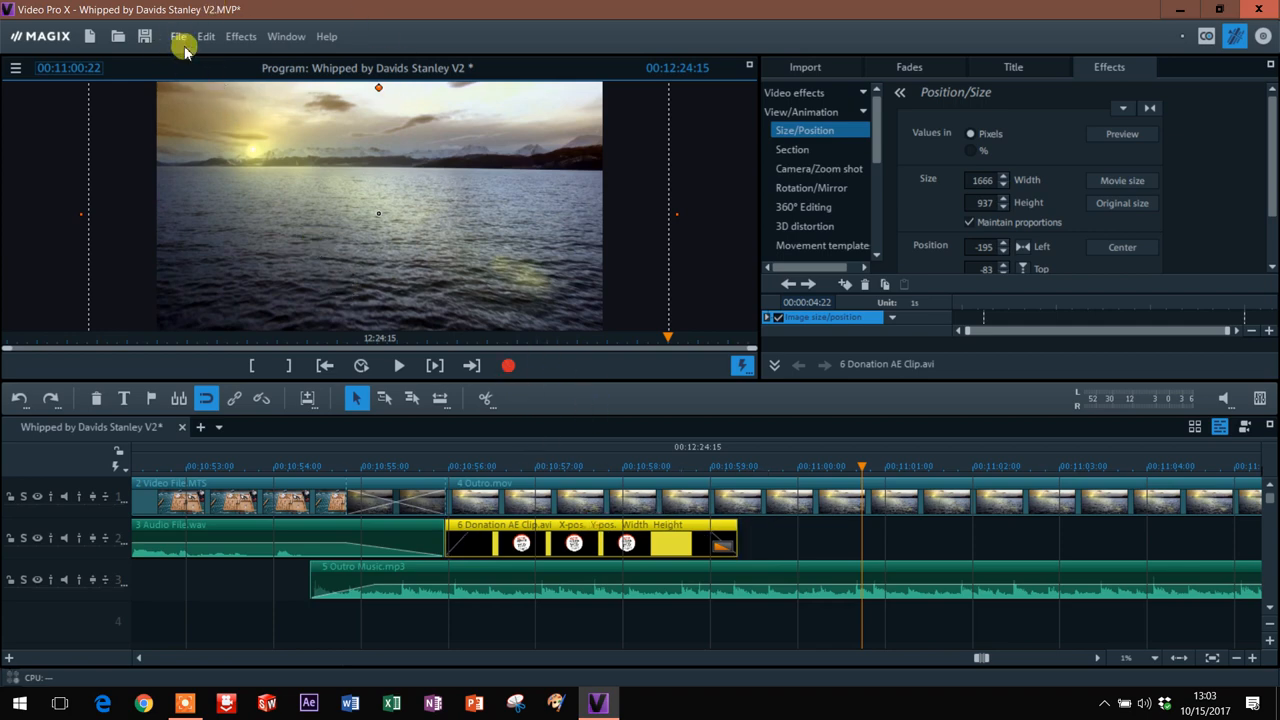
Export as MPEG-4 at 1920x1080, ignoring the empty-section warning
click(177, 37)
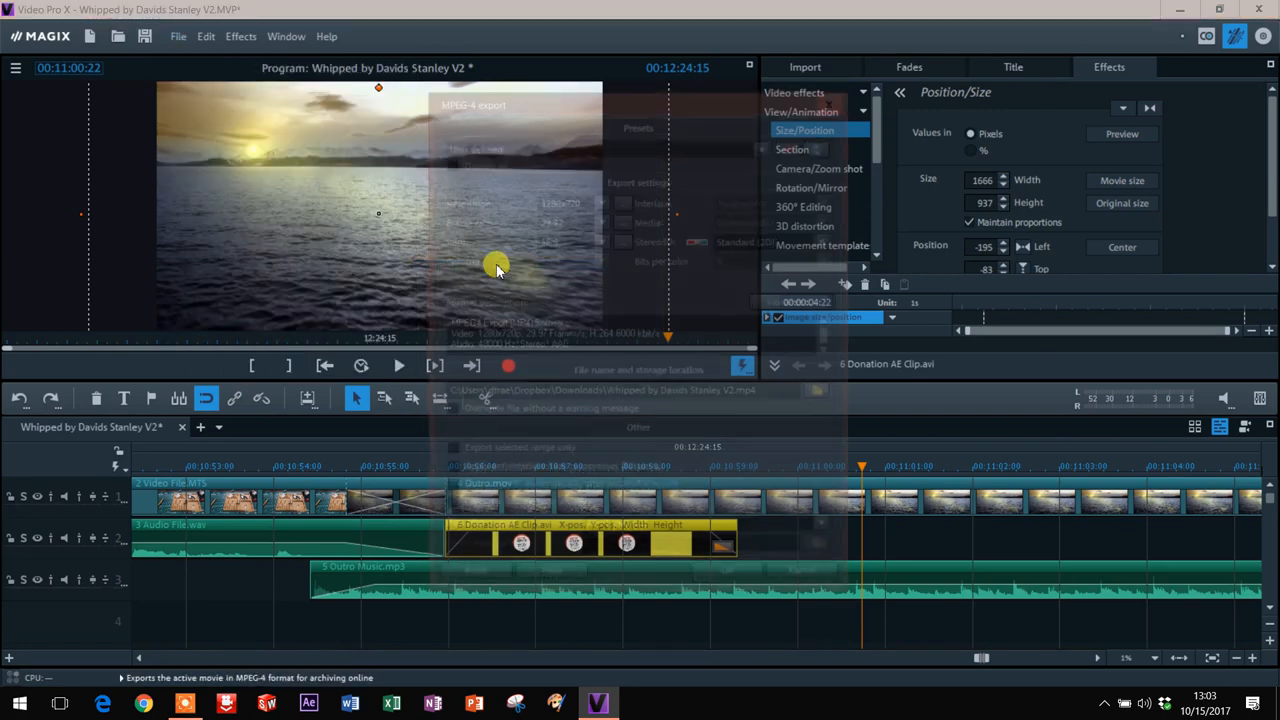
click(599, 200)
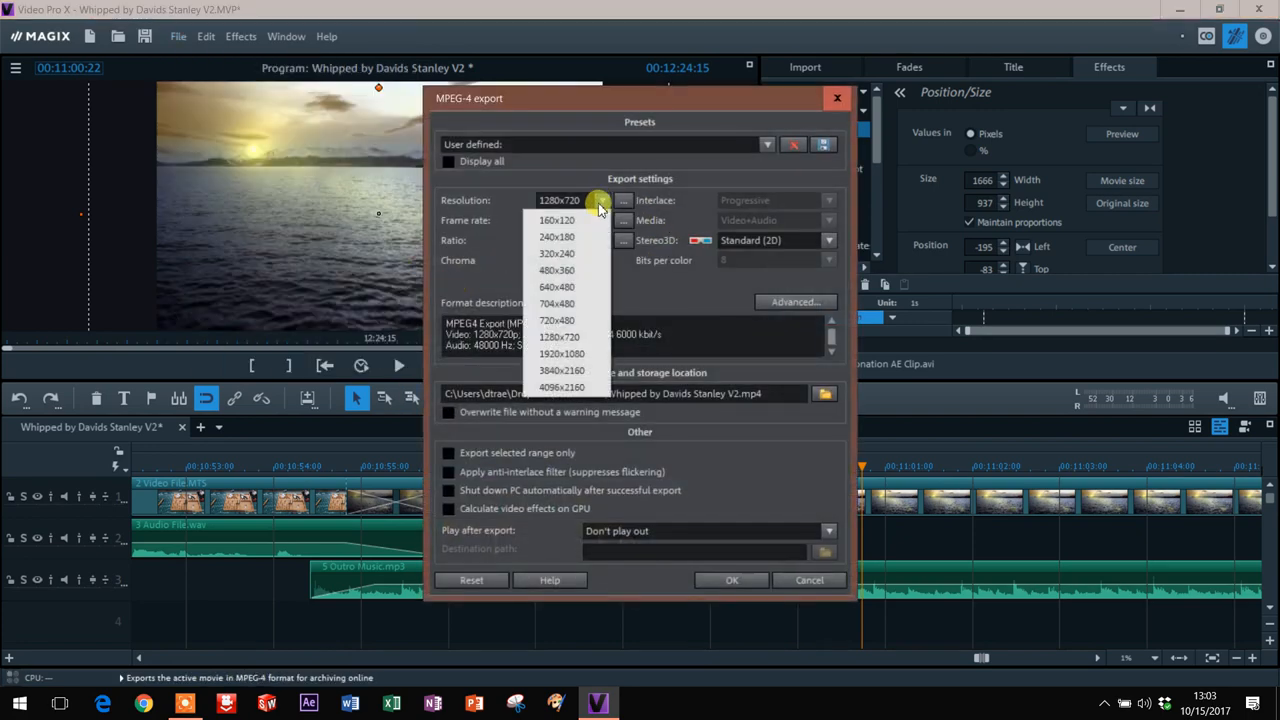
click(562, 353)
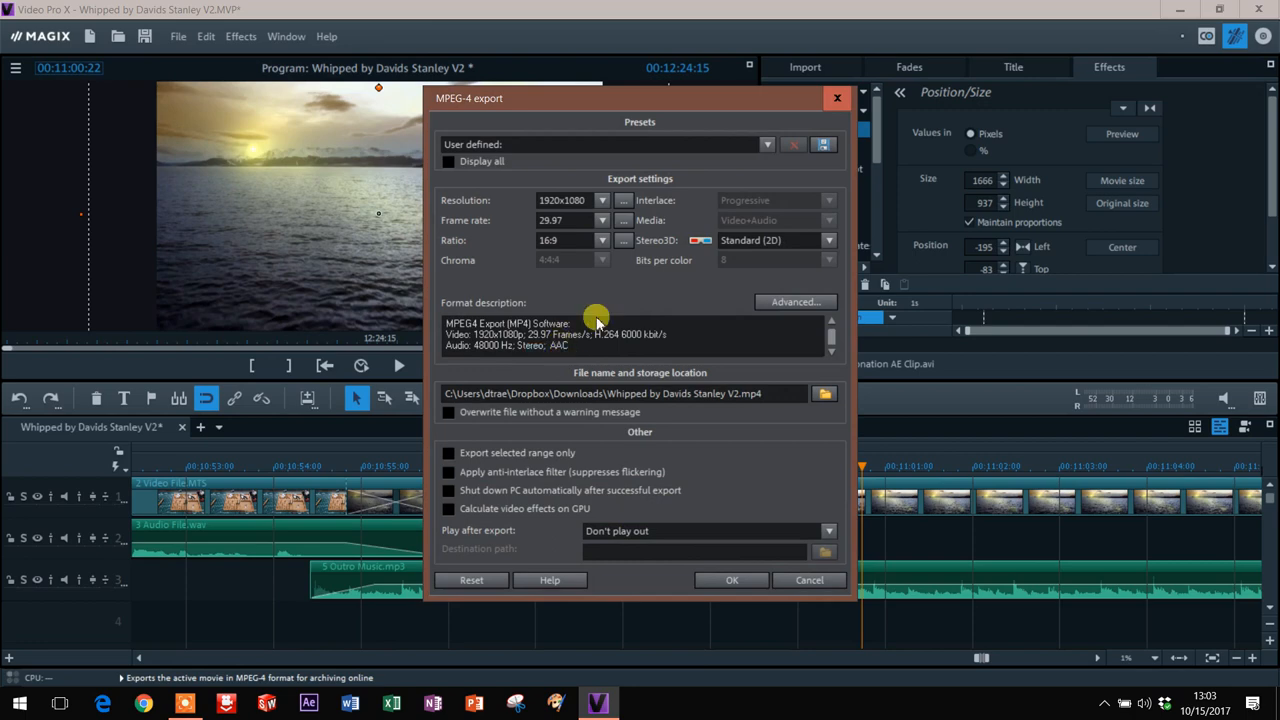
click(731, 580)
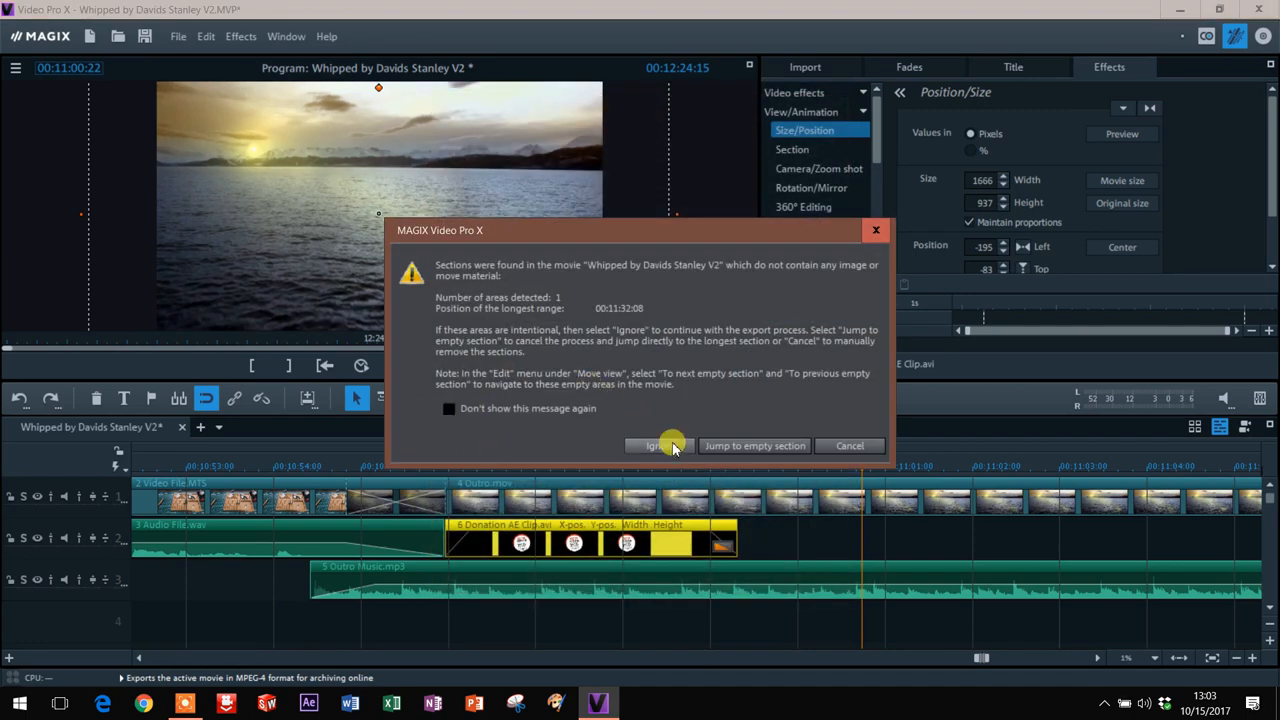
click(655, 446)
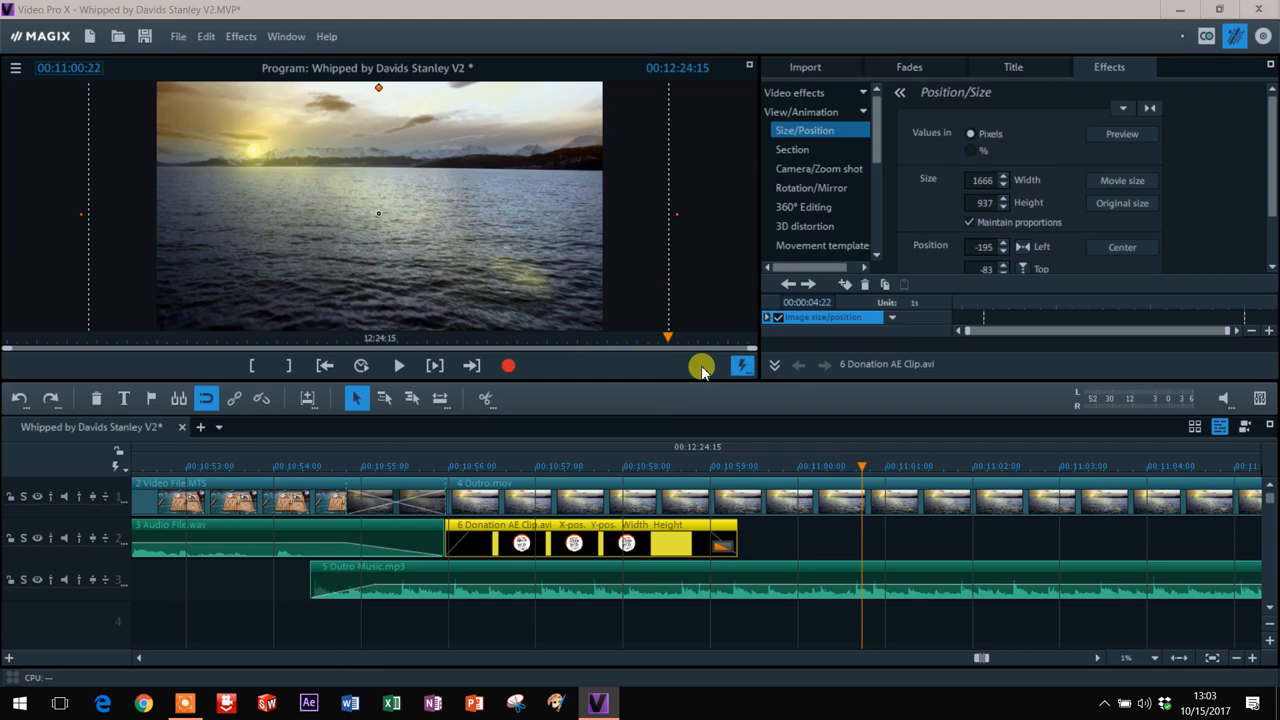